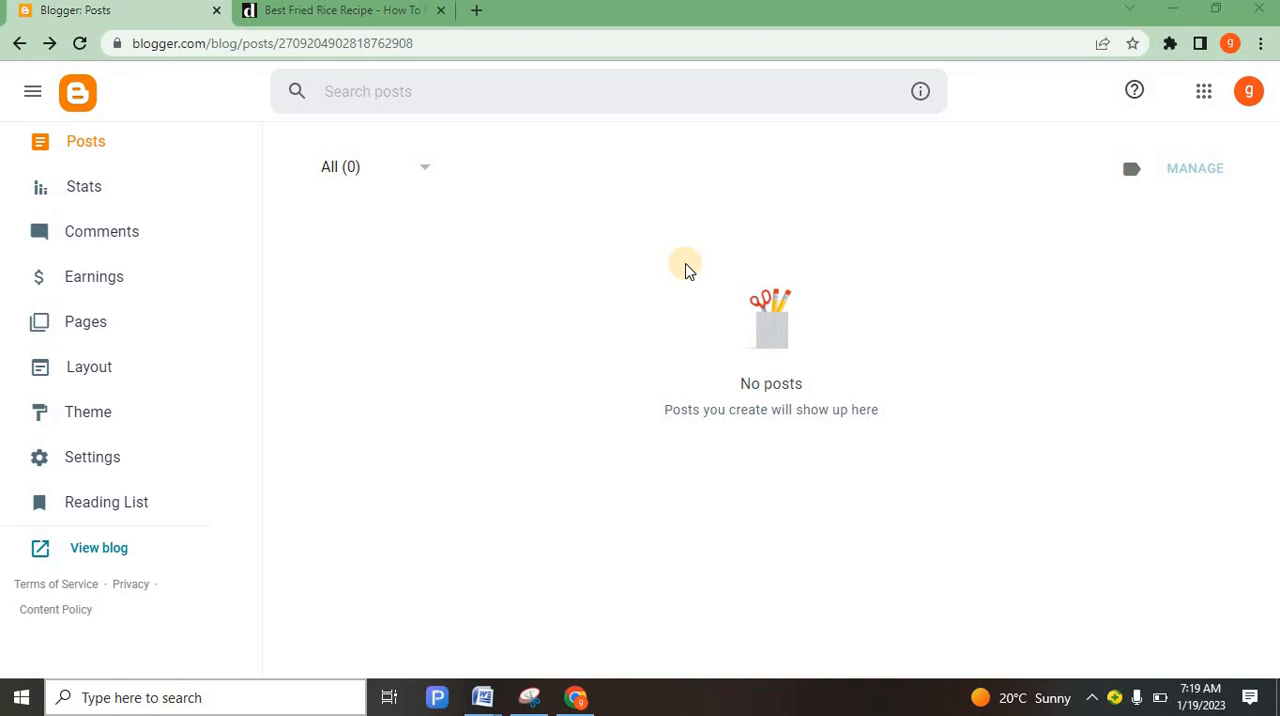
pyautogui.moveTo(878, 403)
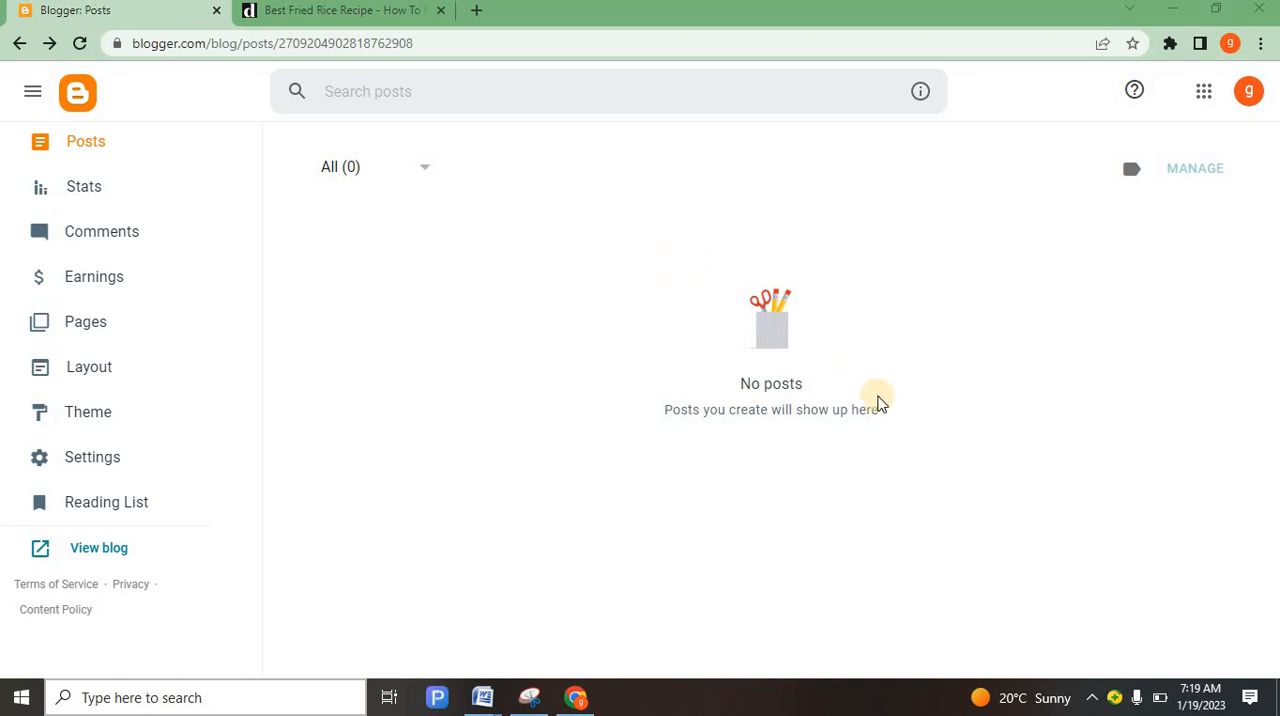
pyautogui.moveTo(630, 415)
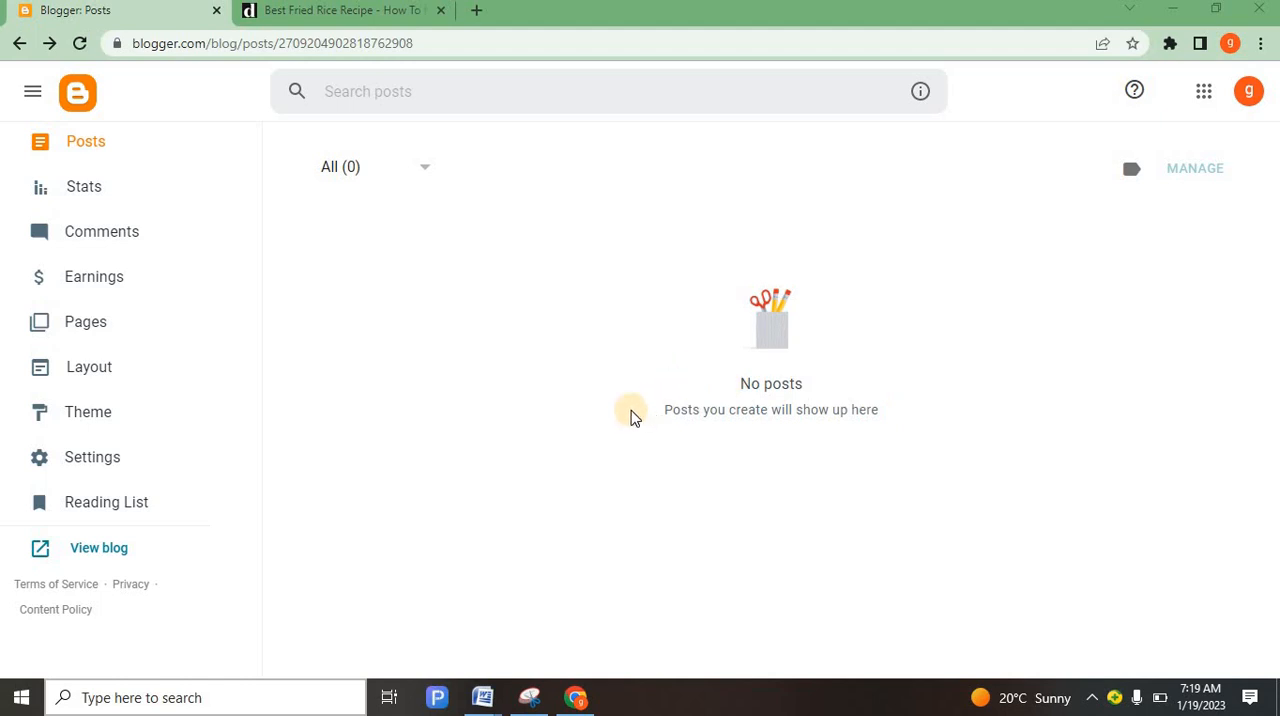
pyautogui.moveTo(525, 330)
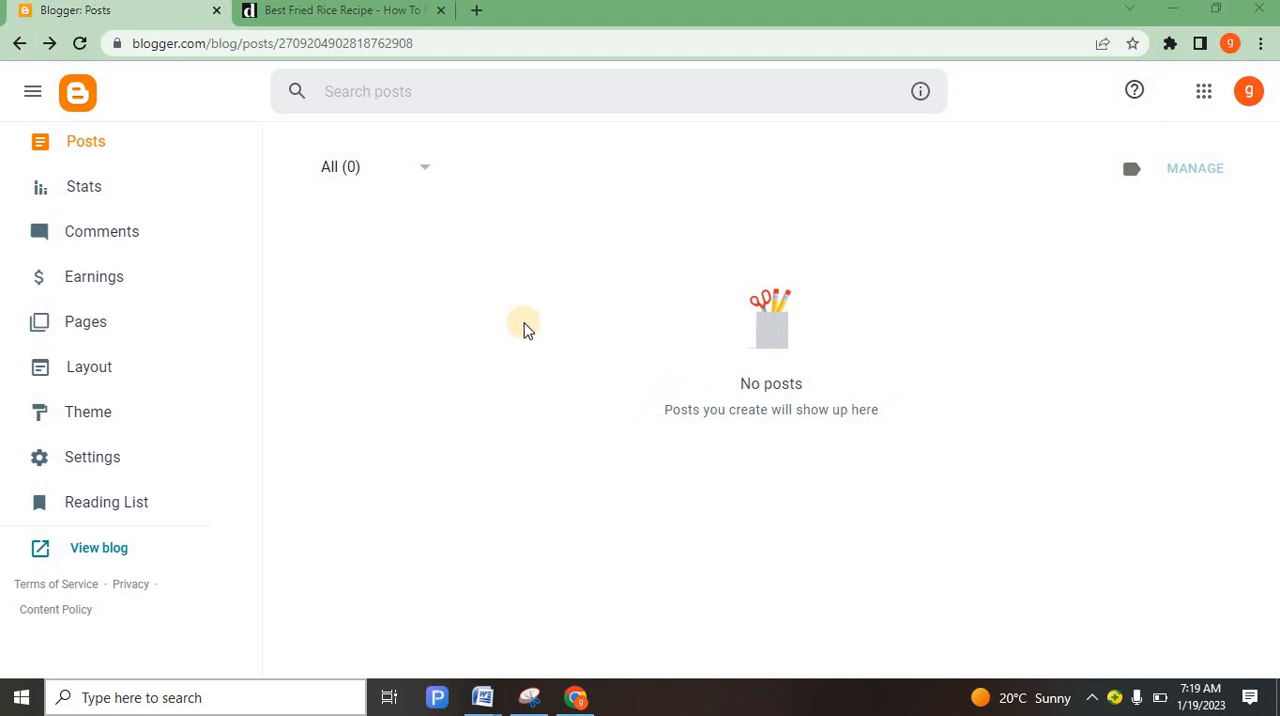
pyautogui.moveTo(379, 428)
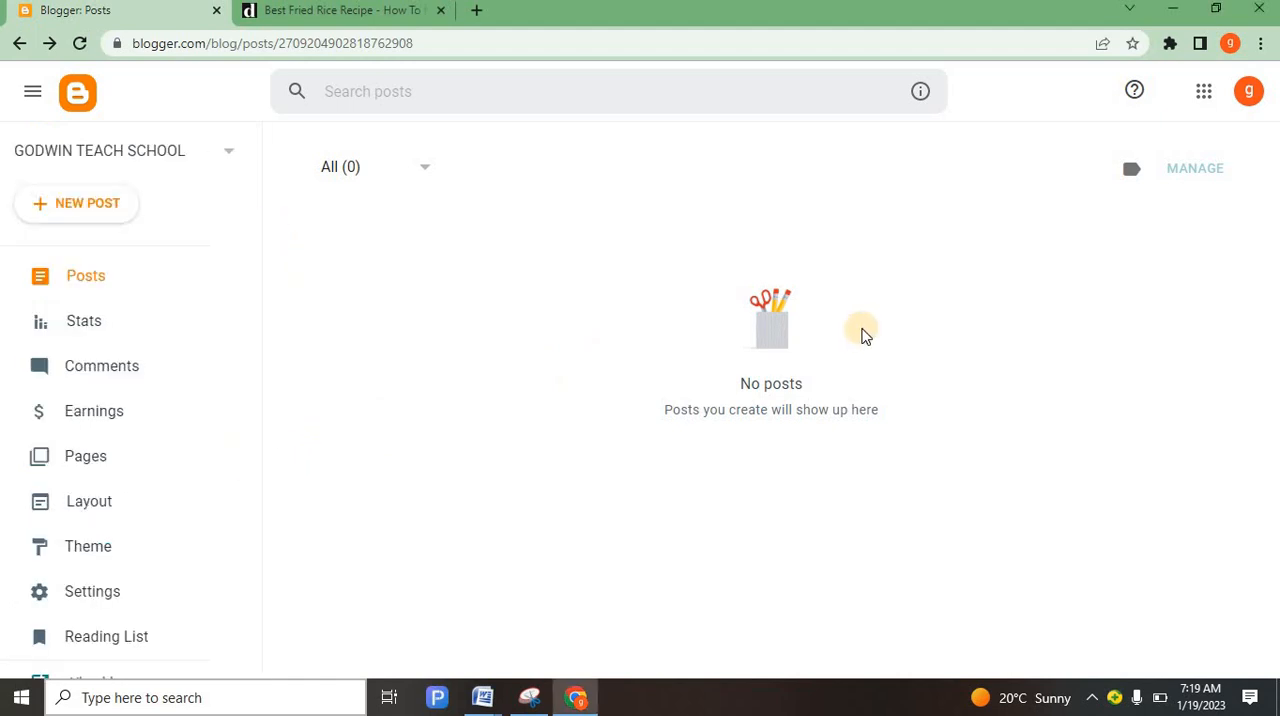
pyautogui.moveTo(113, 540)
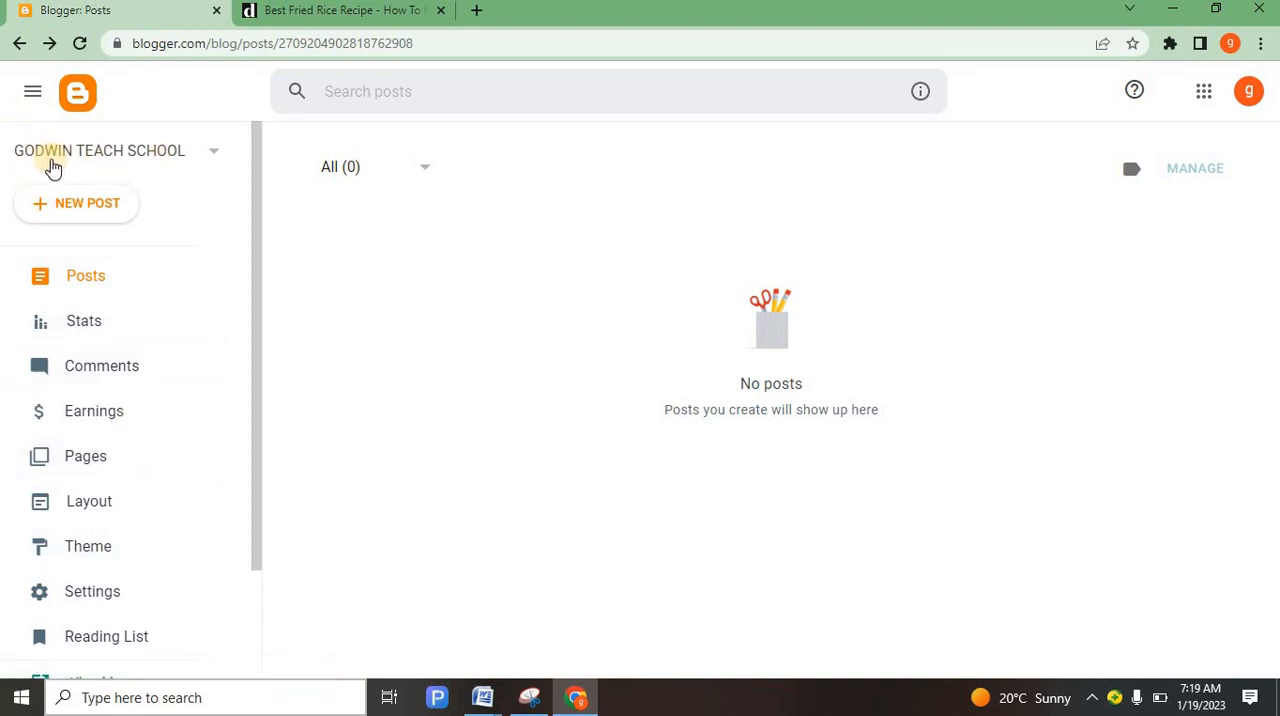
pyautogui.moveTo(118, 168)
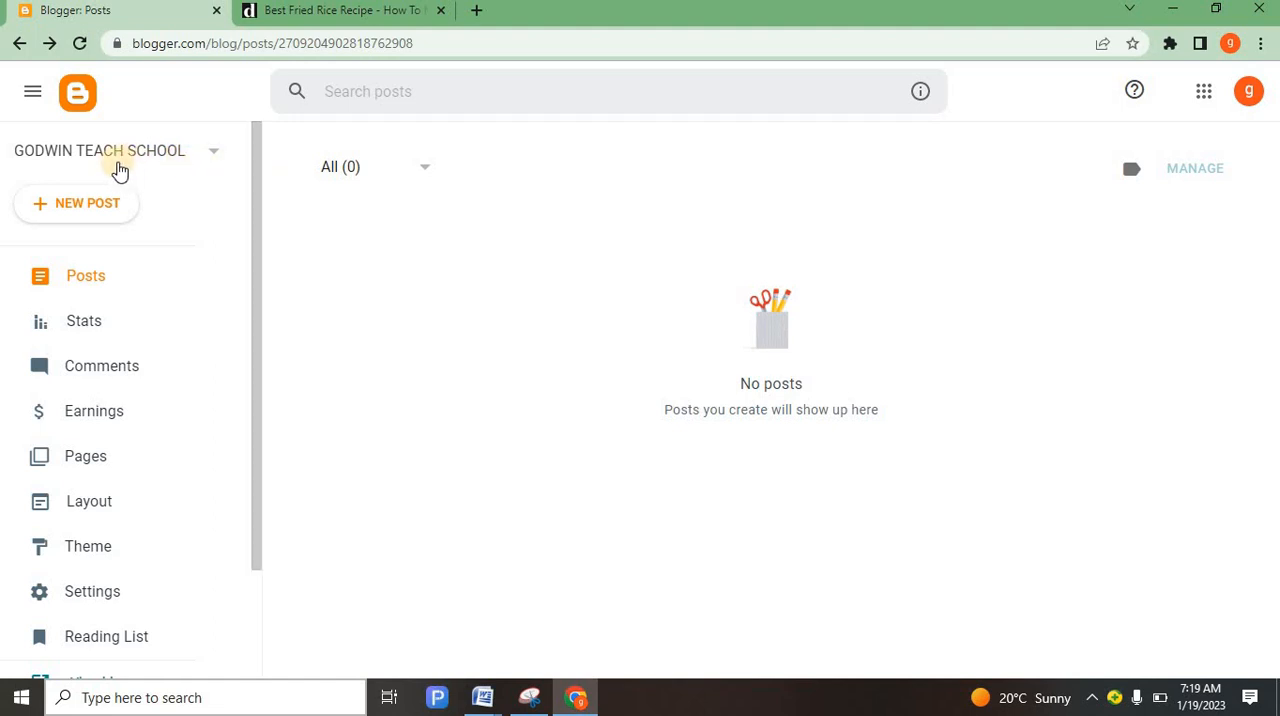
pyautogui.moveTo(265, 163)
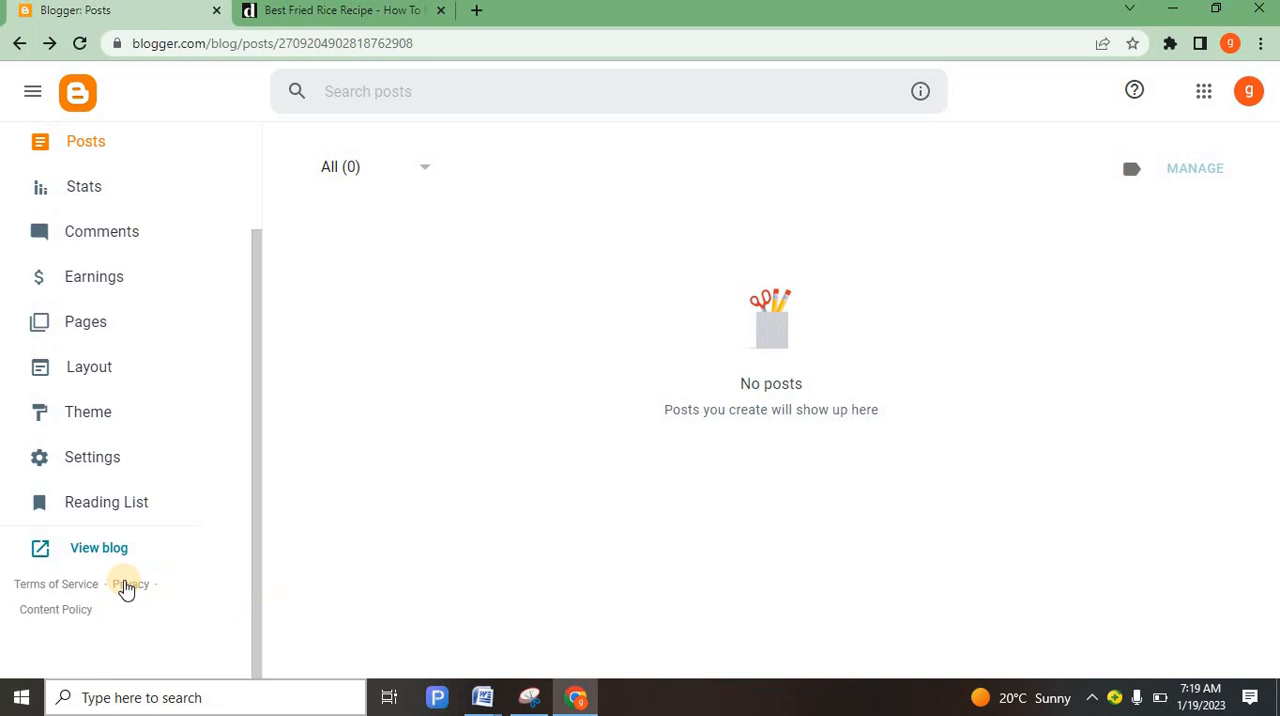
pyautogui.moveTo(42, 558)
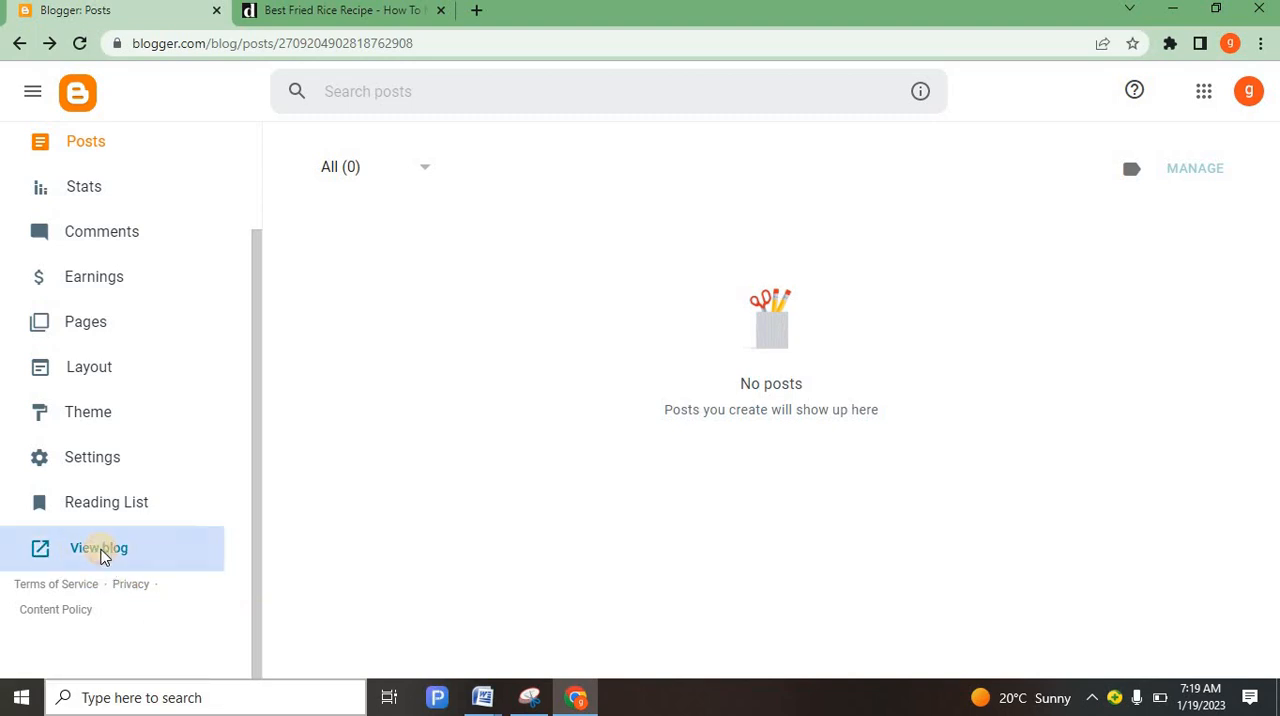
# Open the GODWIN TEACH SCHOOL live blog in a new tab, which shows no posts.
pyautogui.click(98, 548)
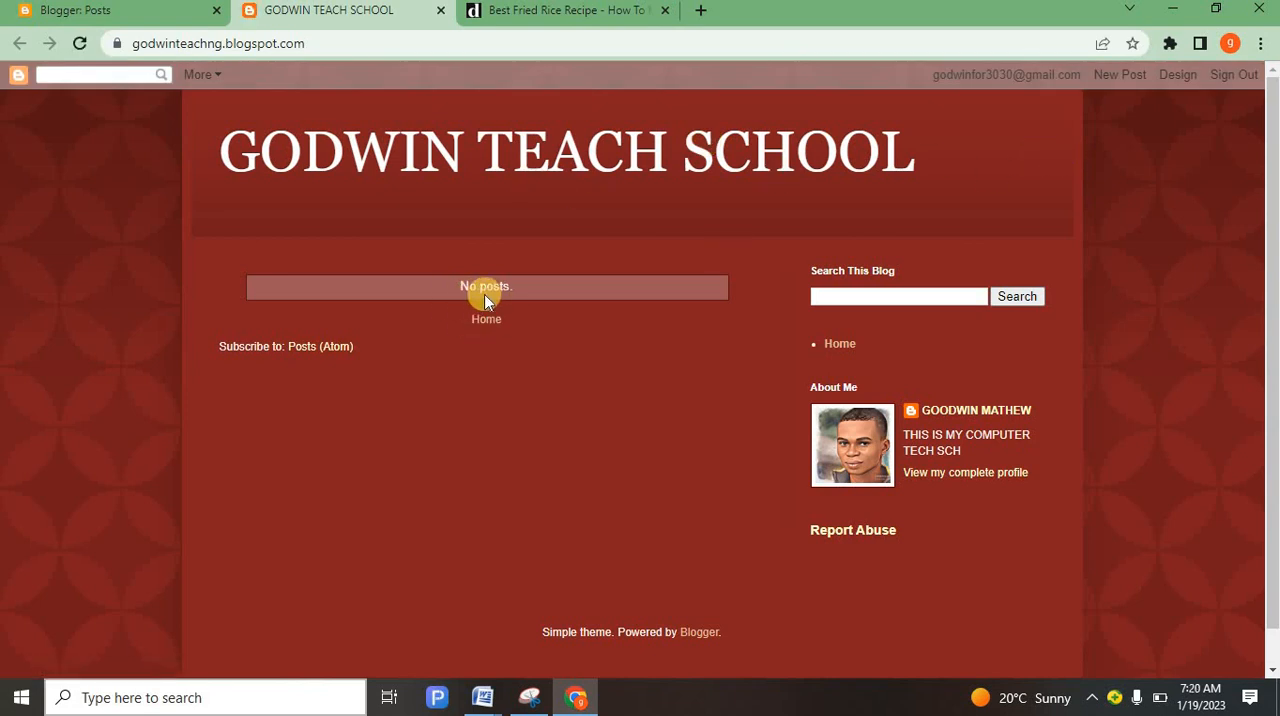
pyautogui.moveTo(287, 470)
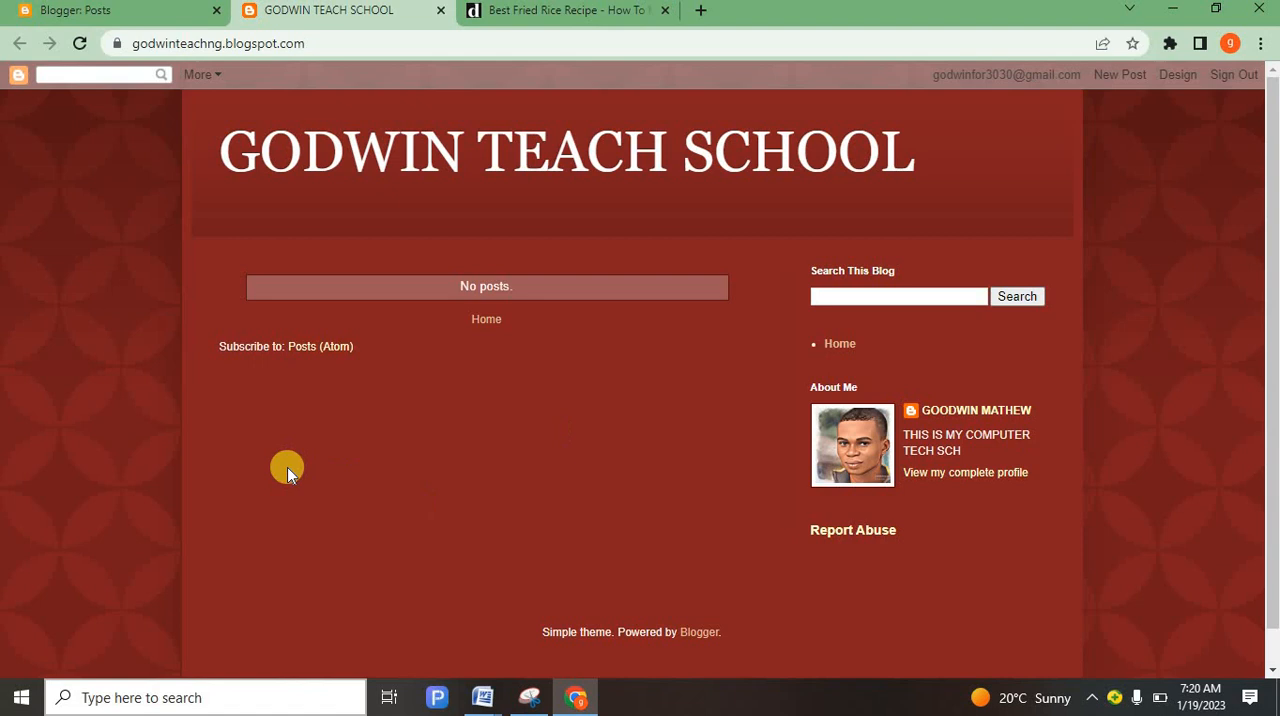
pyautogui.moveTo(795, 430)
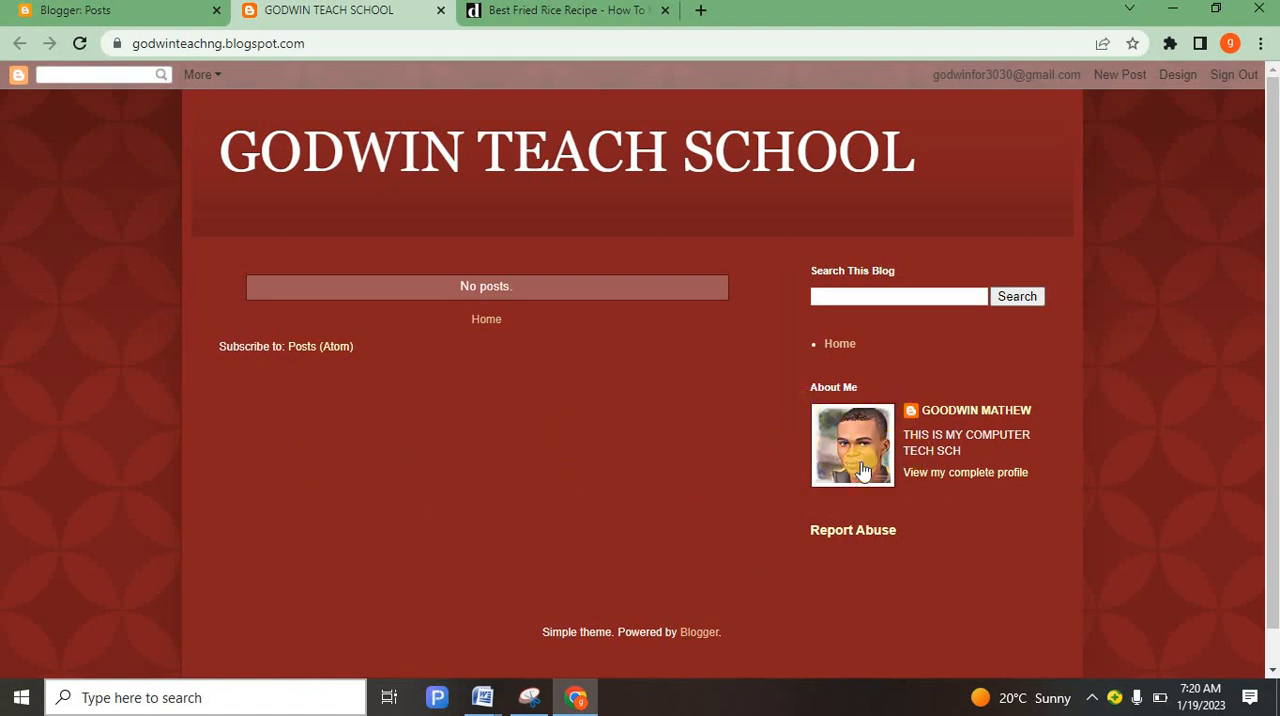
pyautogui.moveTo(880, 462)
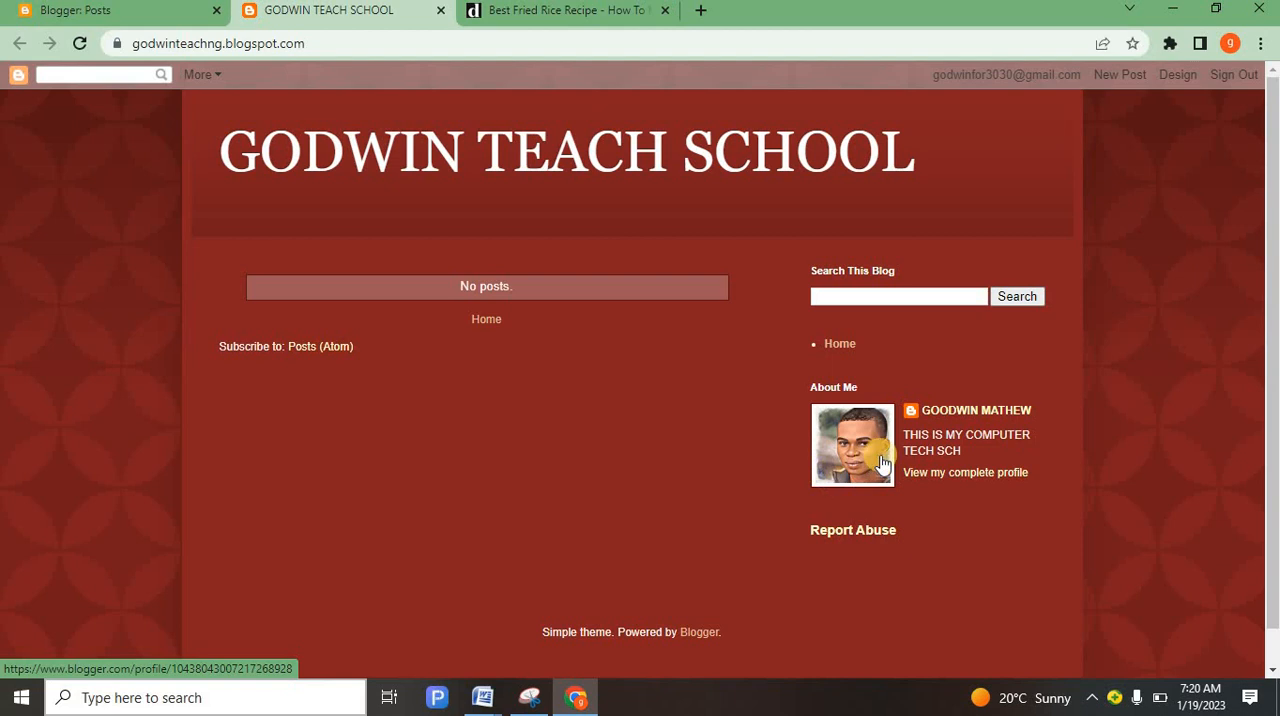
pyautogui.moveTo(845, 470)
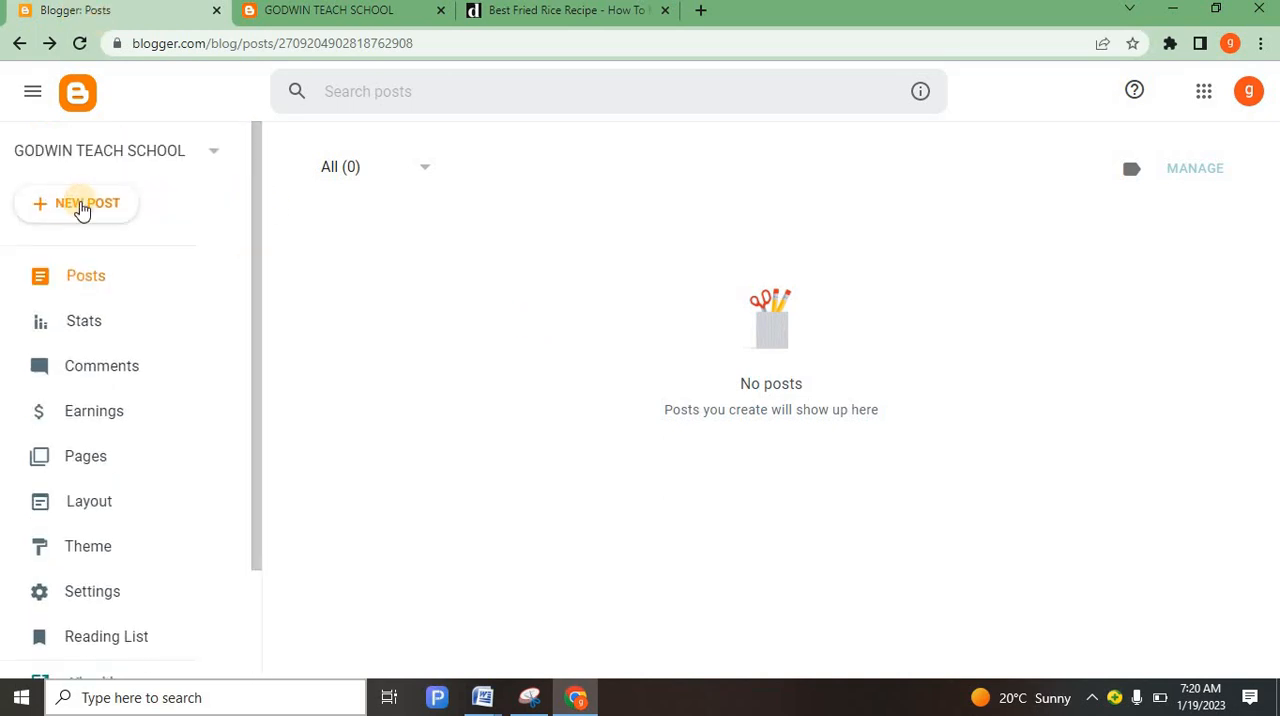
# Go back to the Blogger Posts dashboard and create a new, empty post.
pyautogui.click(76, 203)
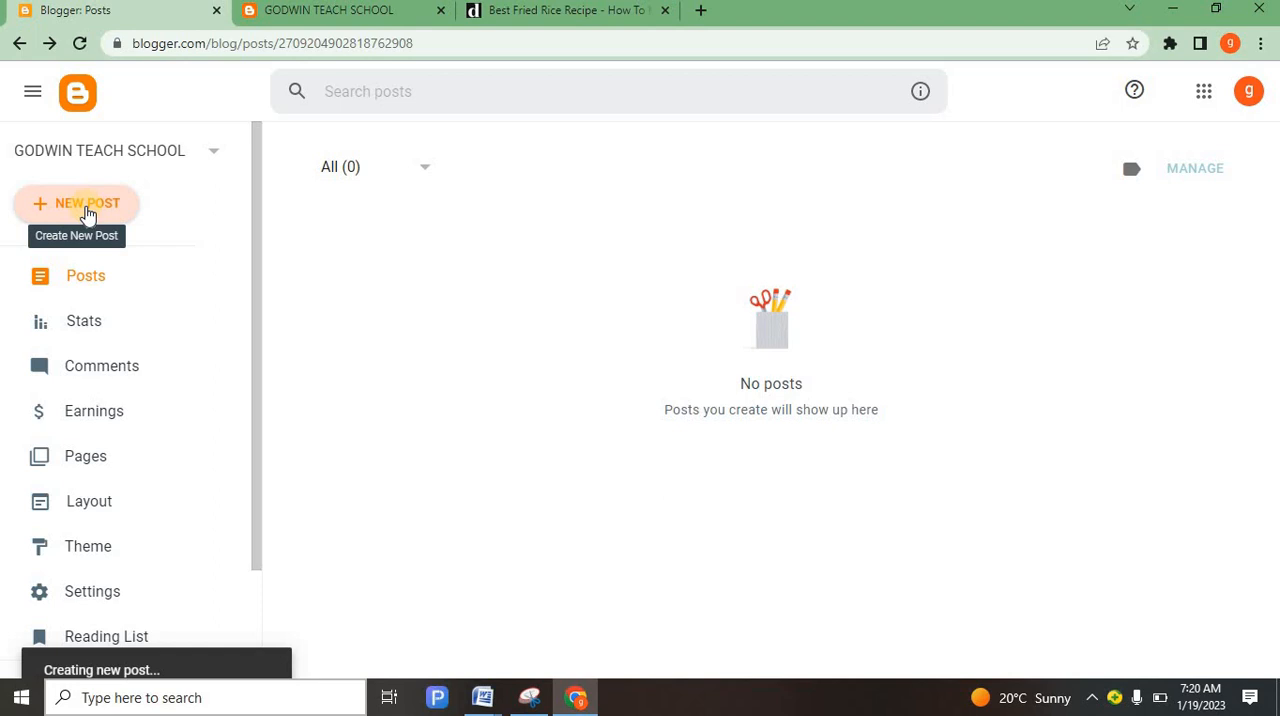
pyautogui.click(87, 203)
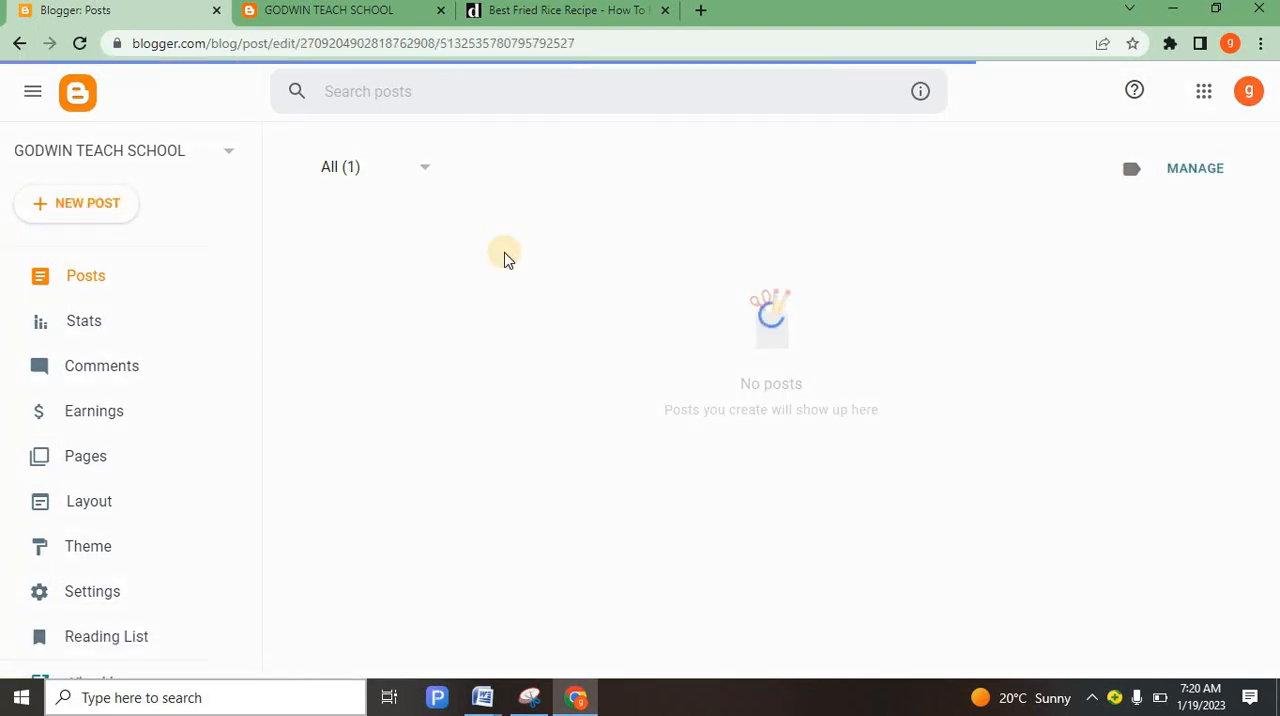
pyautogui.click(76, 203)
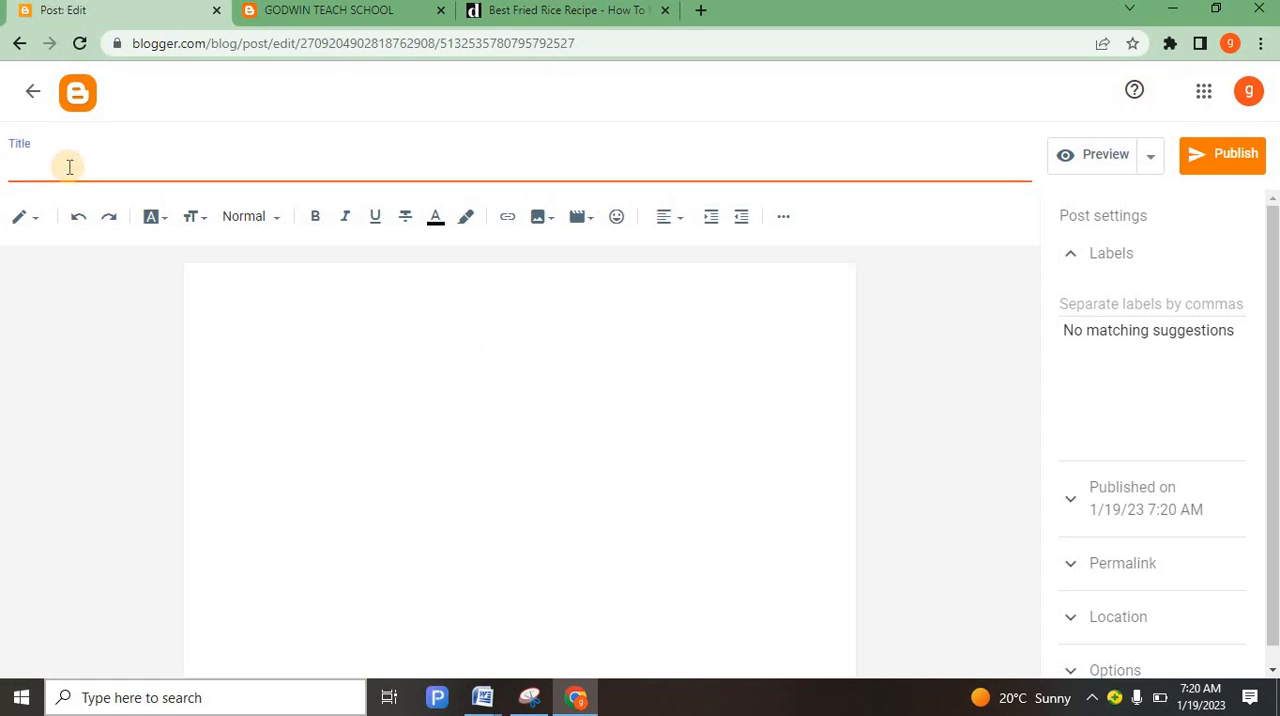
# Enter 'HOW TO COOK FRIED RICE' as the post title.
pyautogui.write('HOW TO')
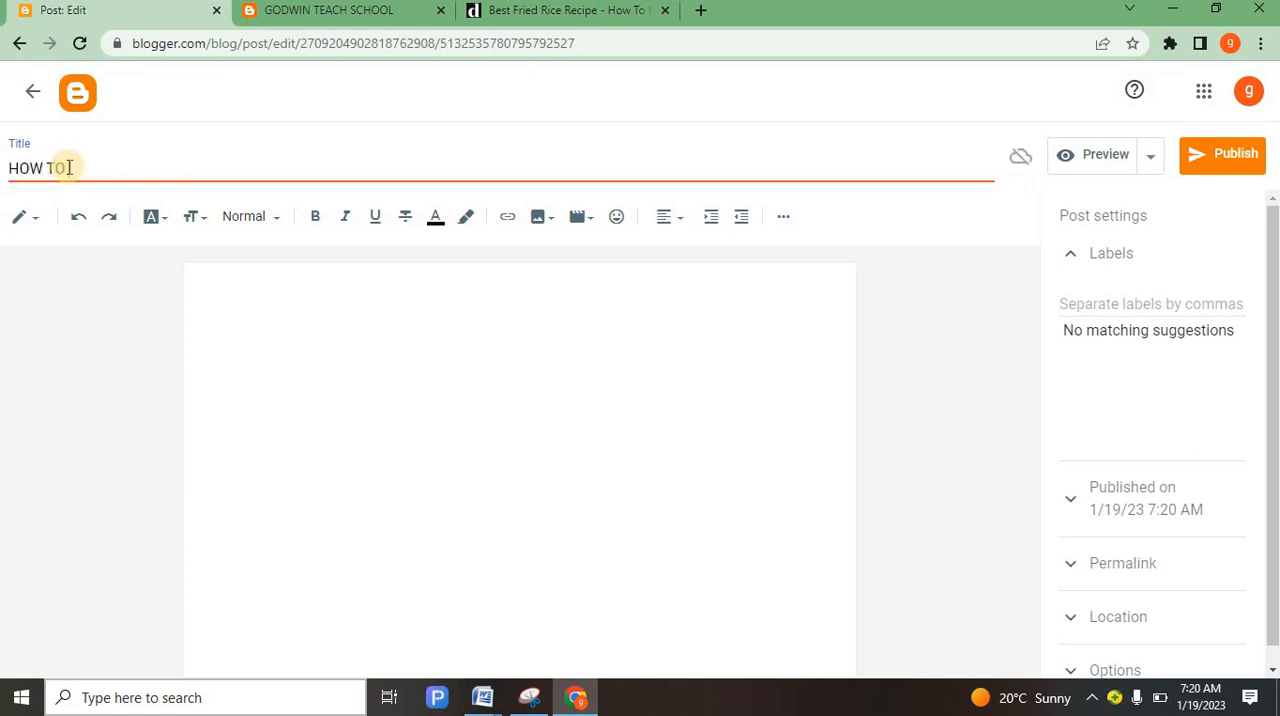
pyautogui.write('CO')
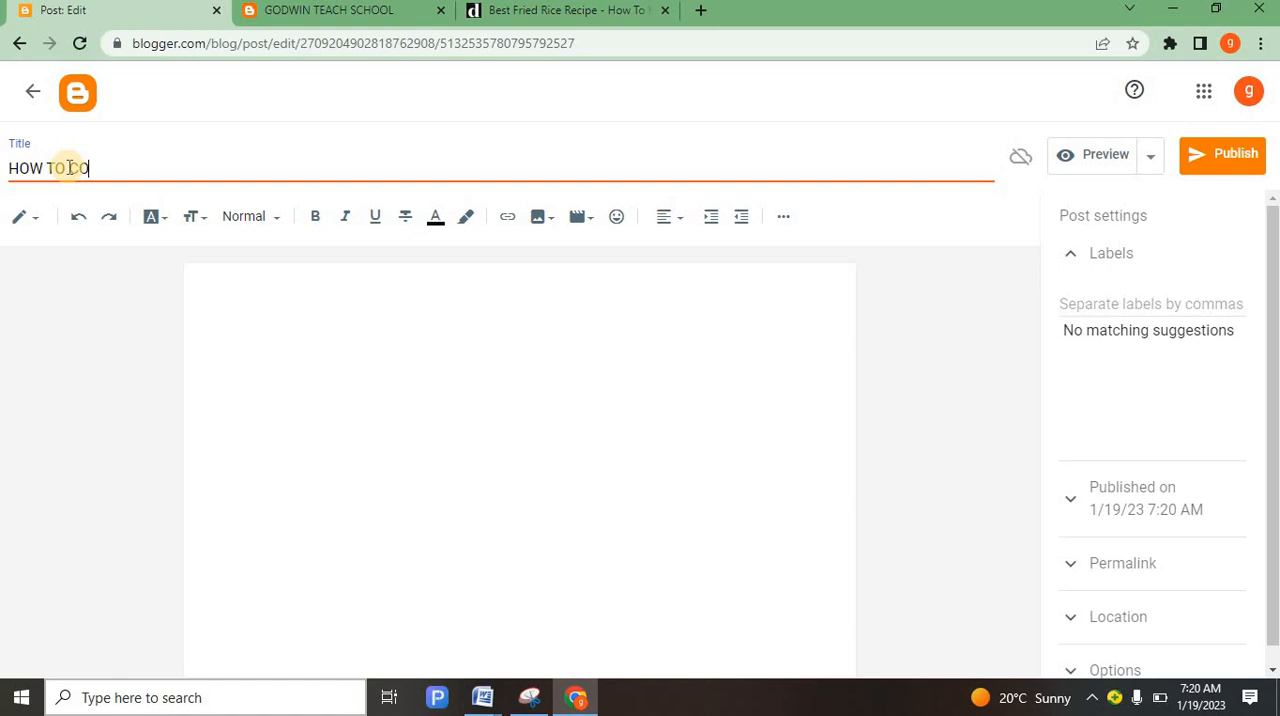
pyautogui.write('OK FR')
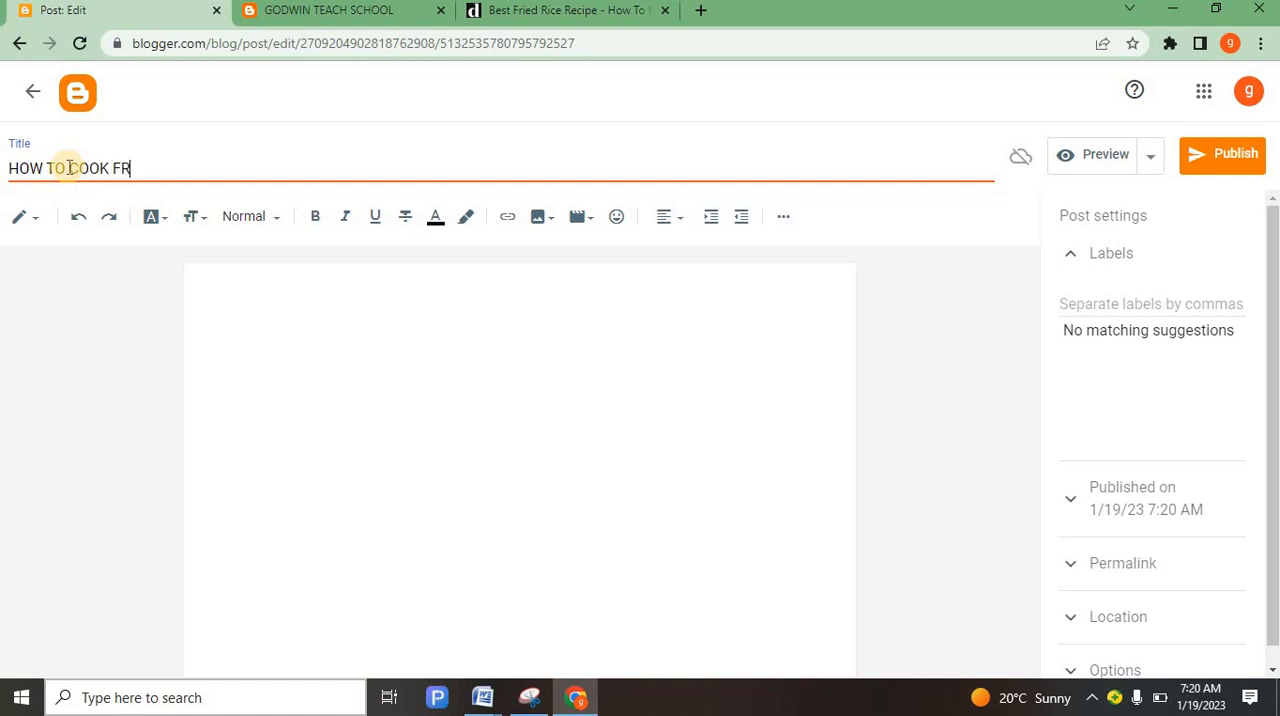
pyautogui.write('IED R')
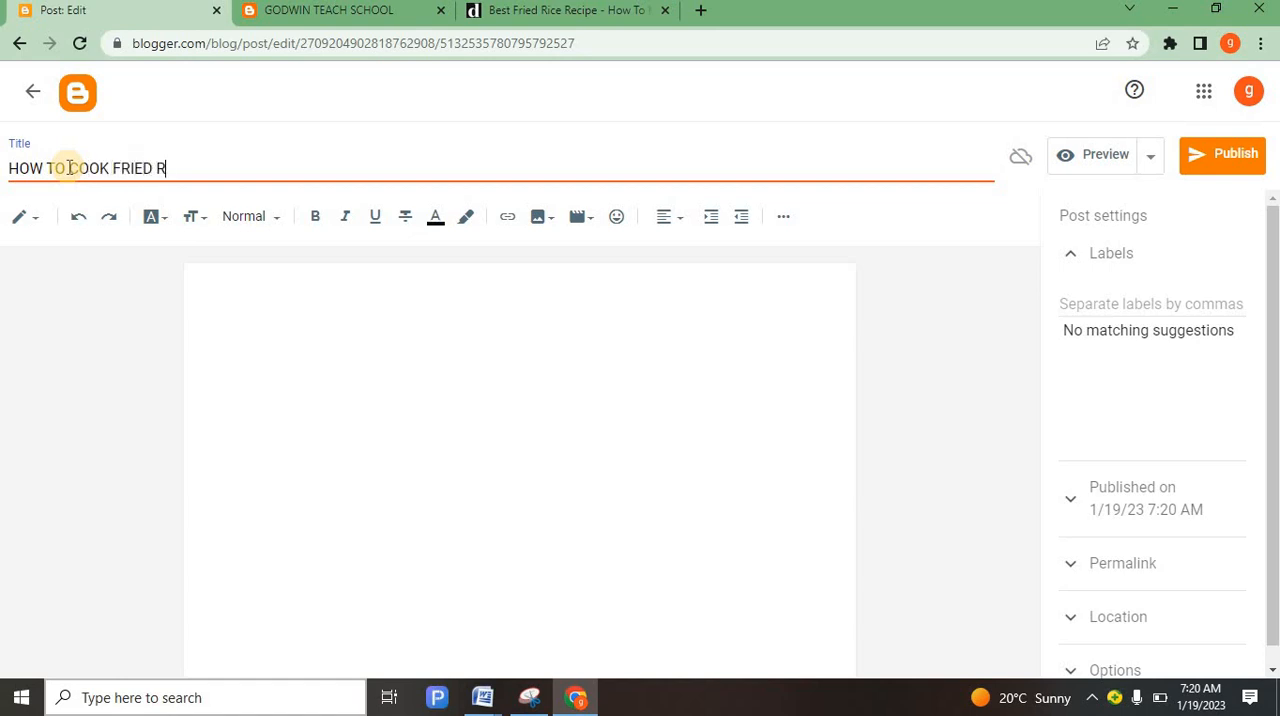
pyautogui.write('ICE')
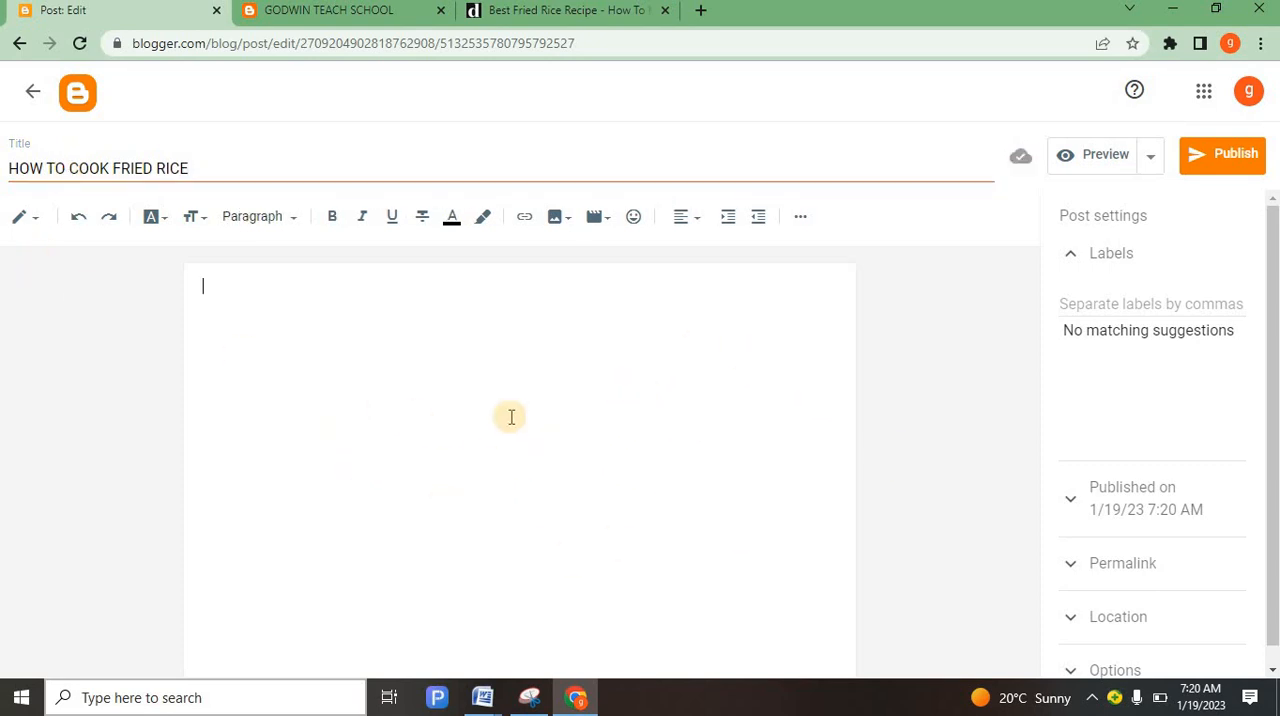
pyautogui.moveTo(614, 469)
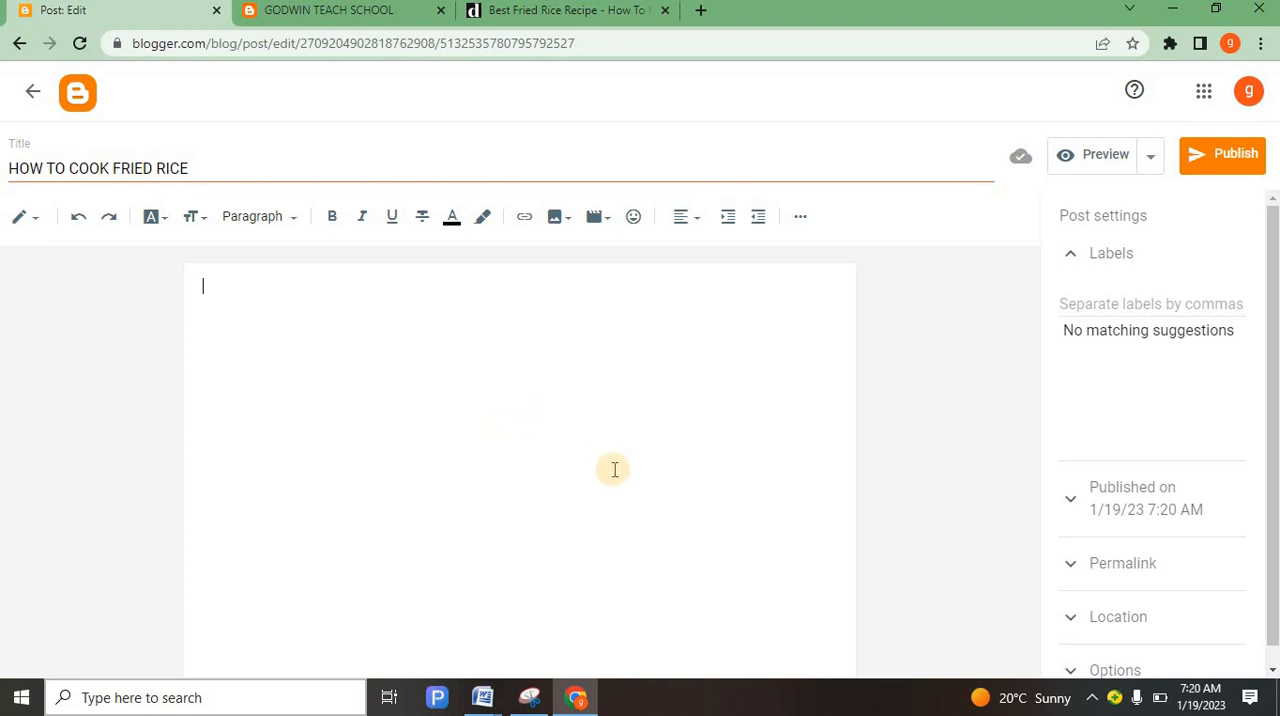
pyautogui.moveTo(357, 410)
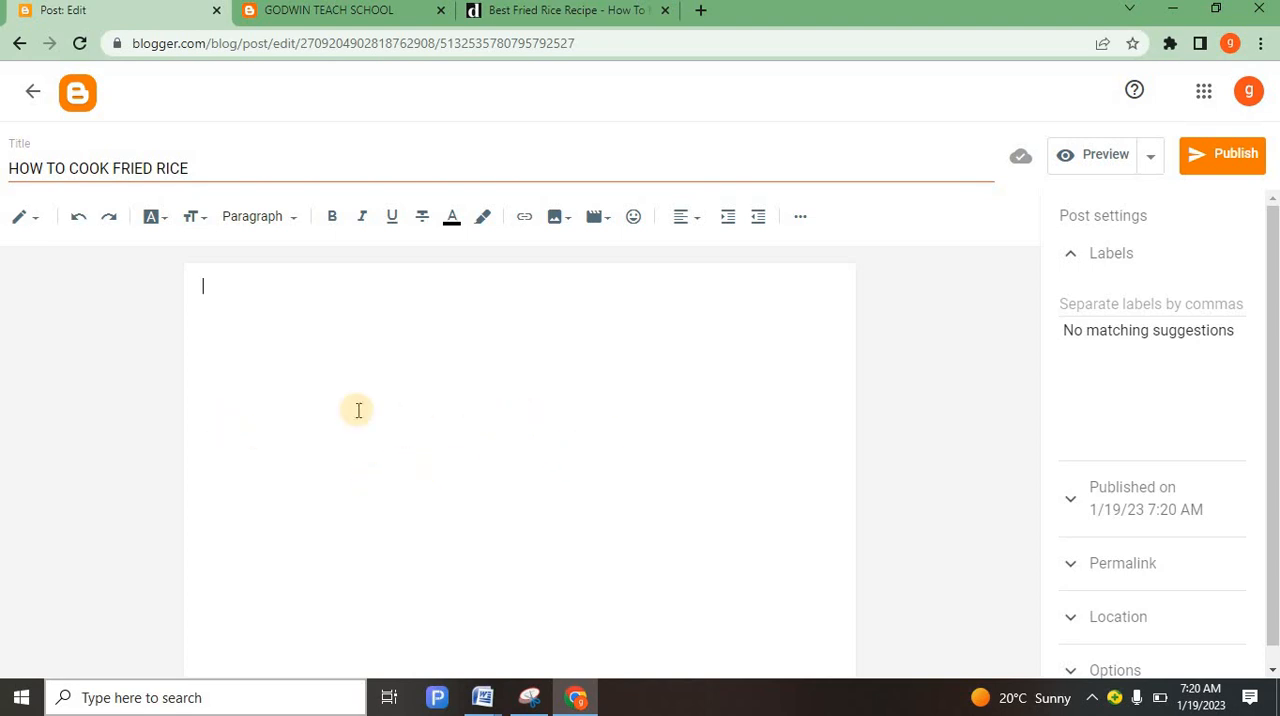
pyautogui.moveTo(563, 390)
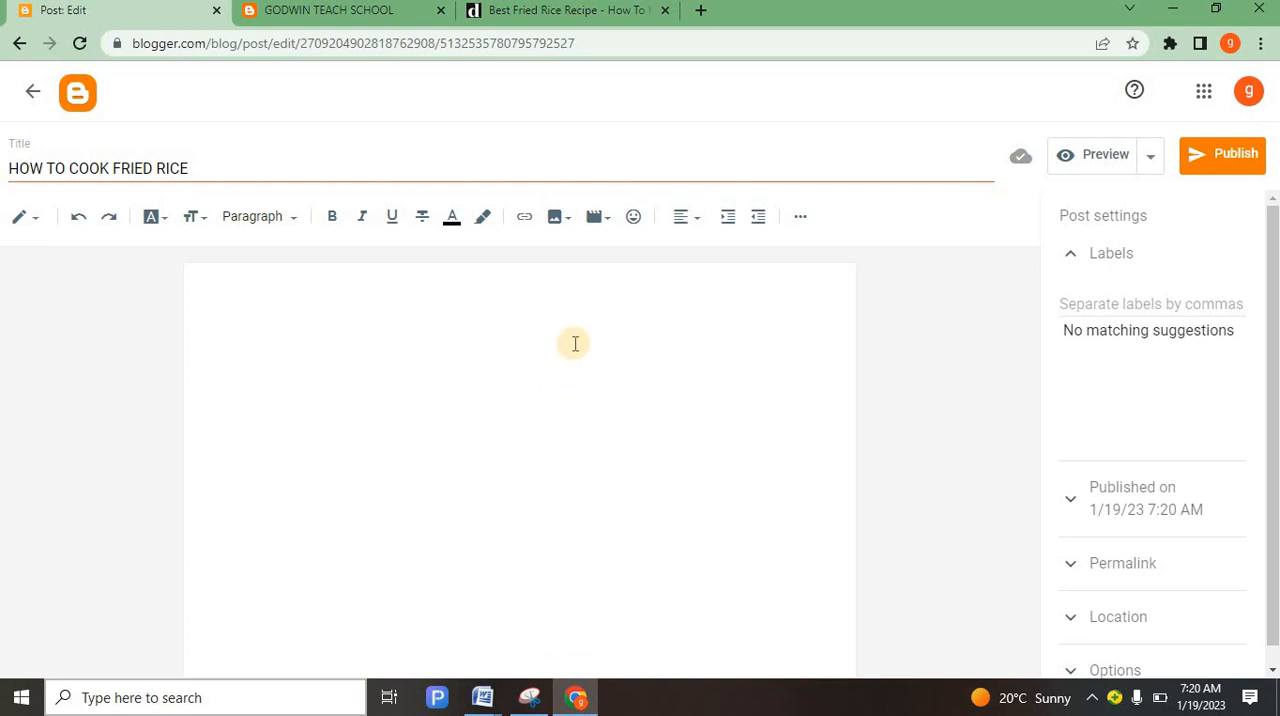
pyautogui.moveTo(528, 435)
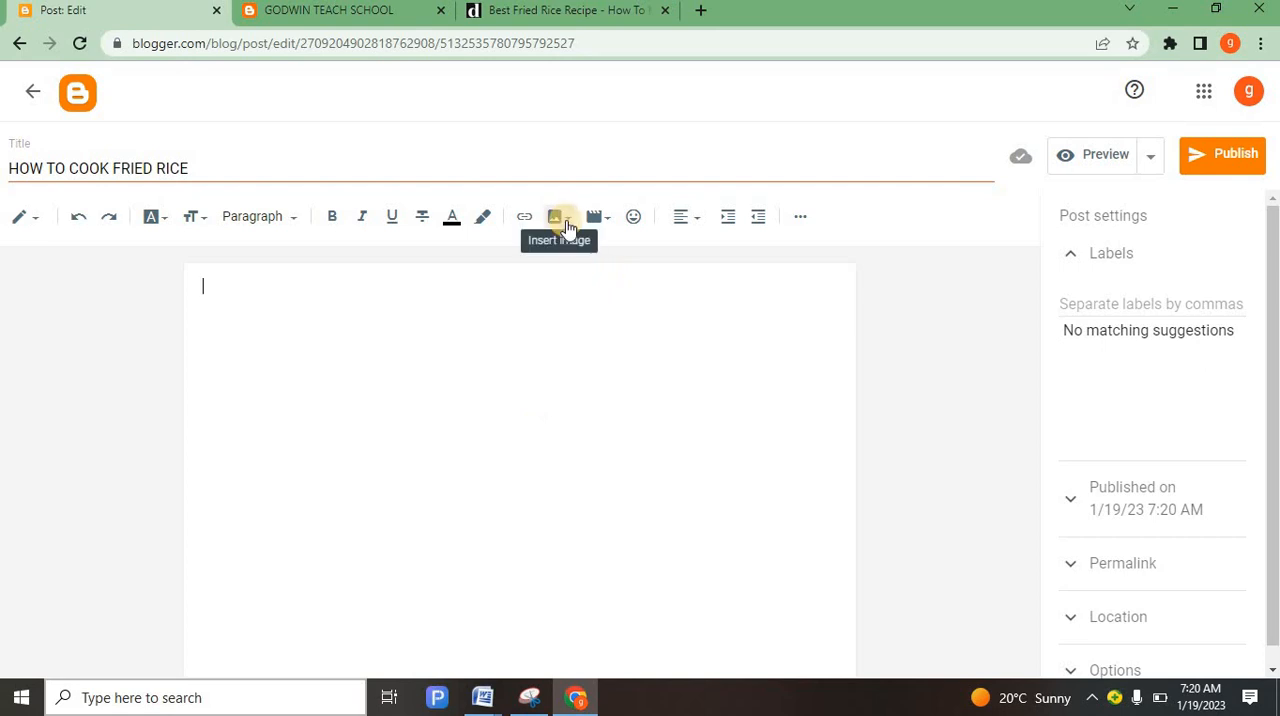
# Bring up the Upload from computer image dialog and its file picker.
pyautogui.click(555, 216)
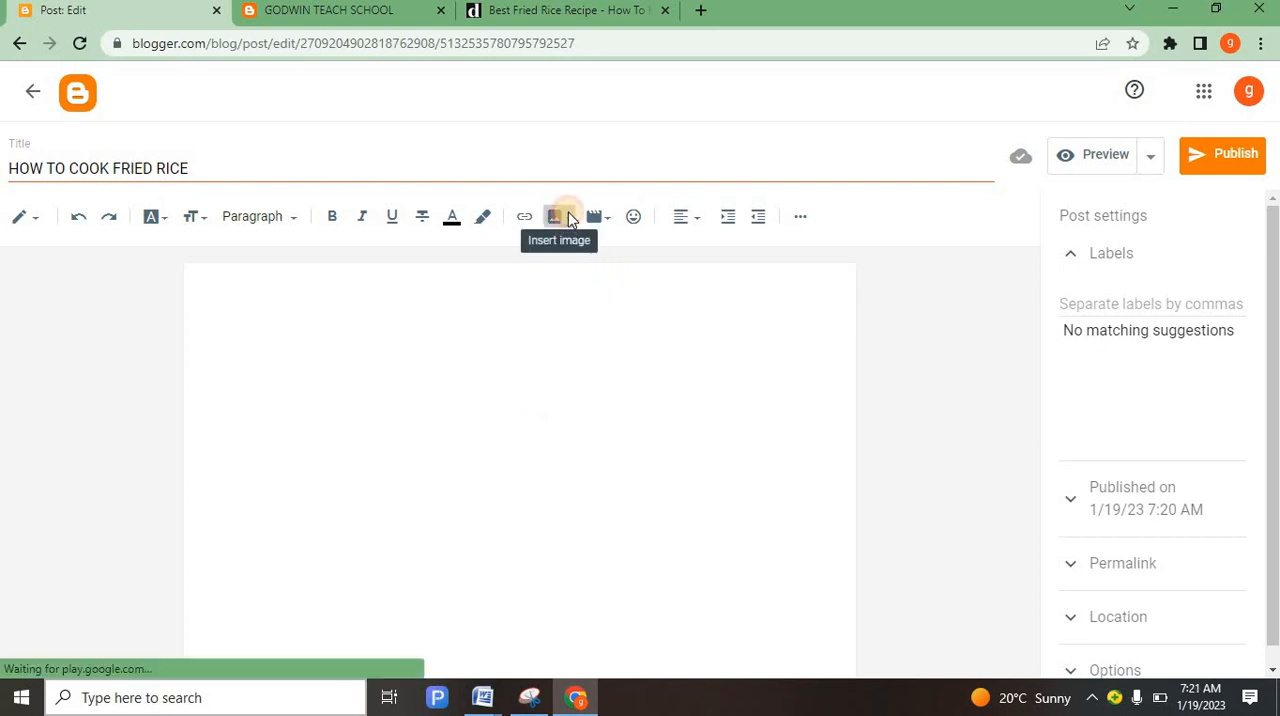
pyautogui.click(556, 216)
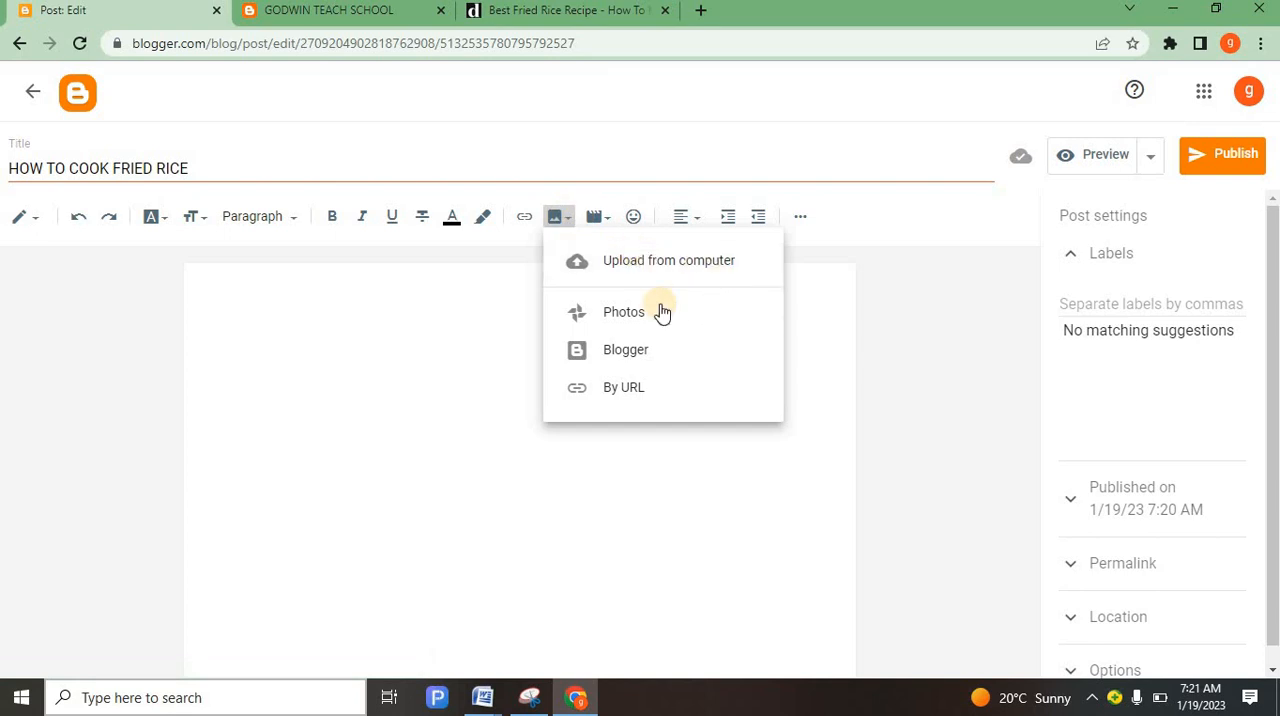
pyautogui.moveTo(655, 387)
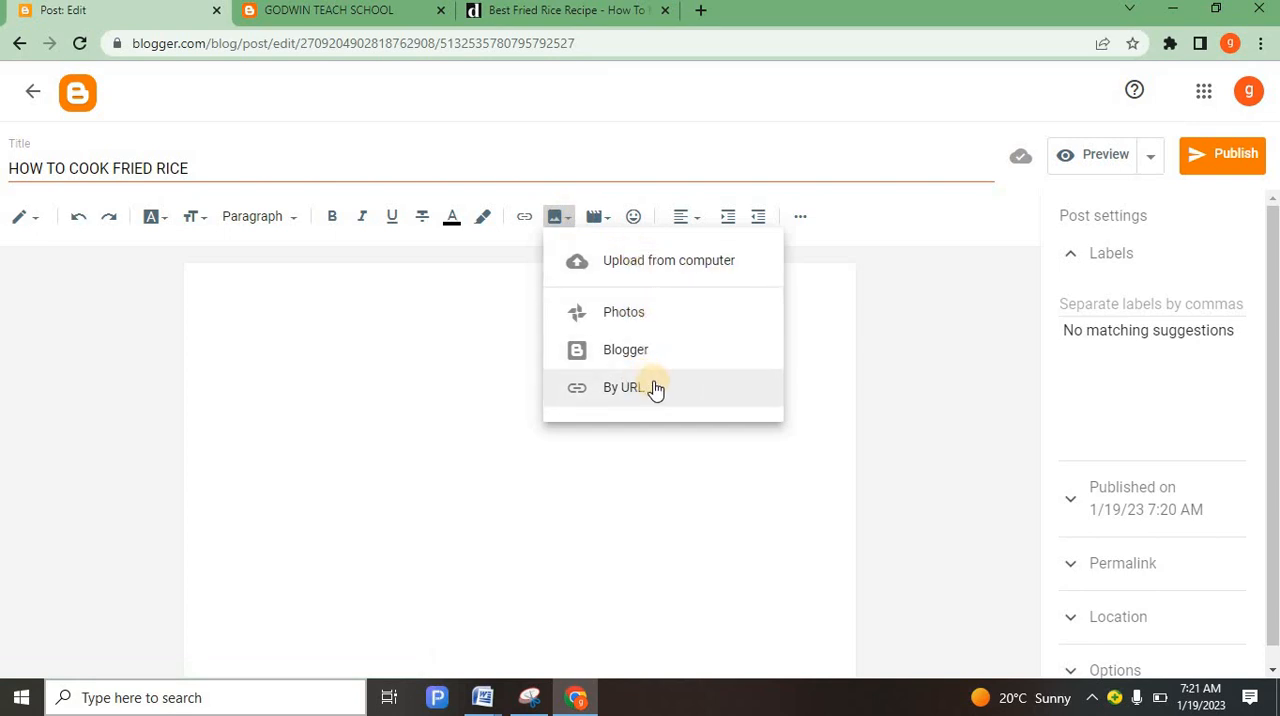
pyautogui.moveTo(678, 276)
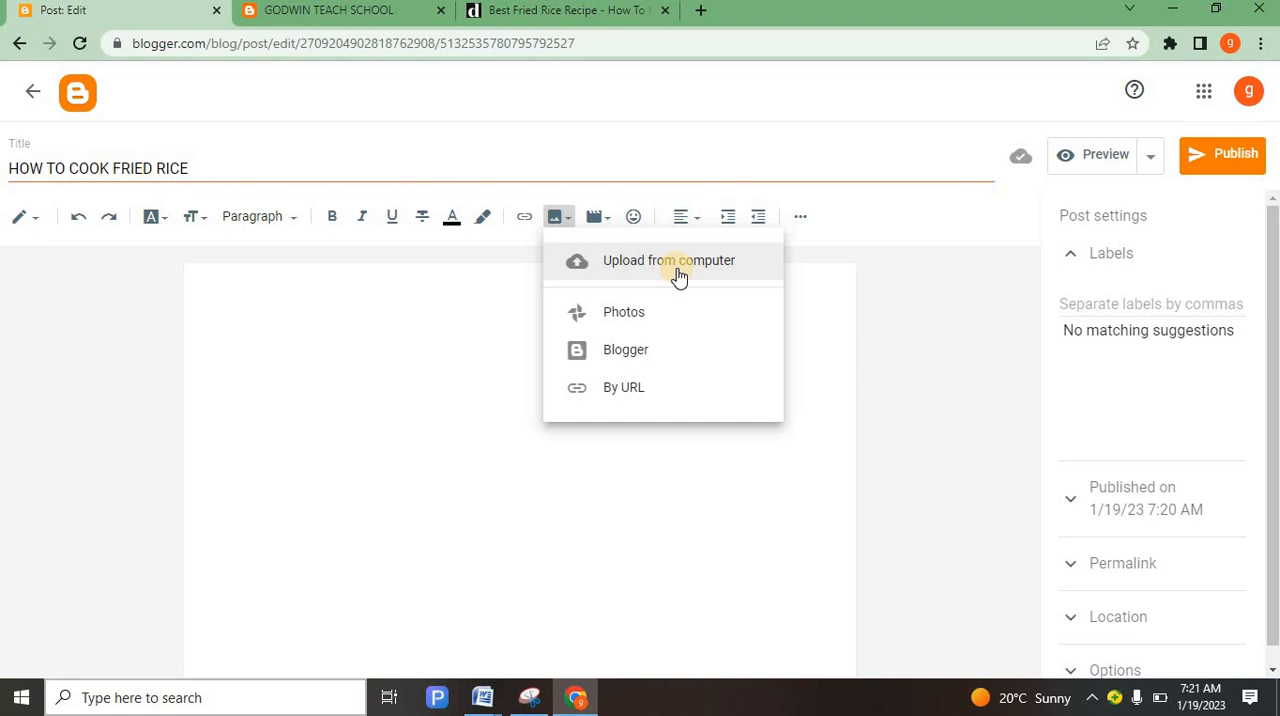
pyautogui.click(669, 260)
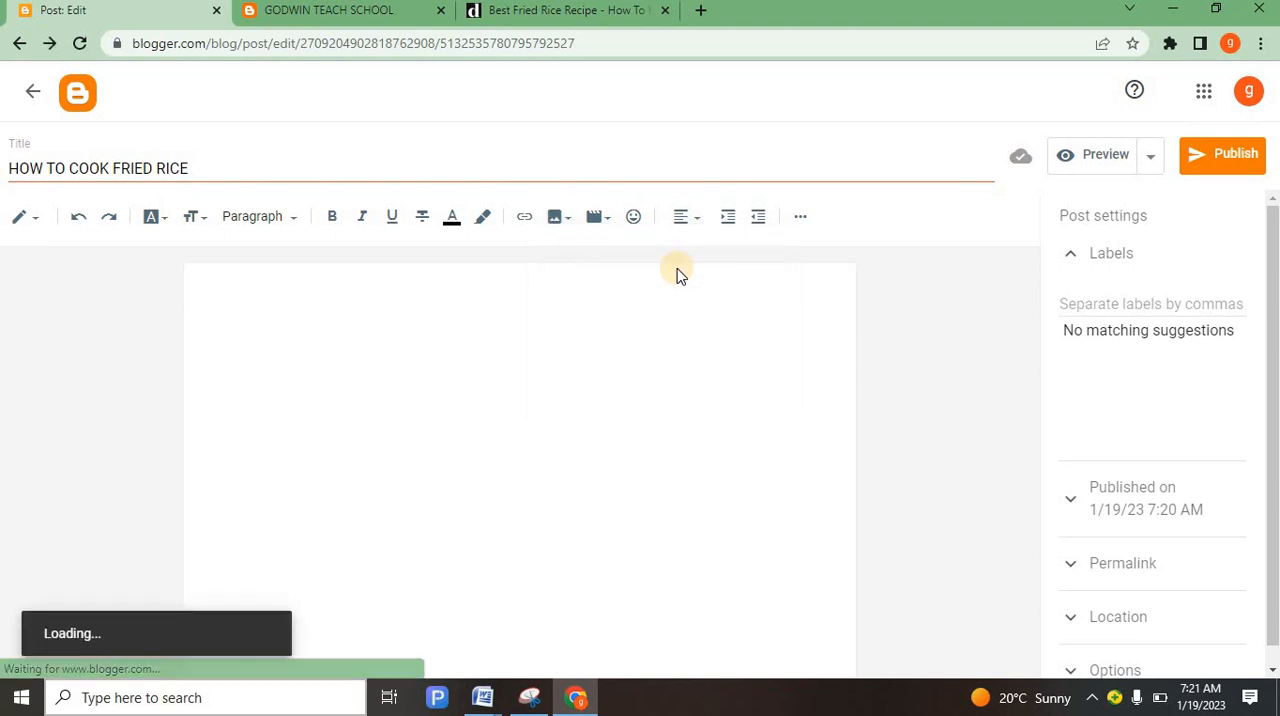
pyautogui.click(552, 216)
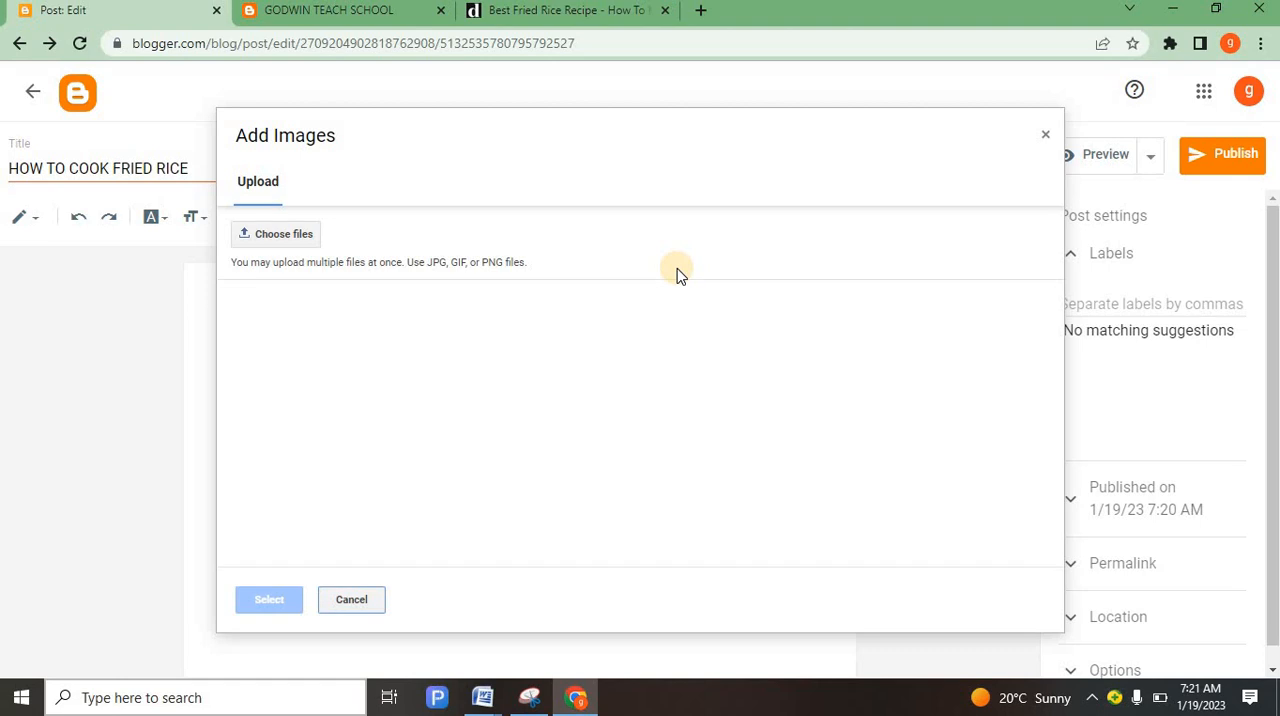
pyautogui.moveTo(283, 234)
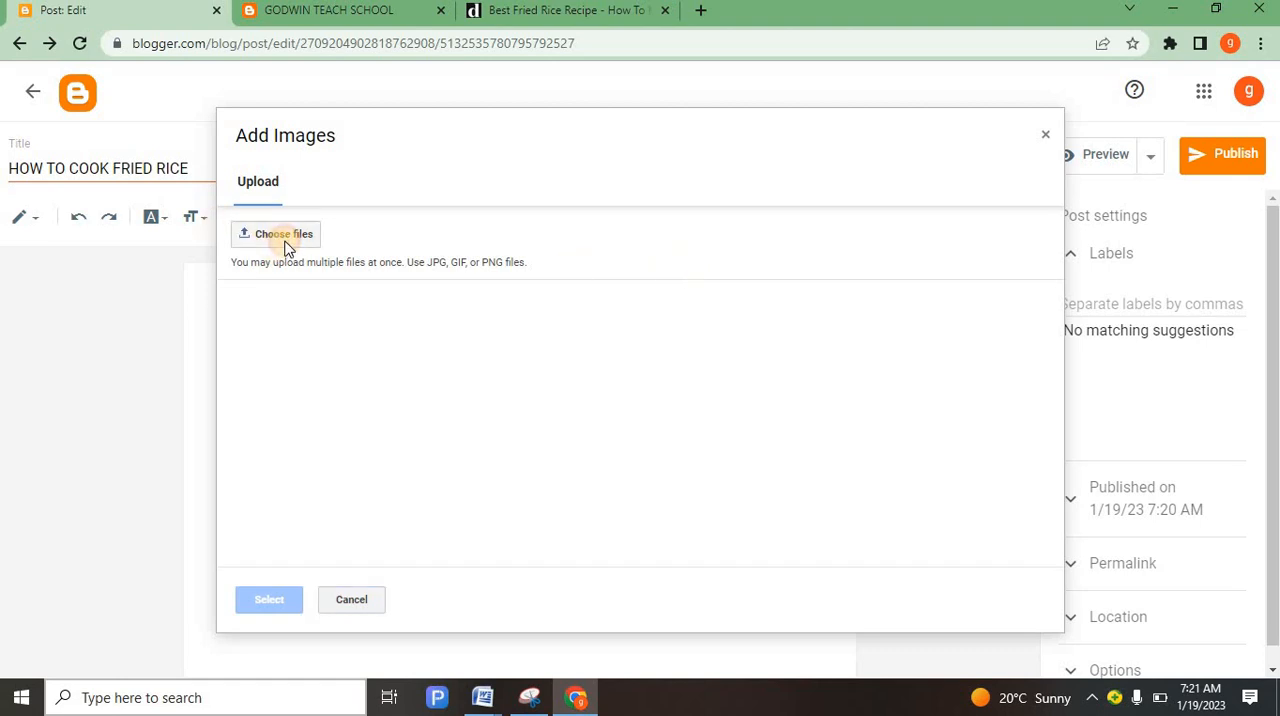
pyautogui.click(283, 234)
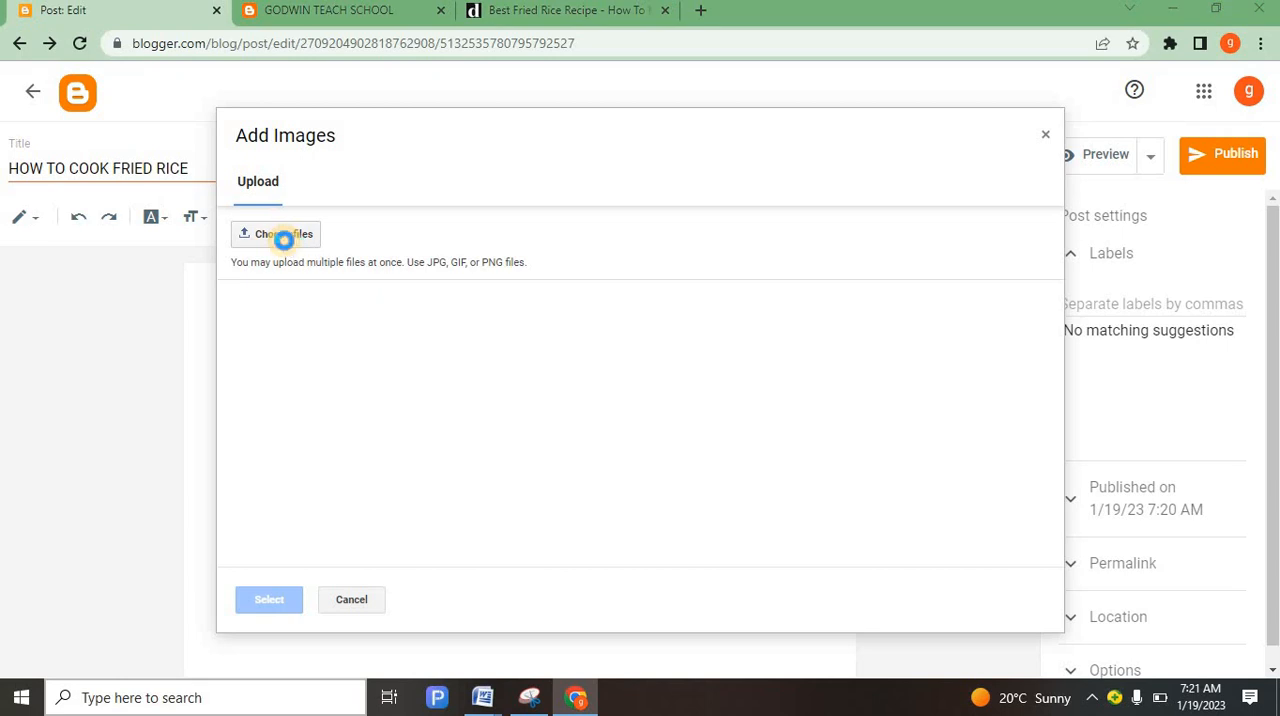
# Choose RICE.jpg from the Desktop as the image to upload.
pyautogui.click(283, 234)
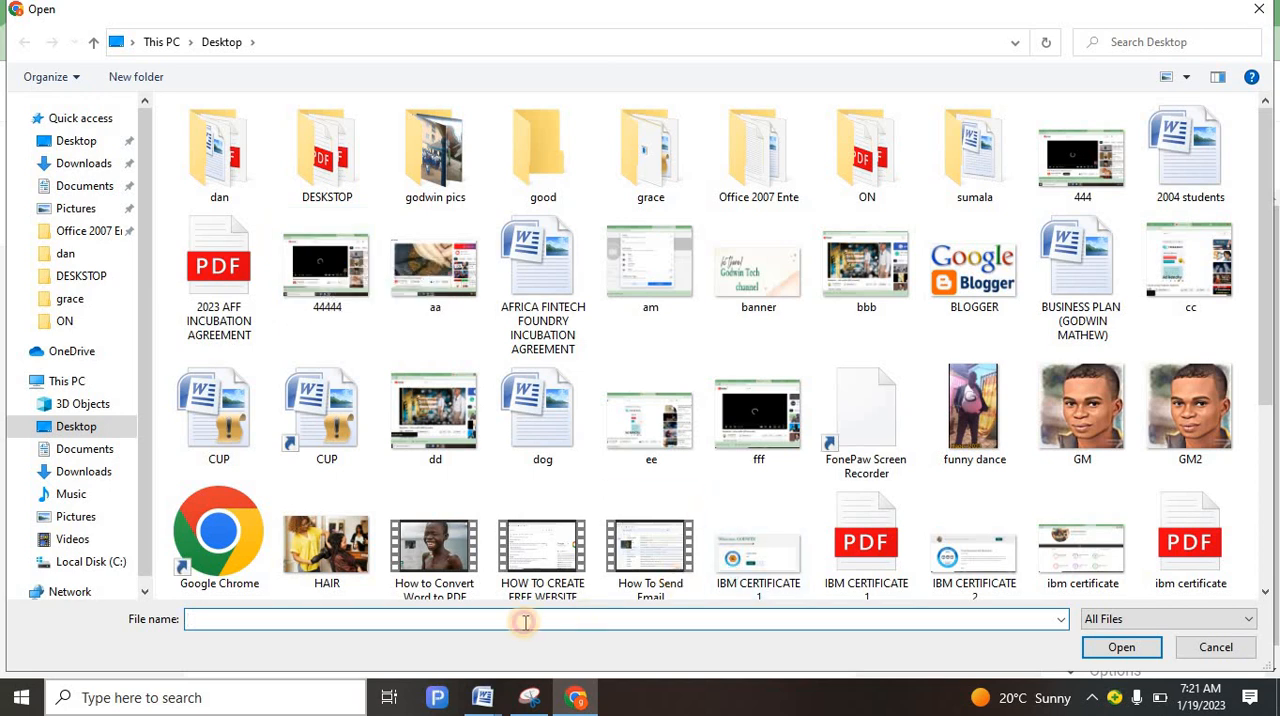
pyautogui.write('R')
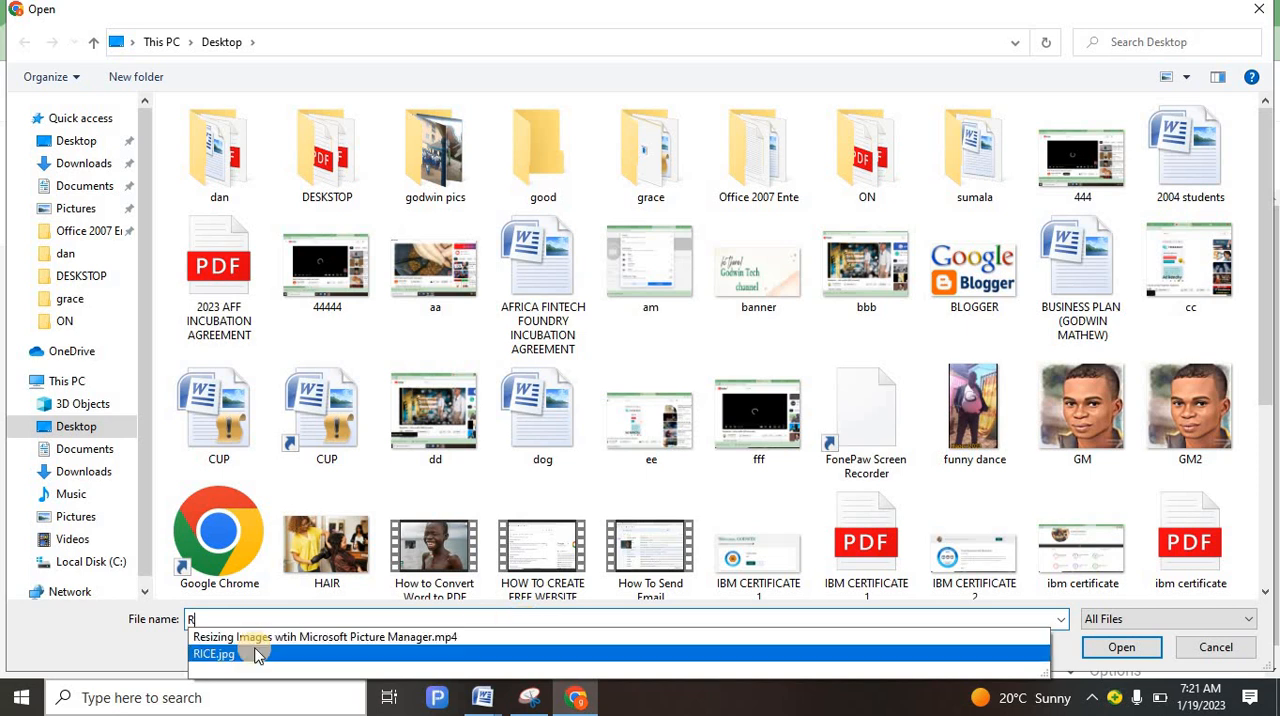
pyautogui.click(213, 653)
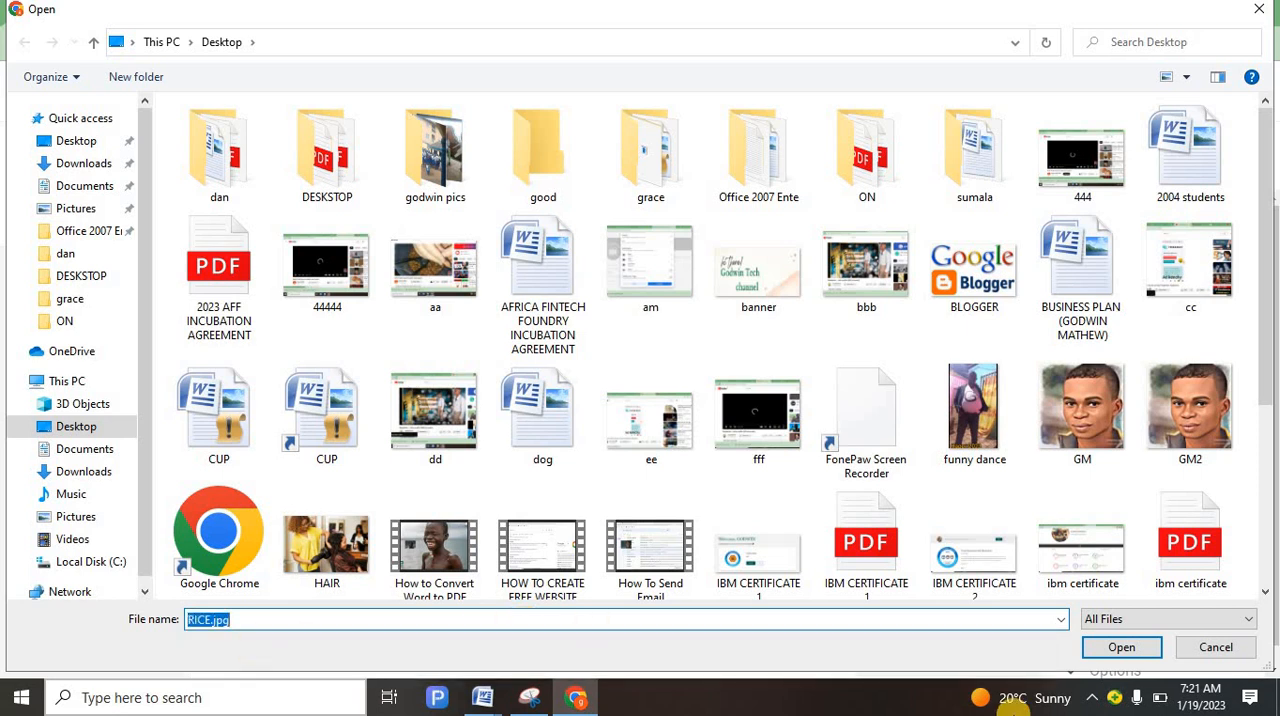
pyautogui.click(1121, 647)
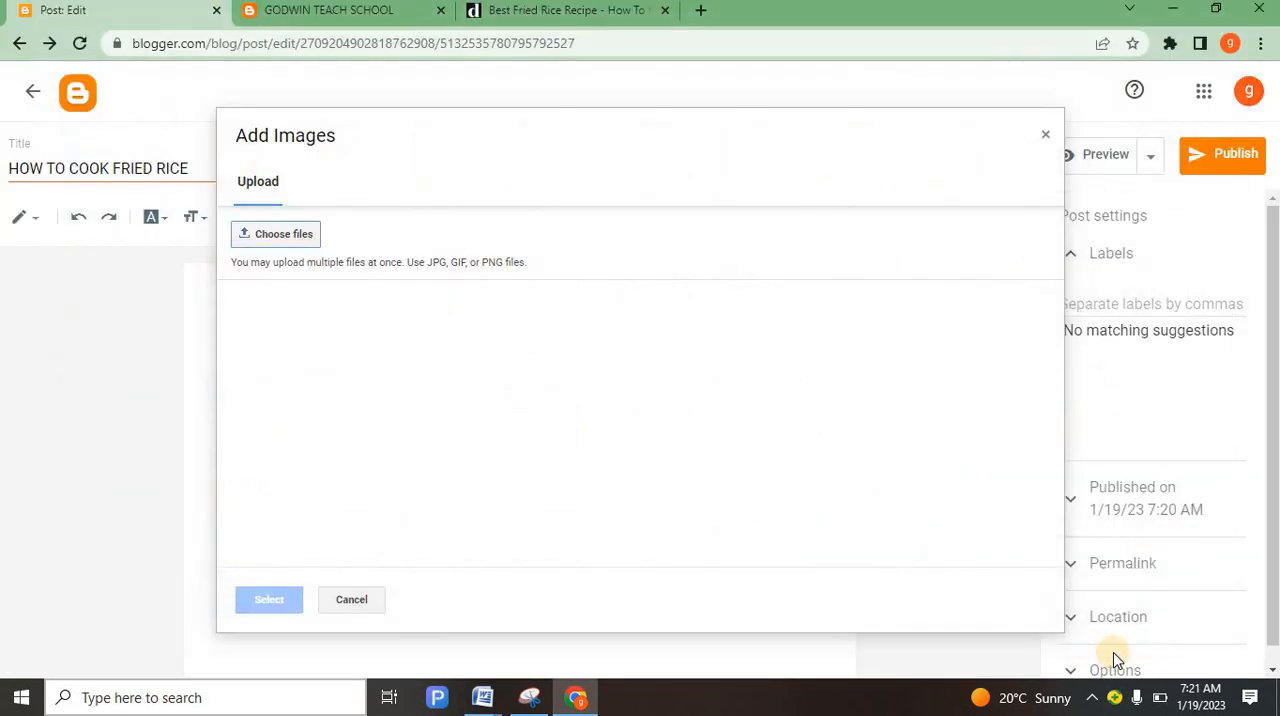
# Insert the uploaded RICE.jpg rice photo into the post body.
pyautogui.click(275, 233)
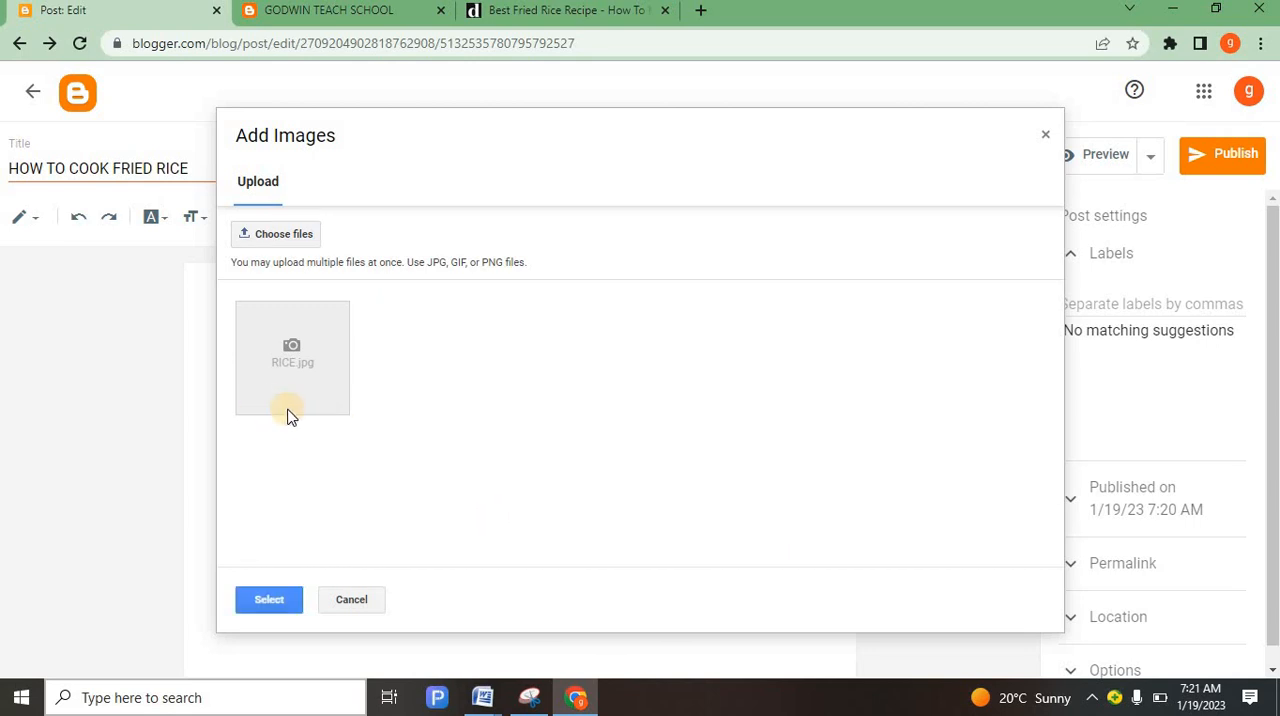
pyautogui.moveTo(297, 365)
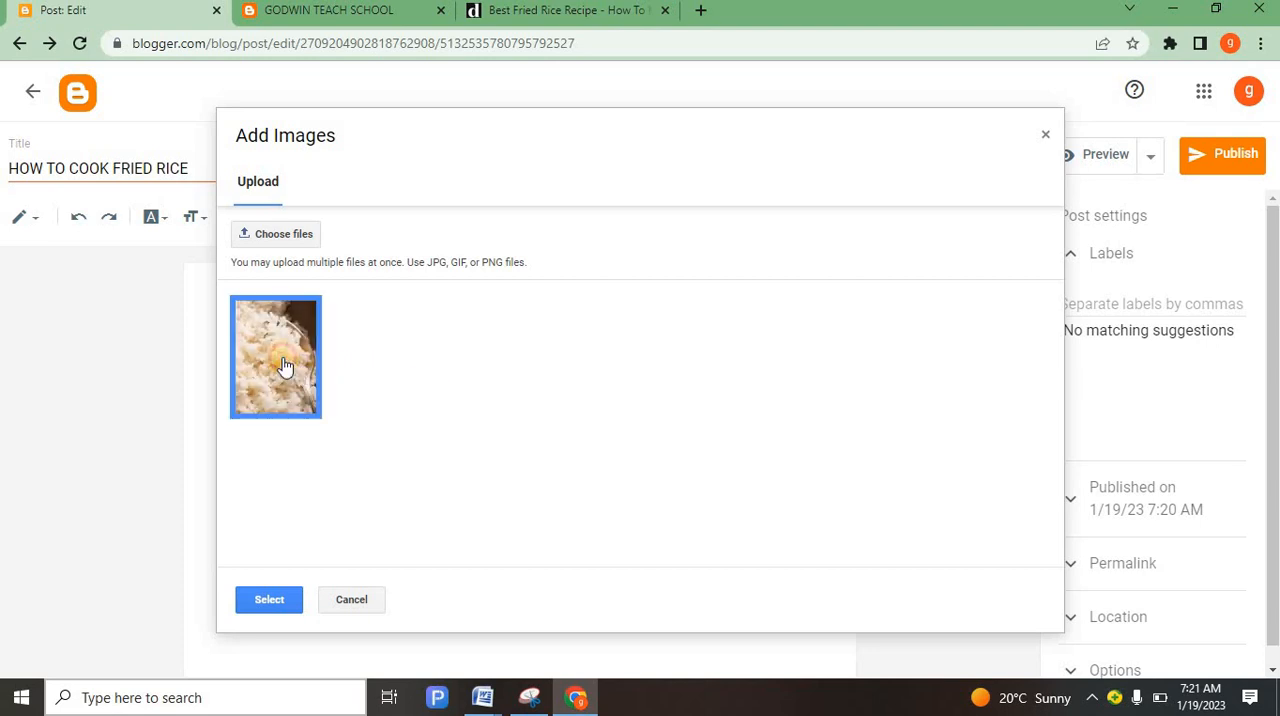
pyautogui.moveTo(262, 562)
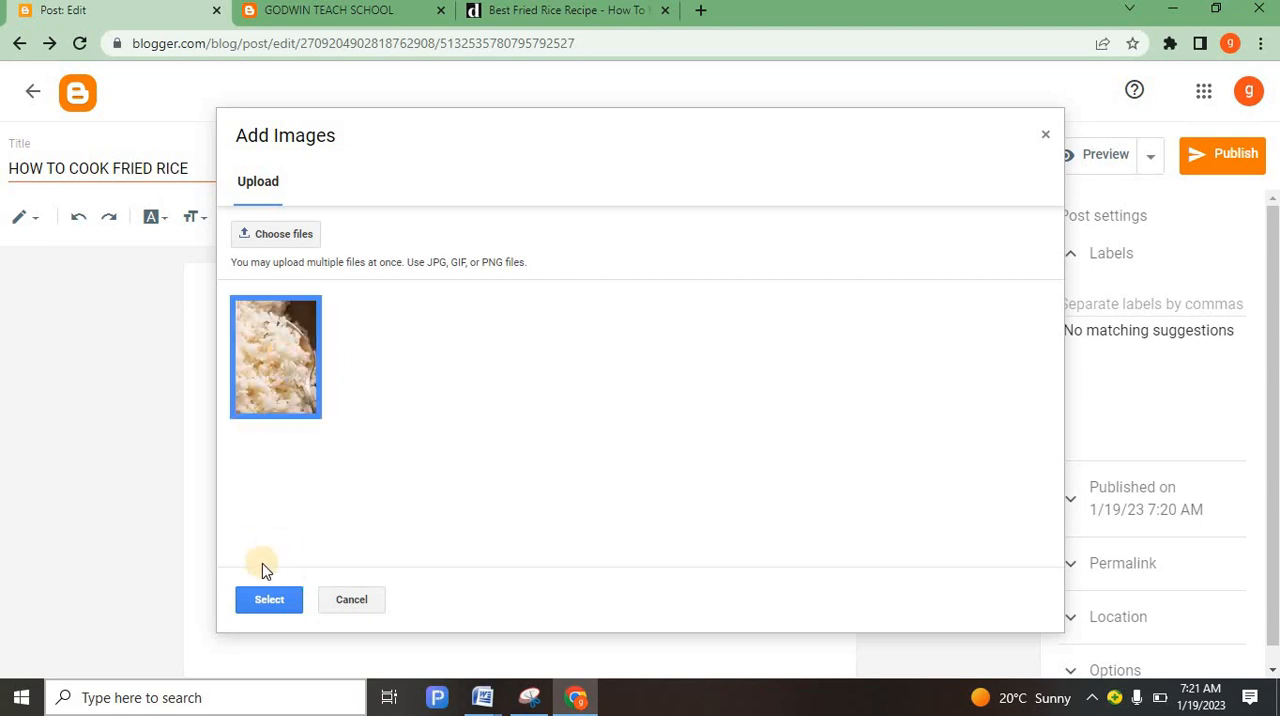
pyautogui.click(268, 599)
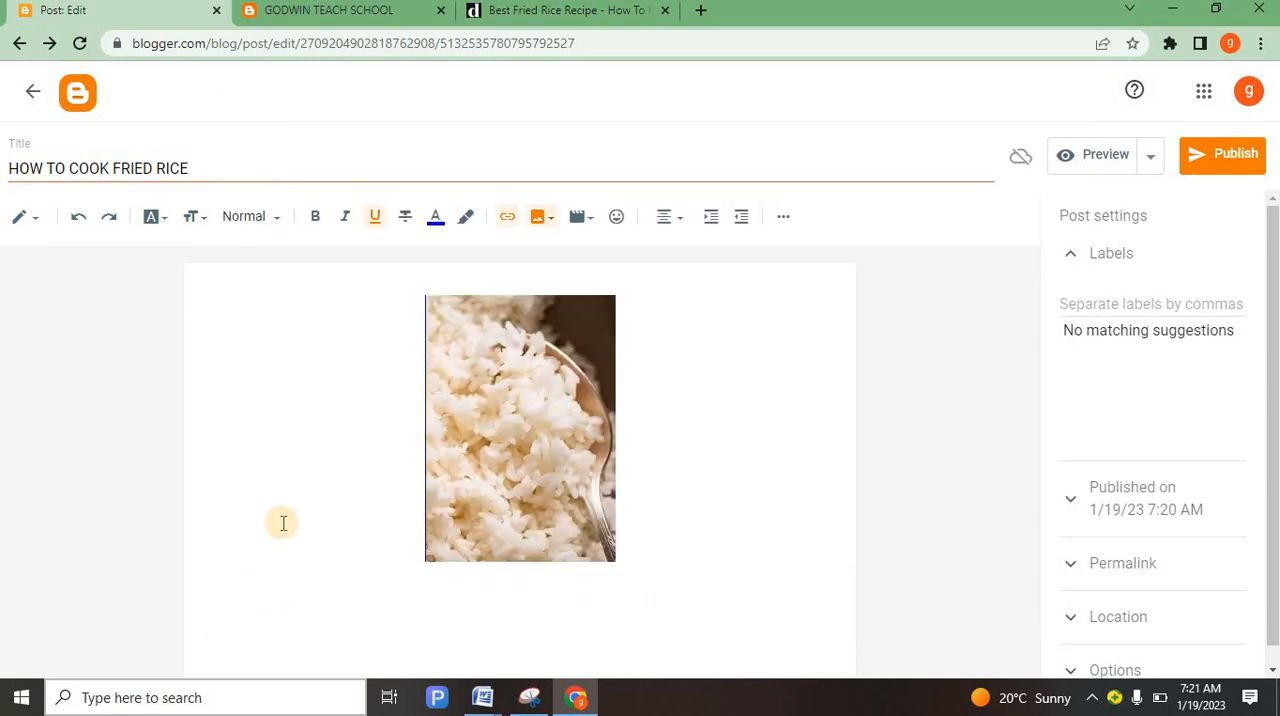
pyautogui.moveTo(342, 595)
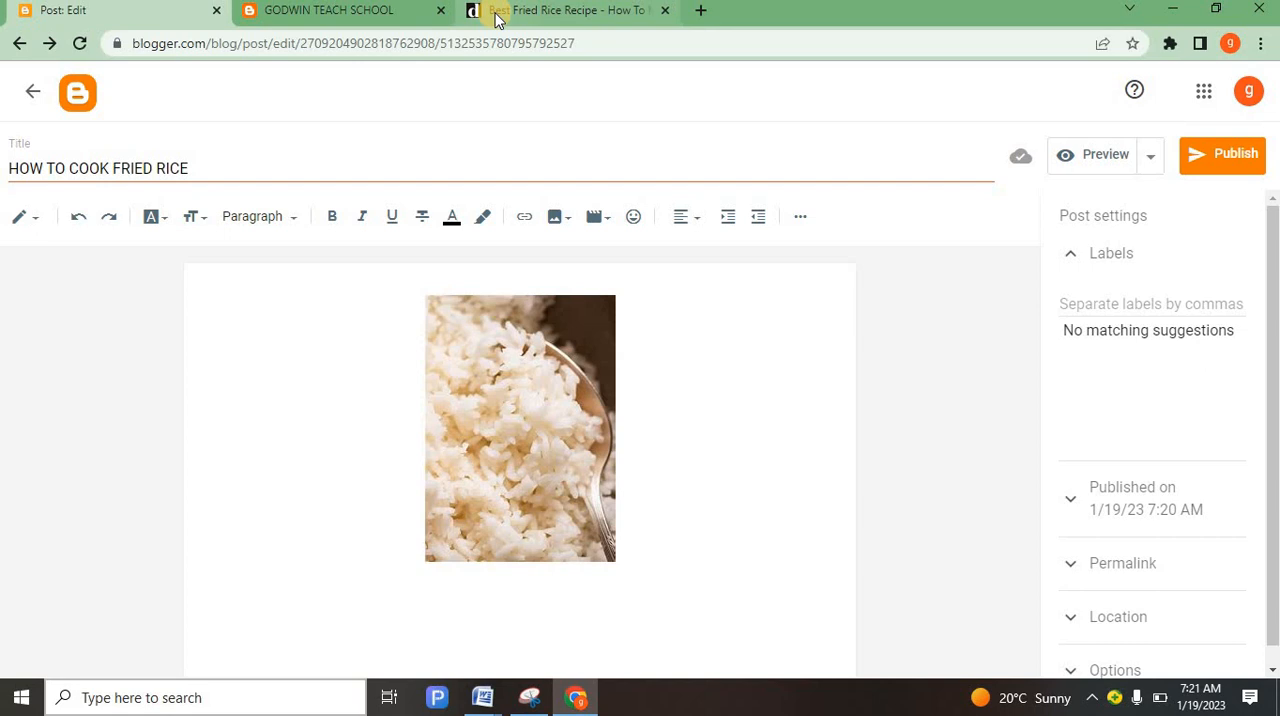
# Copy the toasted sesame oil paragraph from the recipe page and paste it below the photo.
pyautogui.click(568, 10)
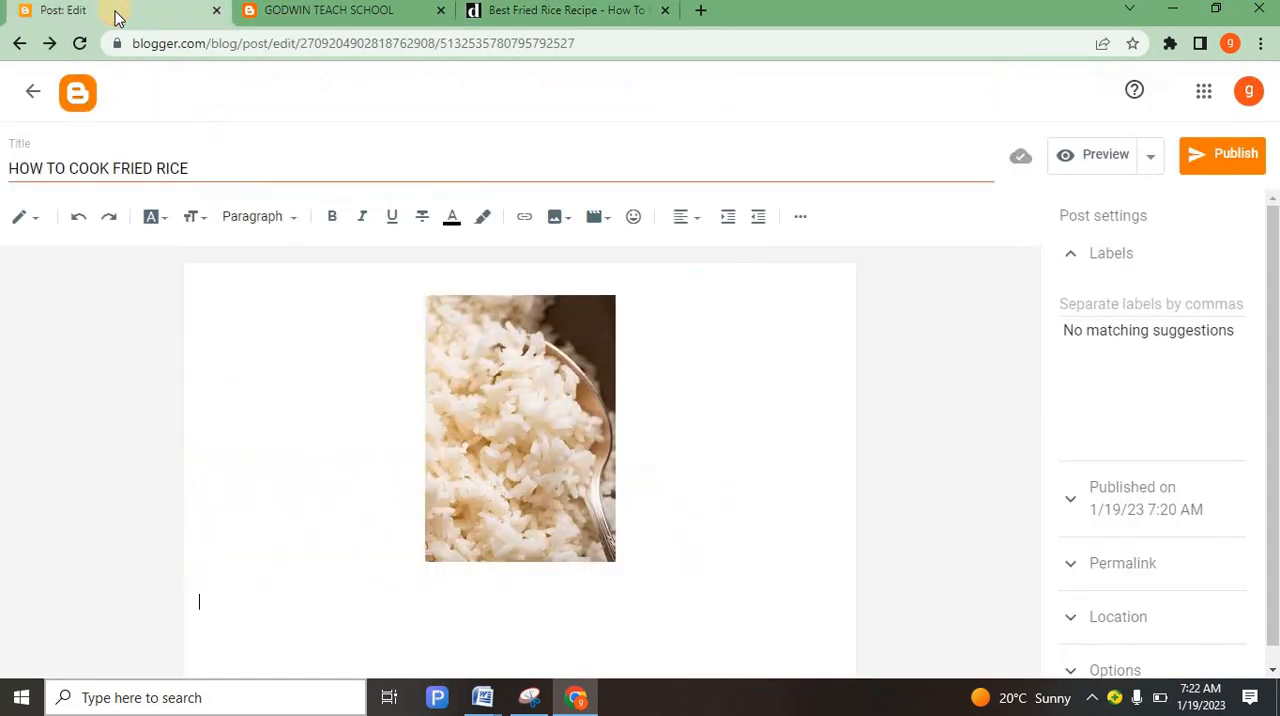
pyautogui.write("Once you buy toasted sesame oil (yes, you do need another oil in your pantry), you'll want to use it in everything. It's got a rich, nutty flavor. But be careful: A little bit goes a long way.")
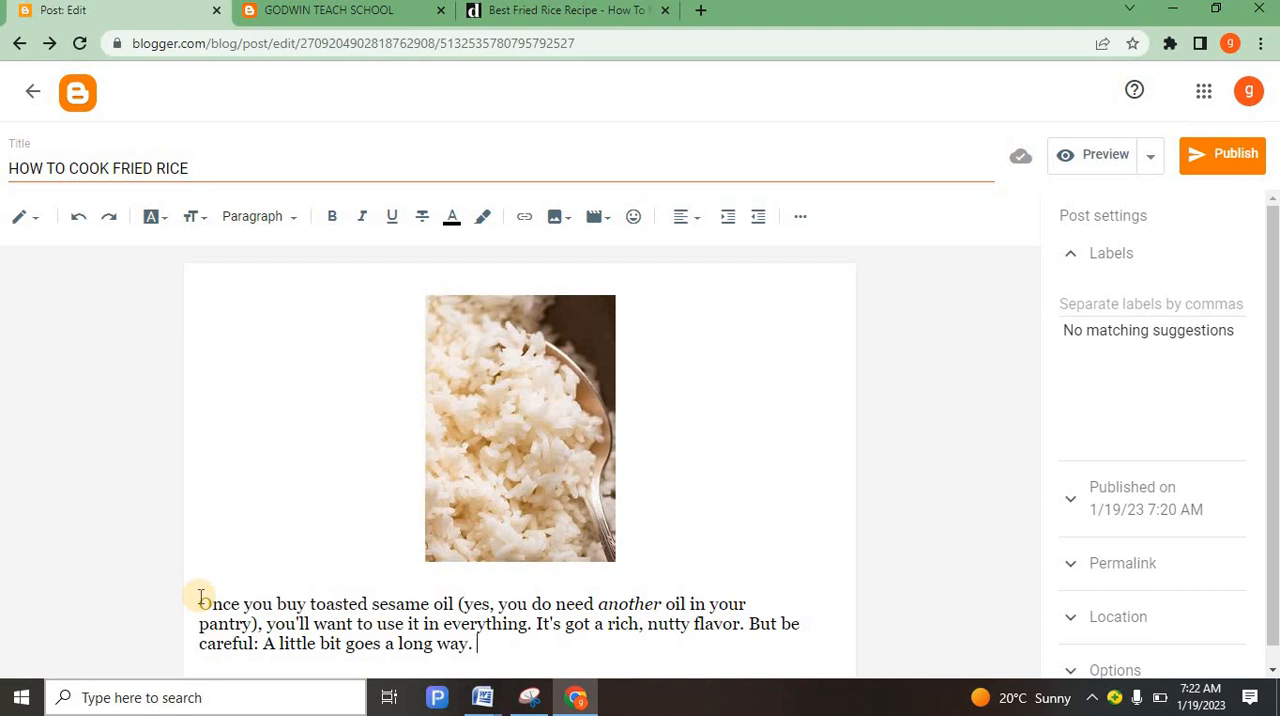
pyautogui.doubleClick(217, 604)
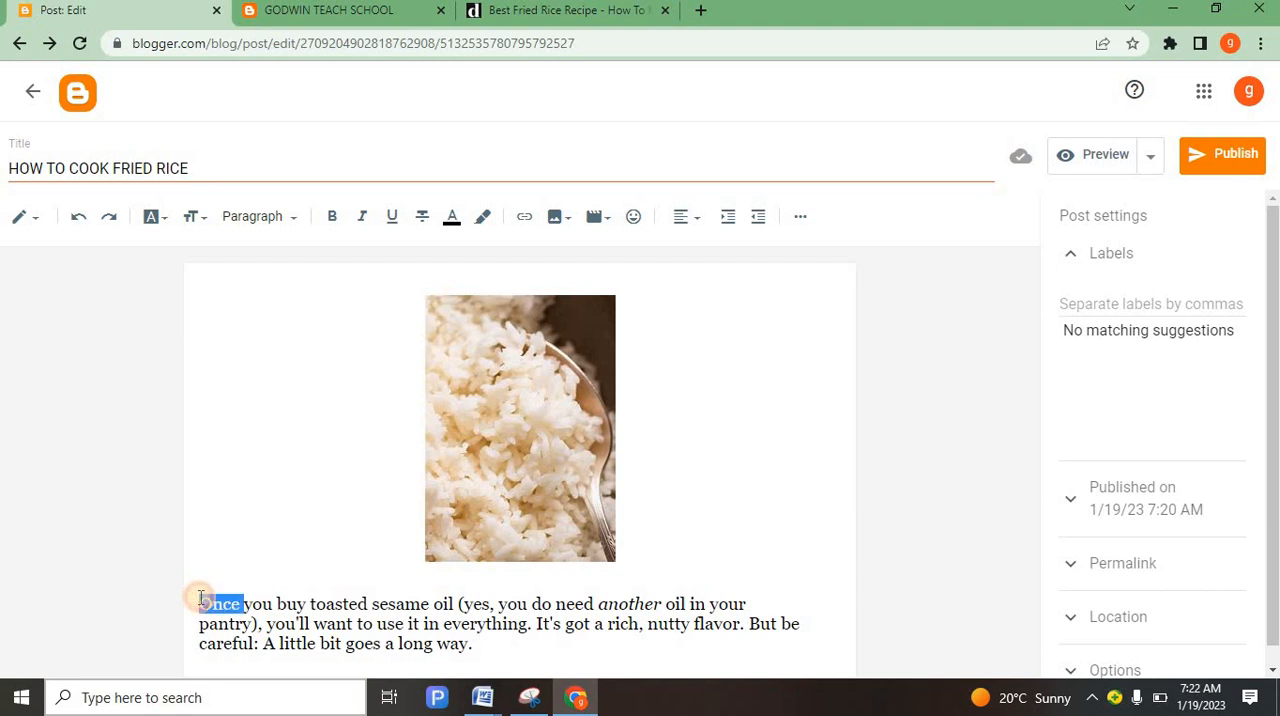
# Select the sesame oil paragraph and make its text lime green.
pyautogui.click(368, 604)
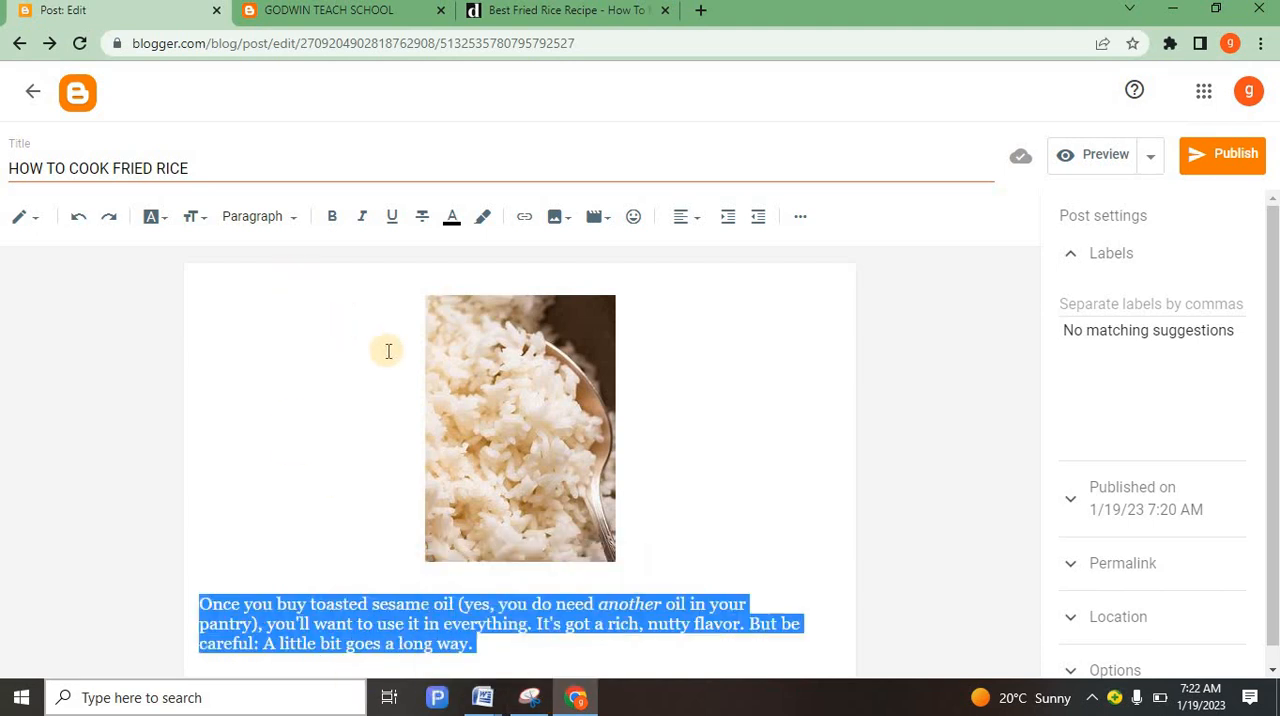
pyautogui.moveTo(388, 280)
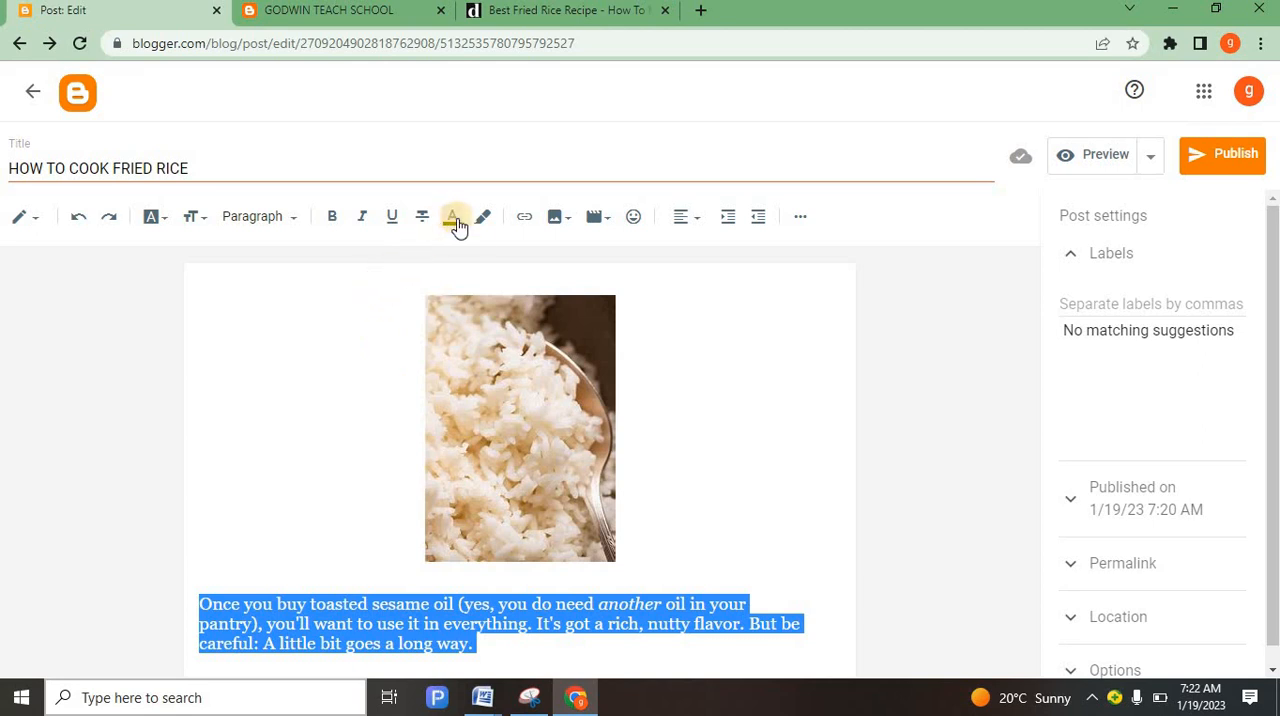
pyautogui.moveTo(453, 216)
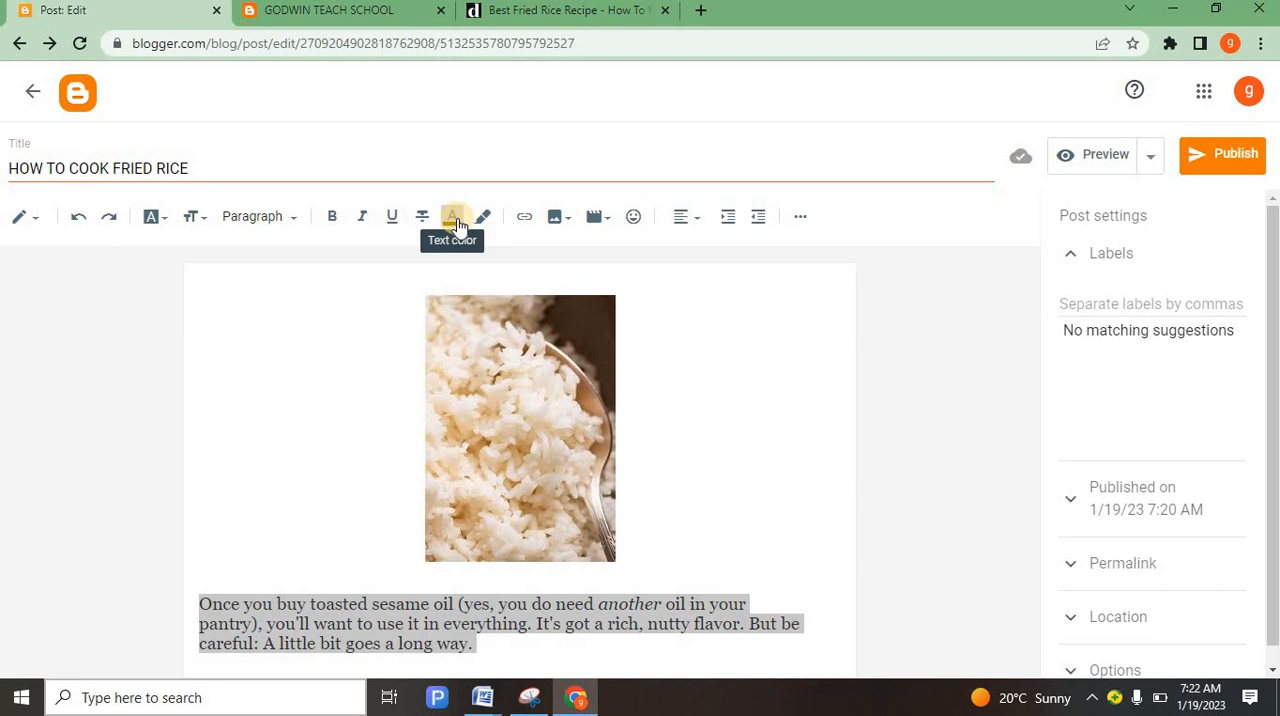
pyautogui.click(452, 216)
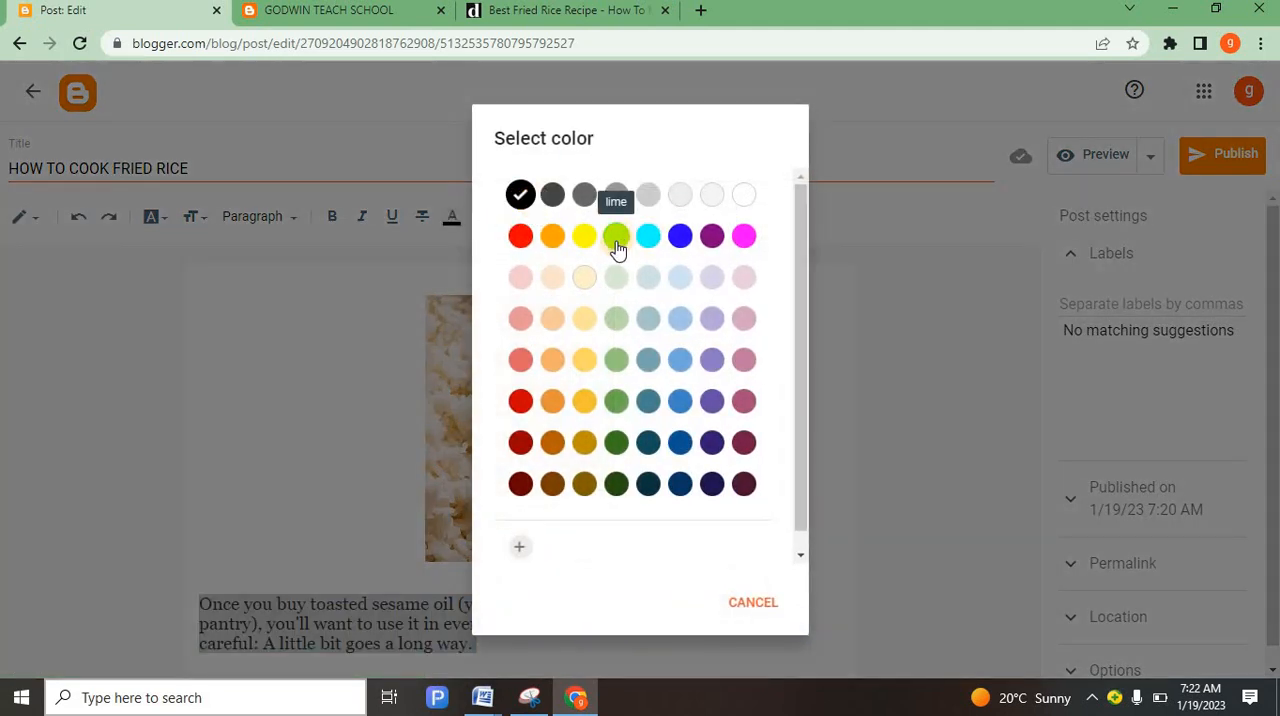
pyautogui.click(616, 236)
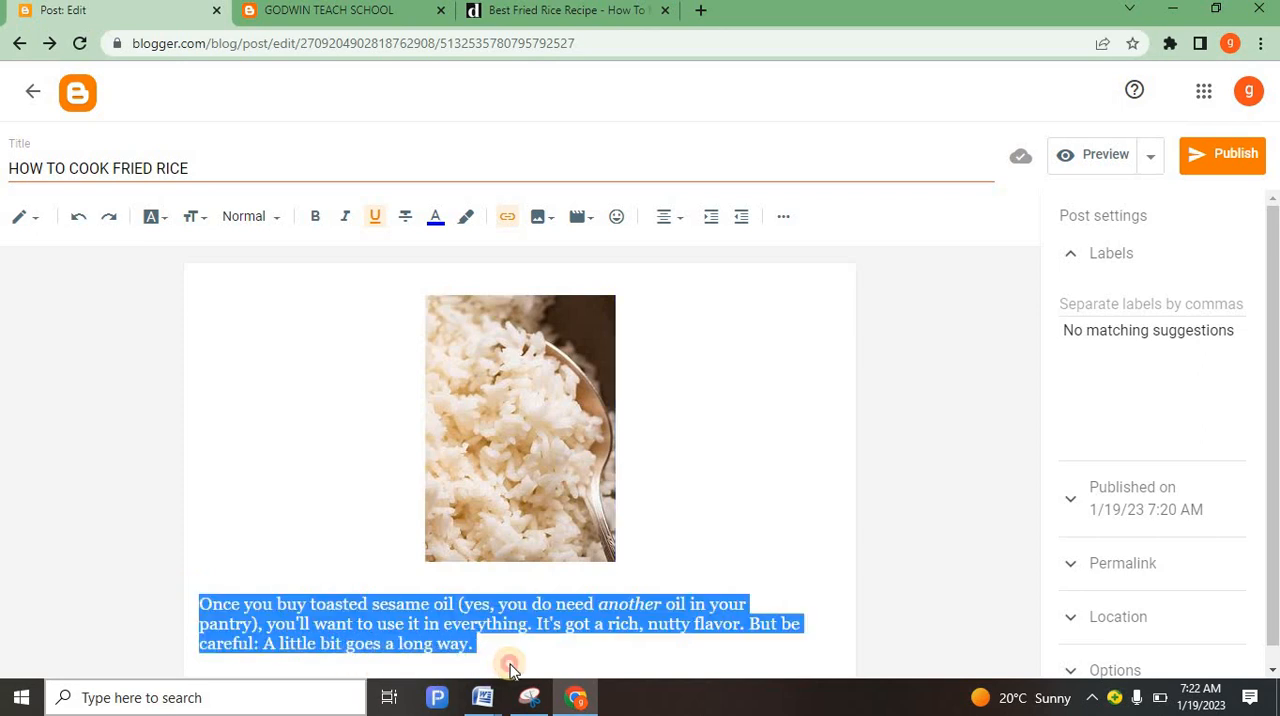
pyautogui.moveTo(229, 503)
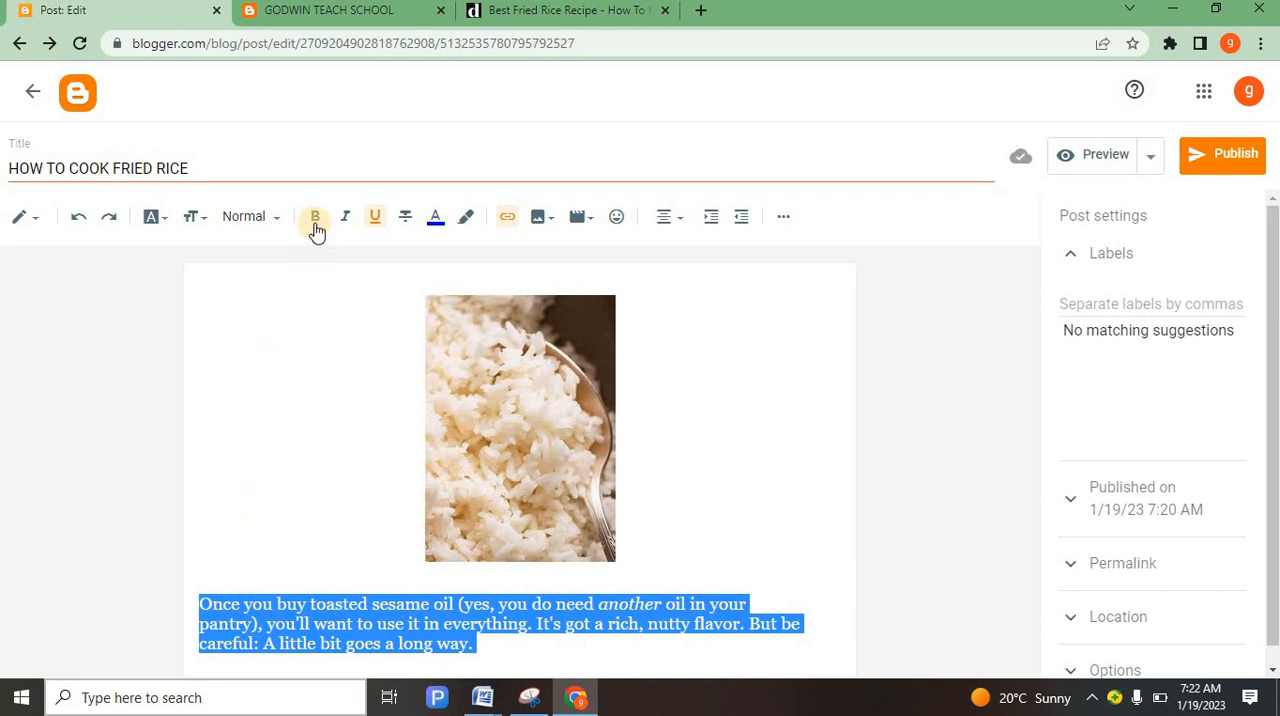
pyautogui.moveTo(345, 216)
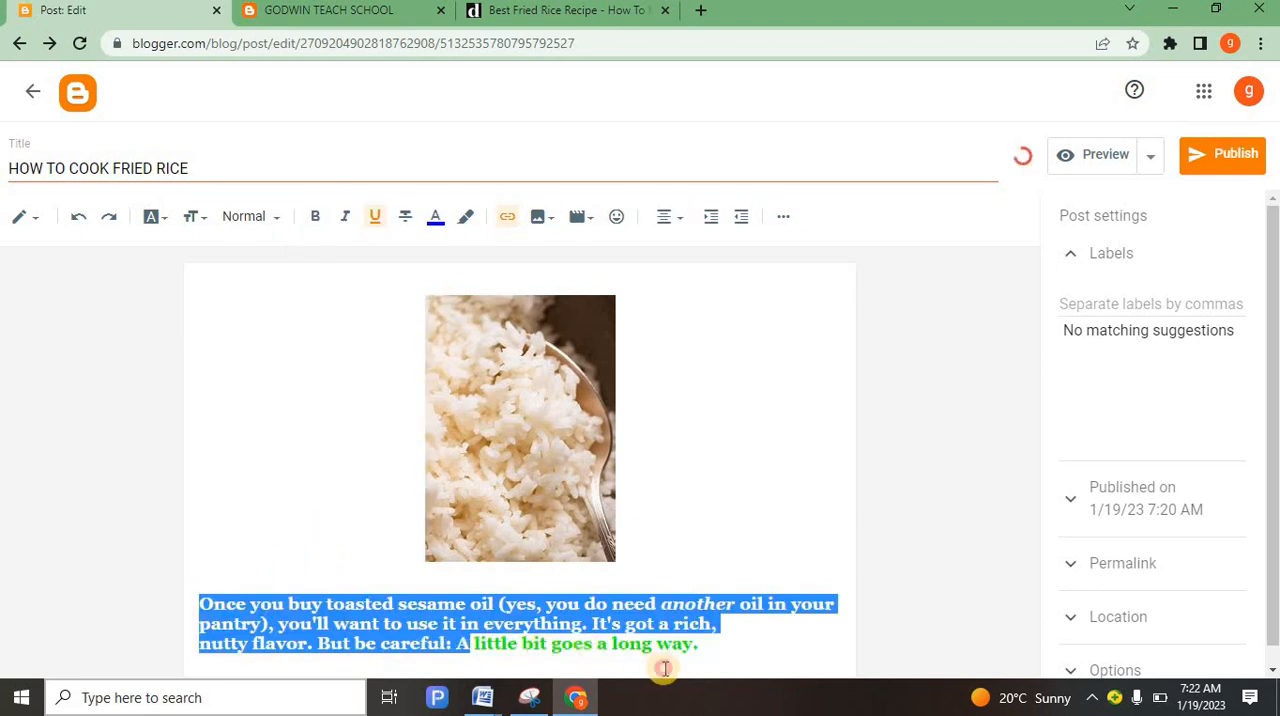
# Select the green sesame oil paragraph and center-align it.
pyautogui.click(465, 216)
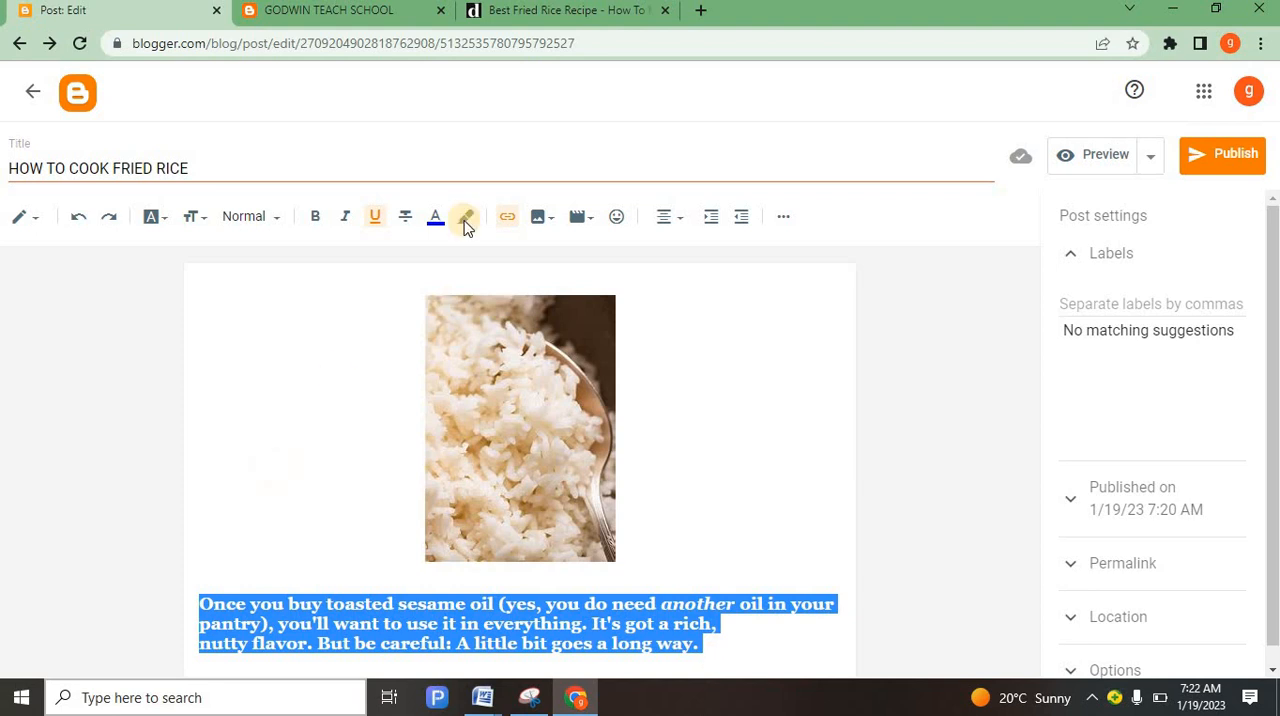
pyautogui.moveTo(436, 217)
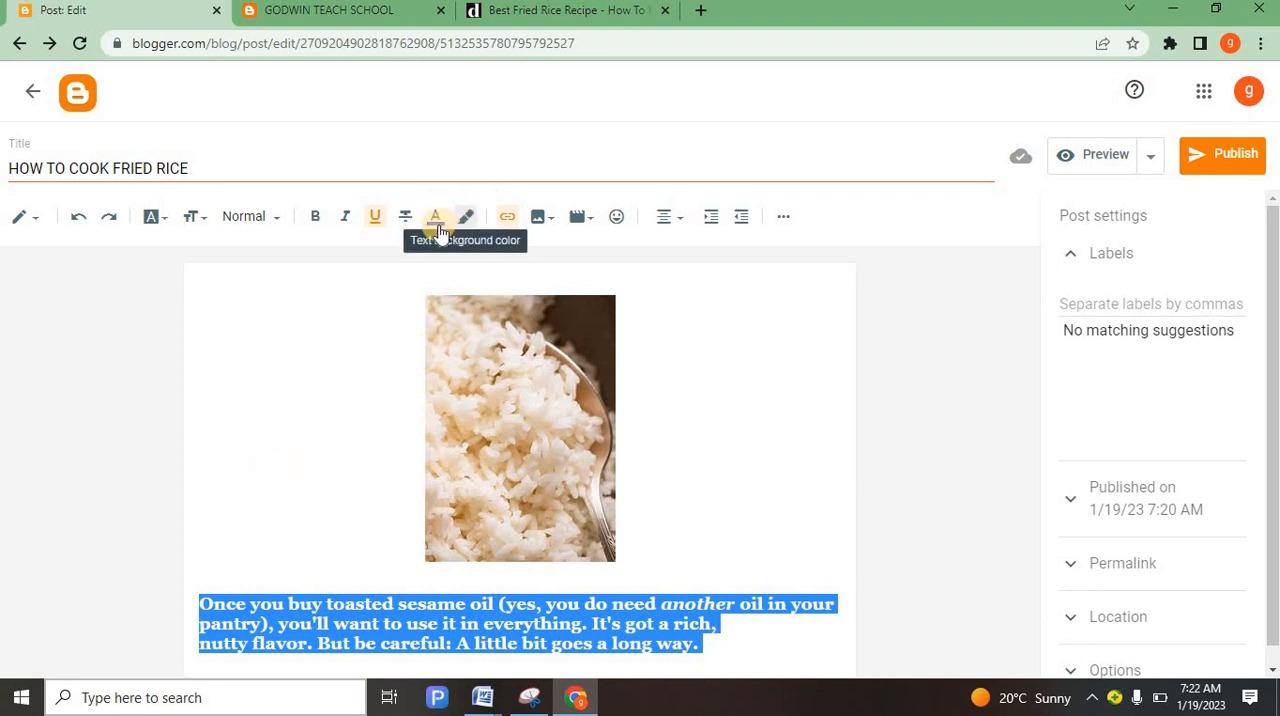
pyautogui.moveTo(373, 216)
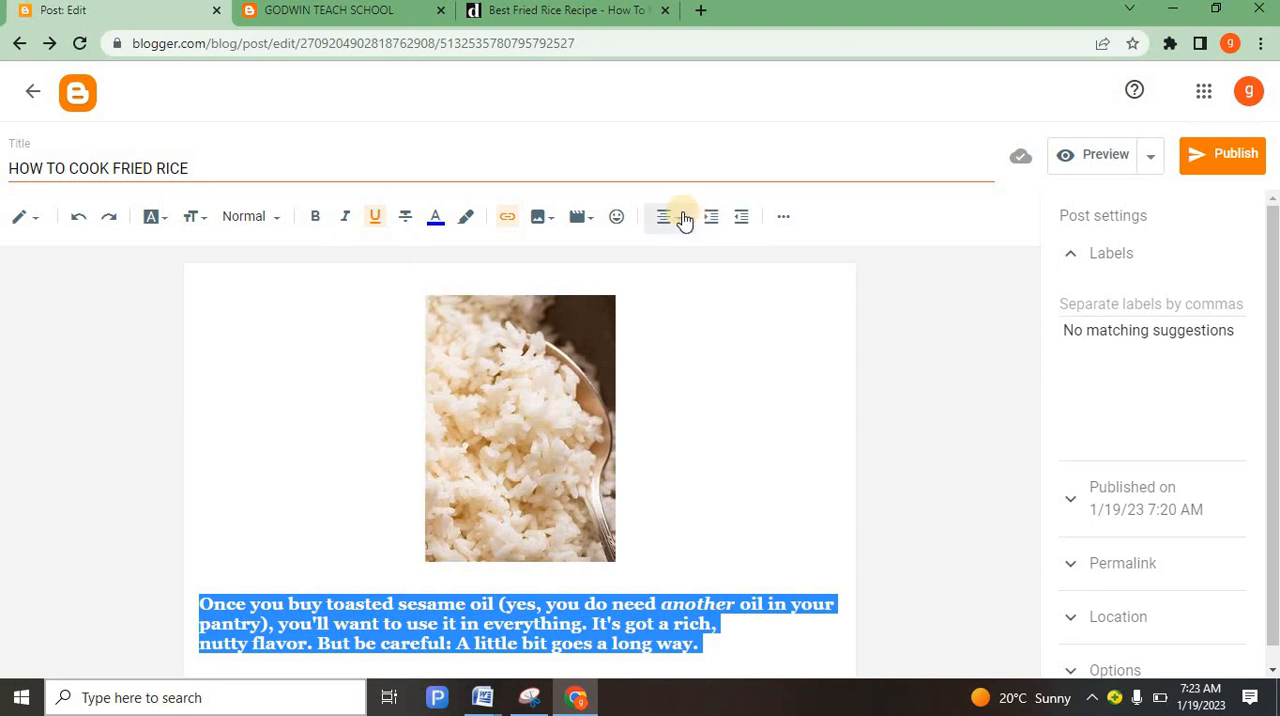
pyautogui.click(661, 216)
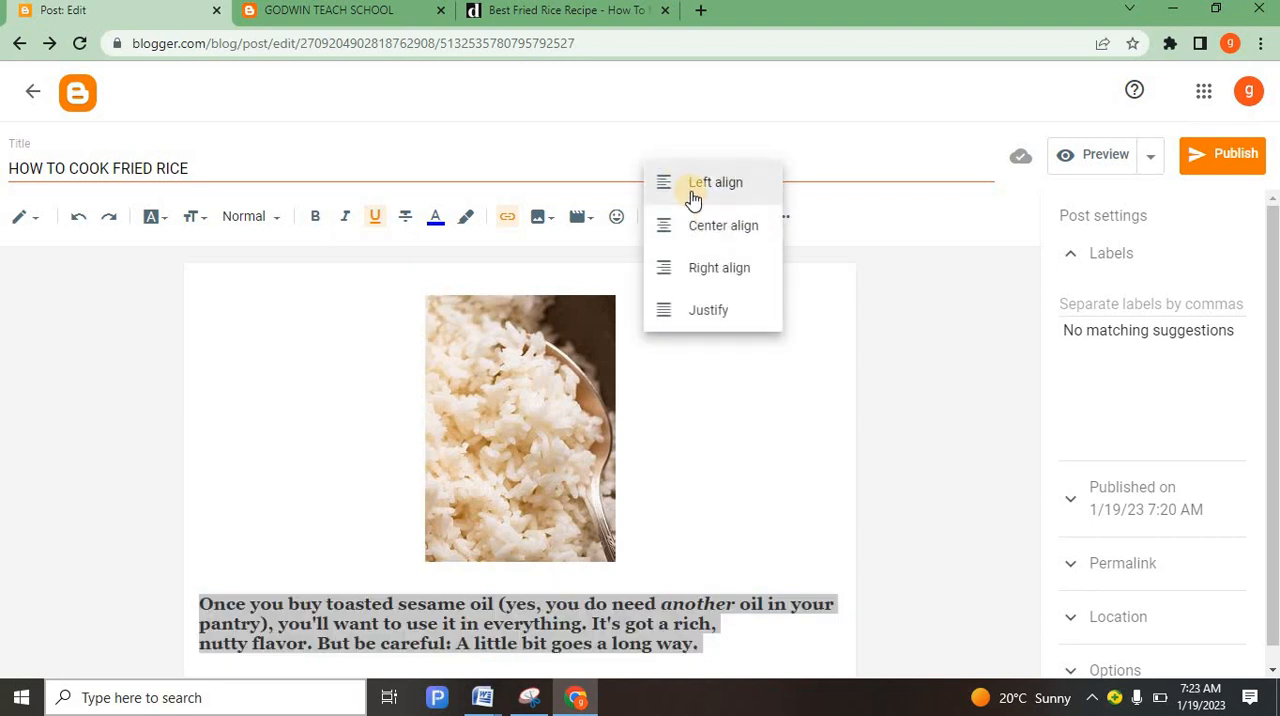
pyautogui.moveTo(708, 267)
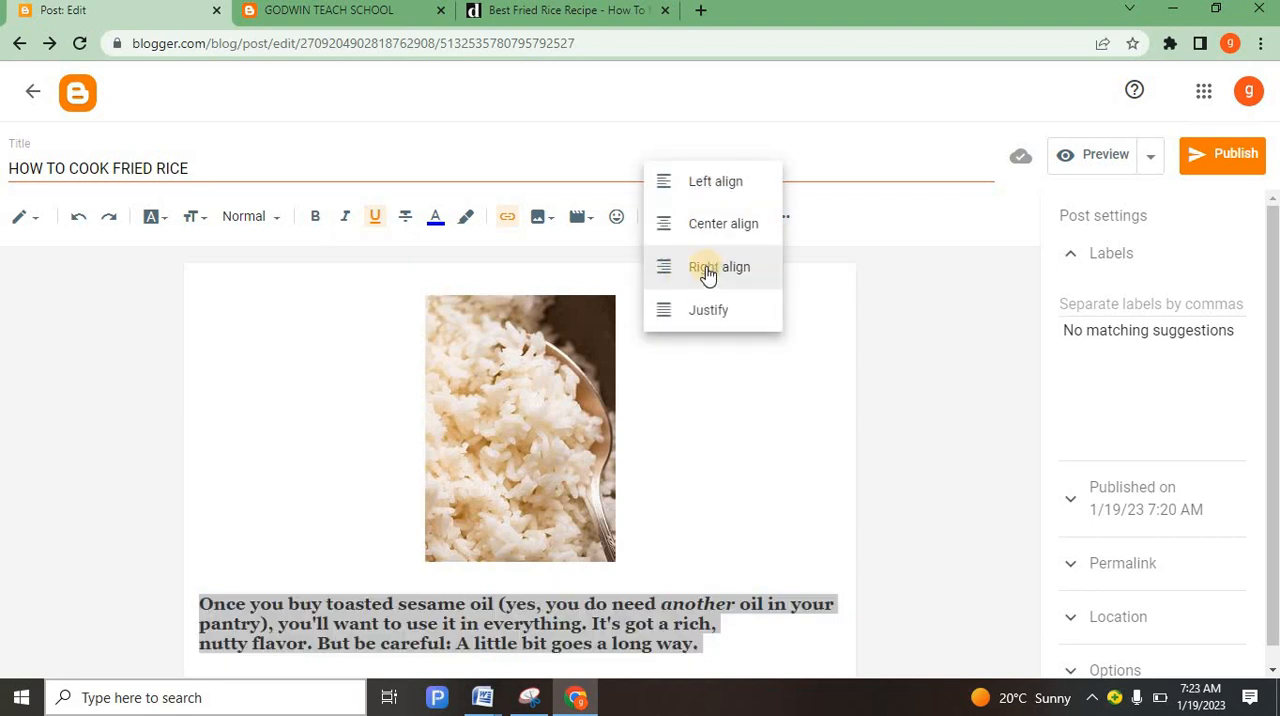
pyautogui.moveTo(723, 224)
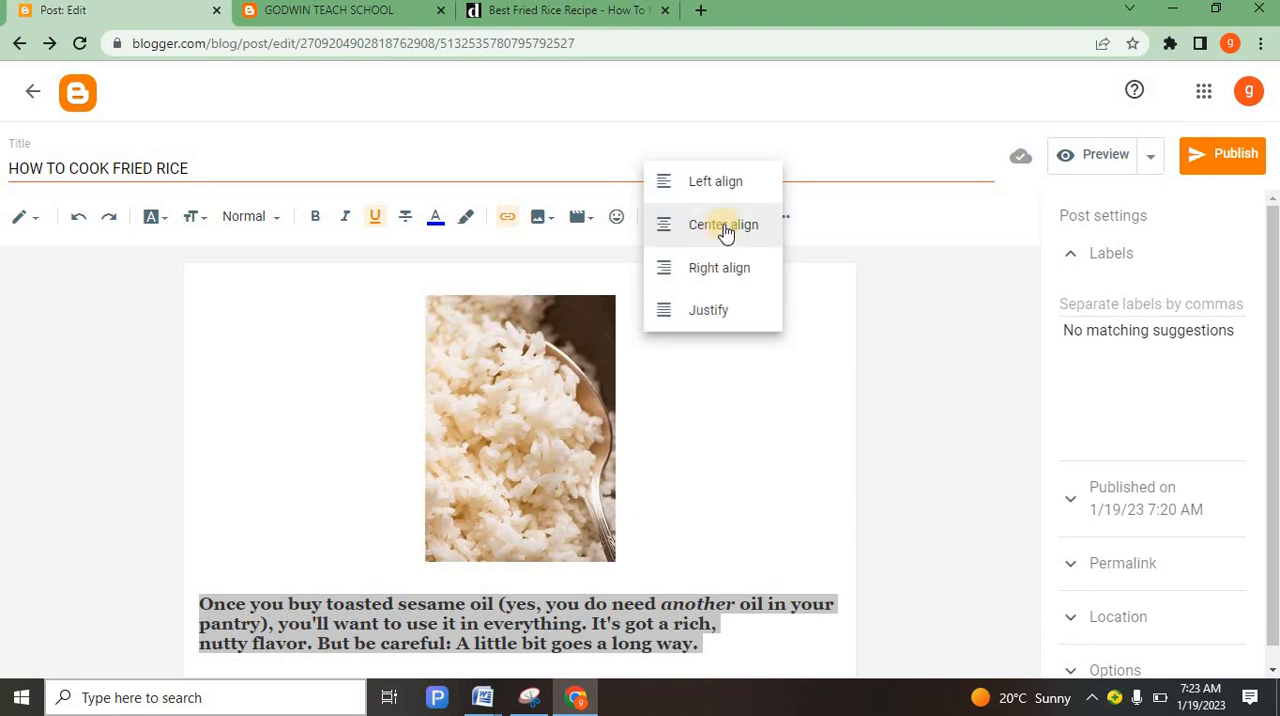
pyautogui.click(723, 224)
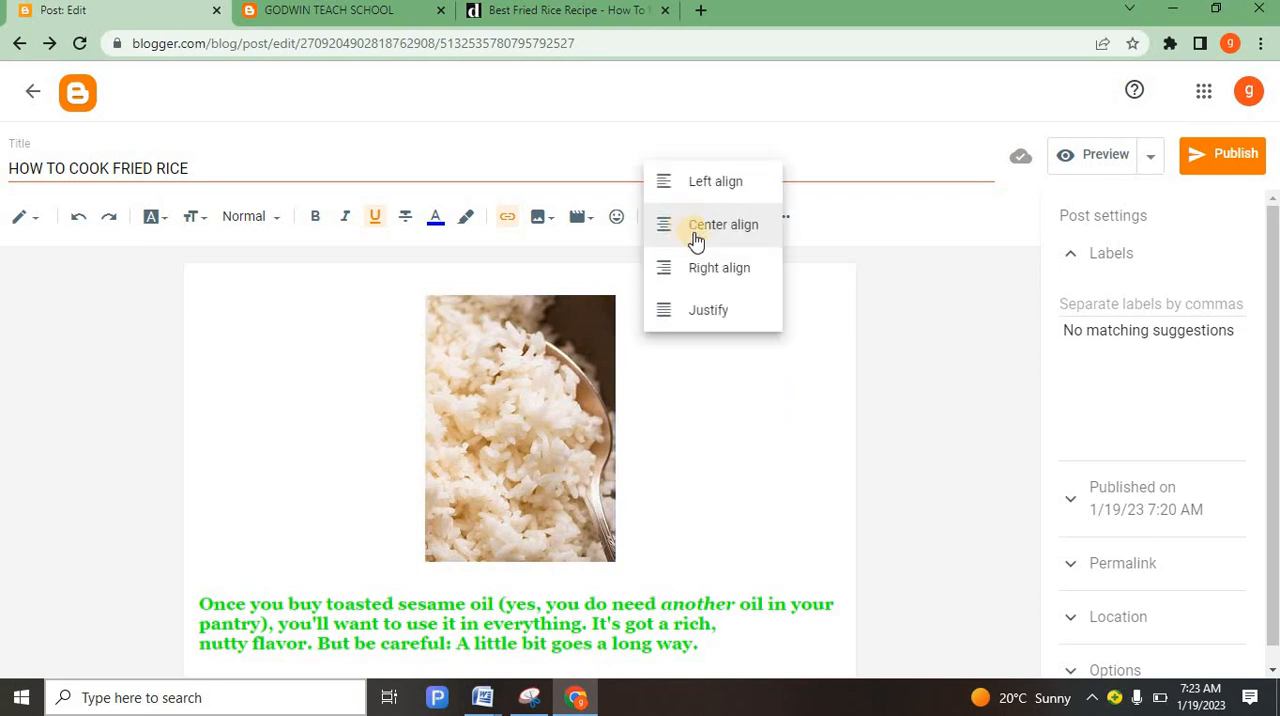
pyautogui.click(722, 224)
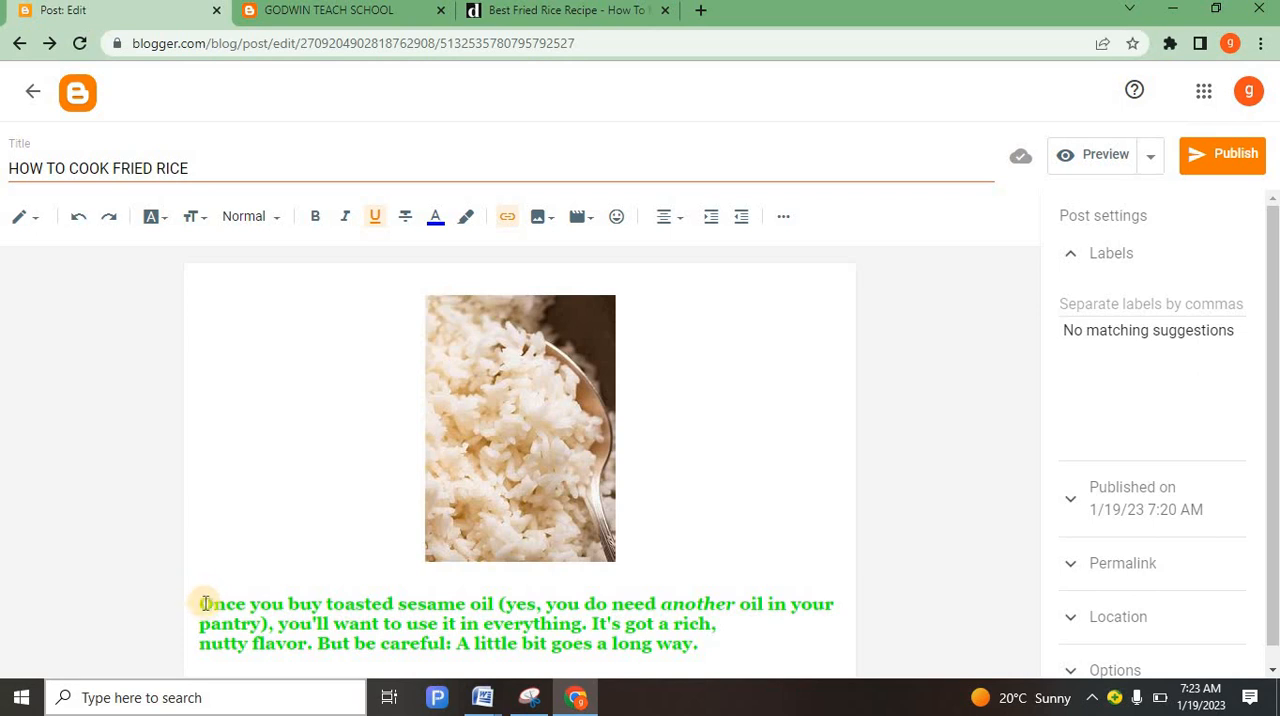
pyautogui.moveTo(205, 603); pyautogui.dragTo(715, 624)
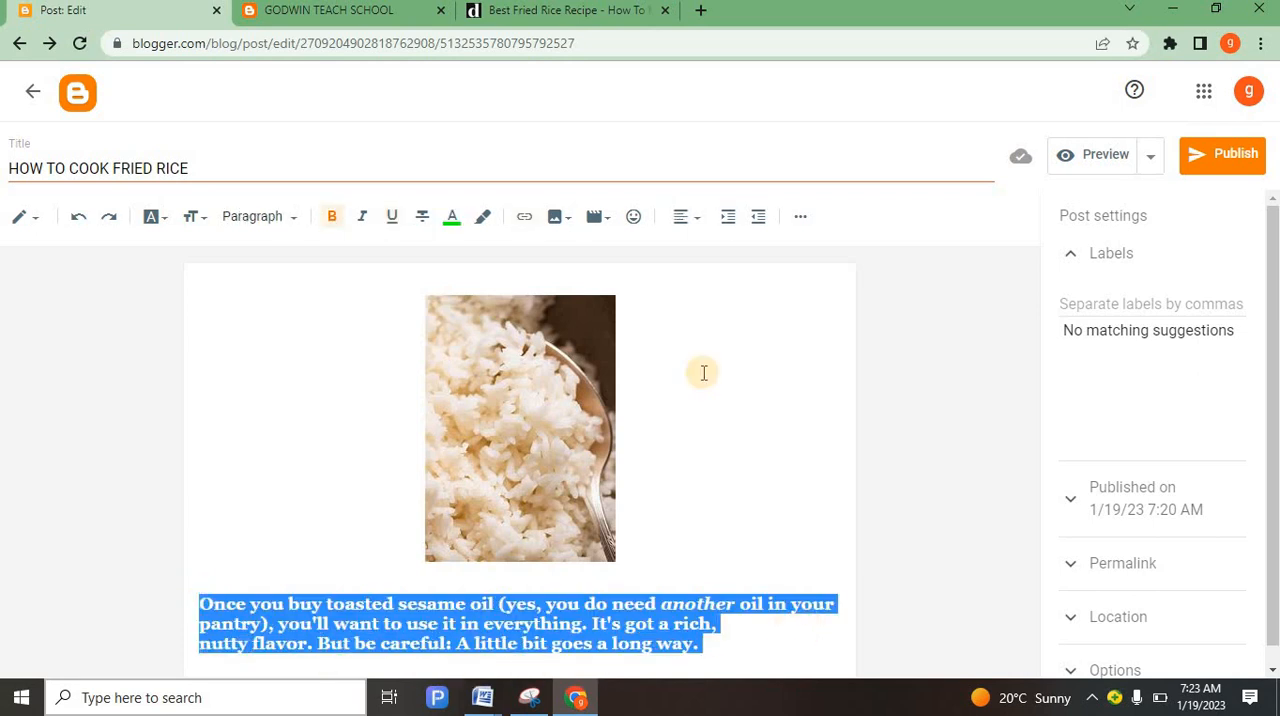
pyautogui.click(681, 217)
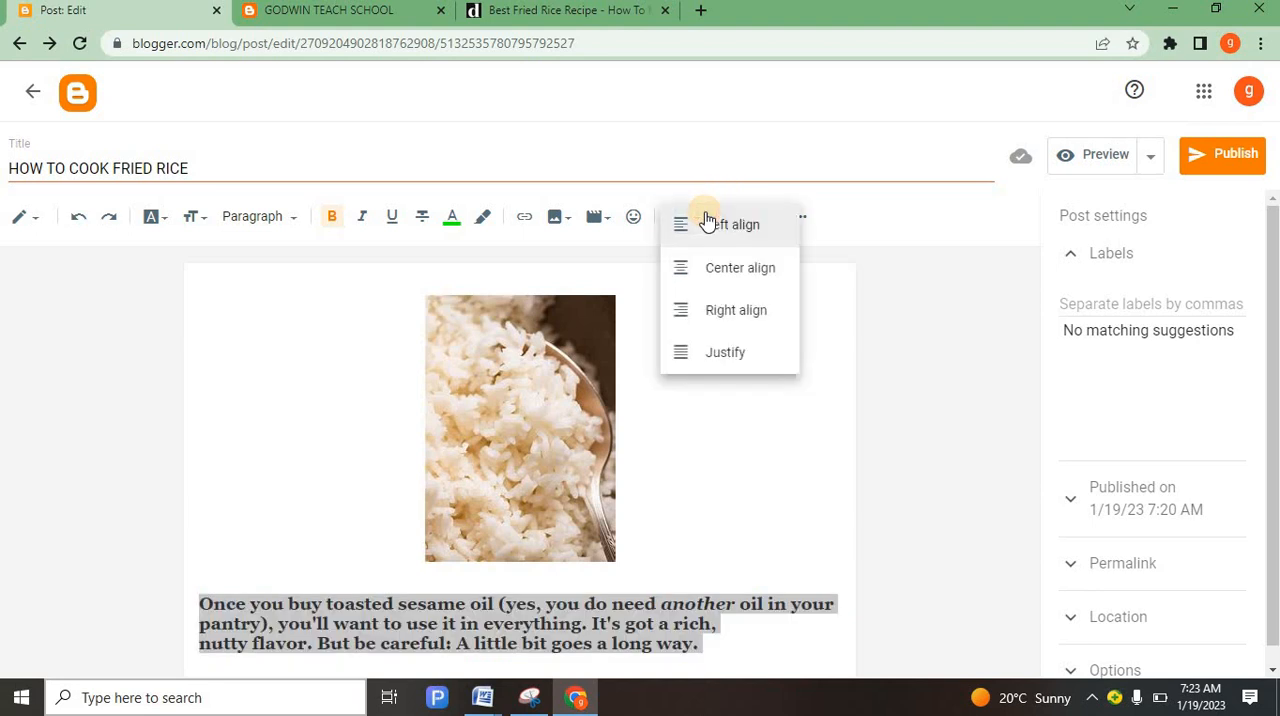
pyautogui.moveTo(730, 267)
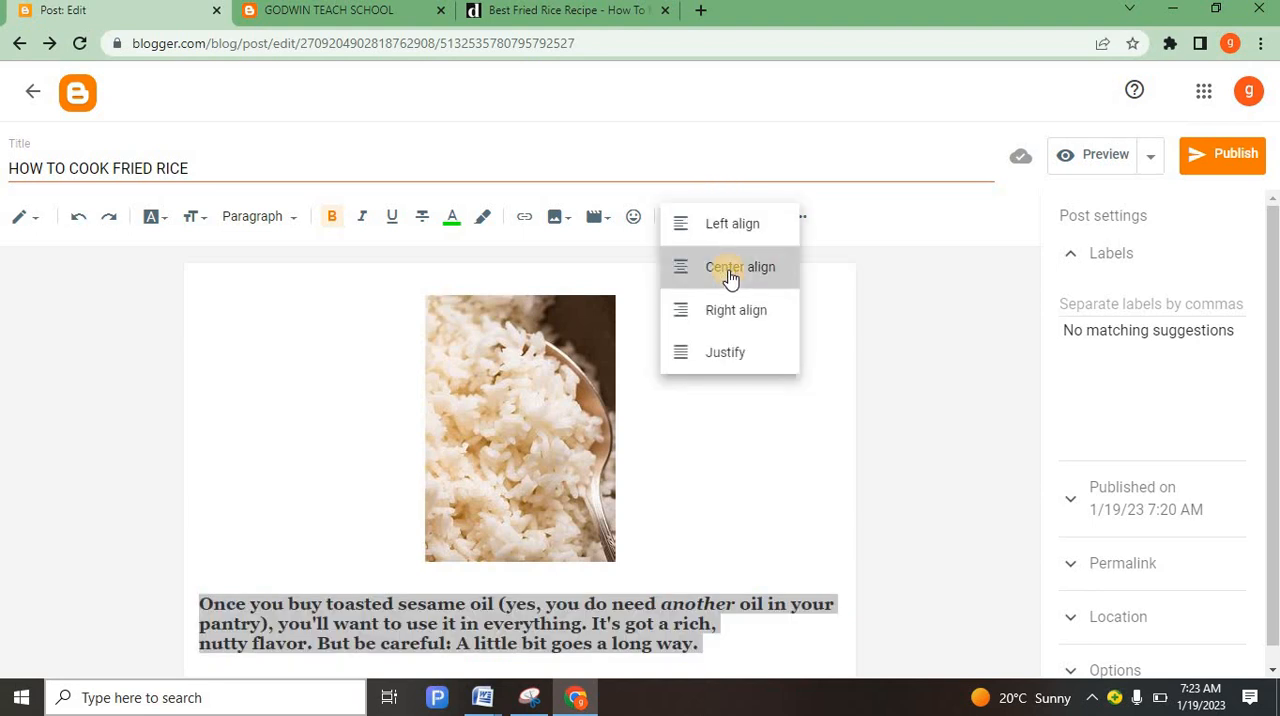
pyautogui.click(740, 266)
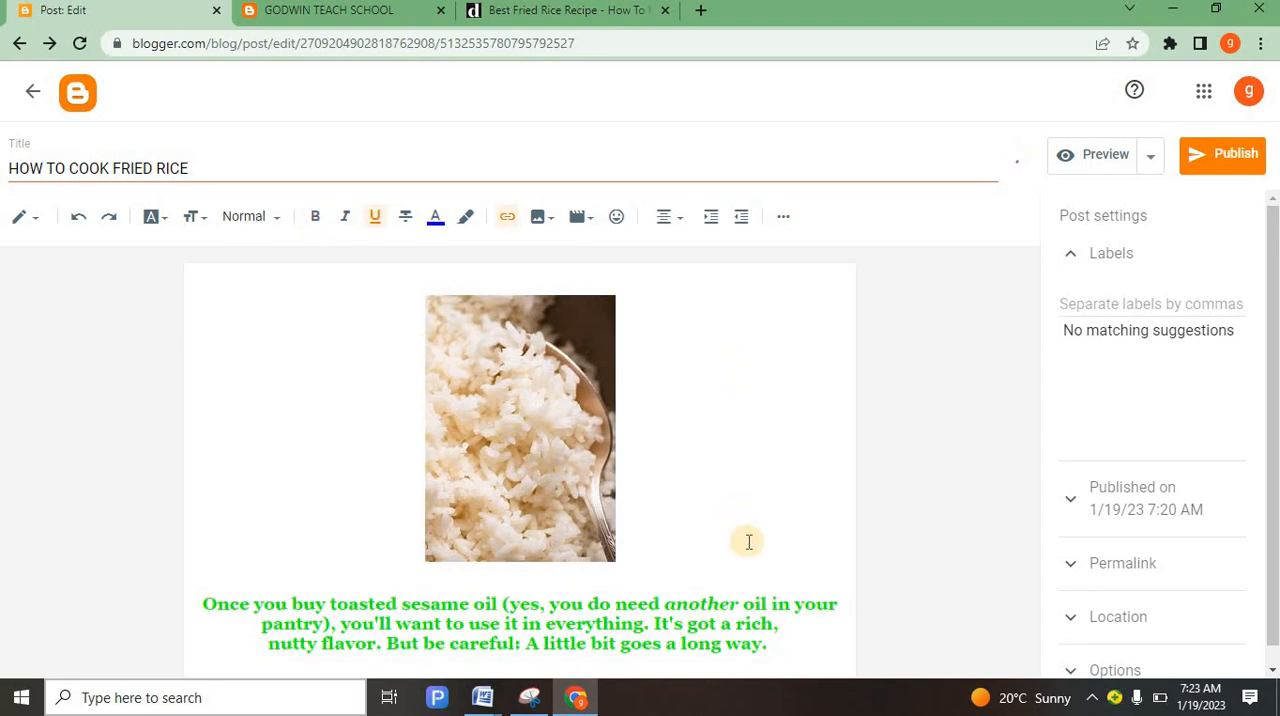
pyautogui.moveTo(1222, 154)
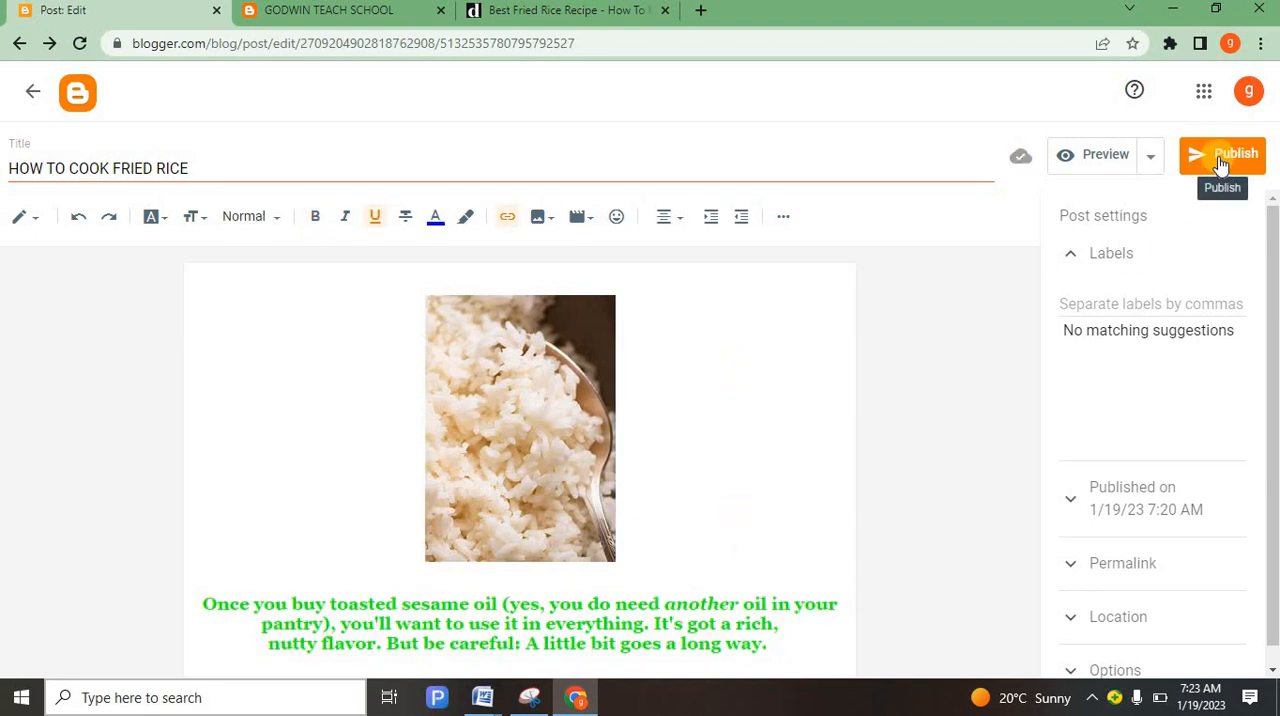
# Publish the 'HOW TO COOK FRIED RICE' post and confirm publishing.
pyautogui.click(1222, 155)
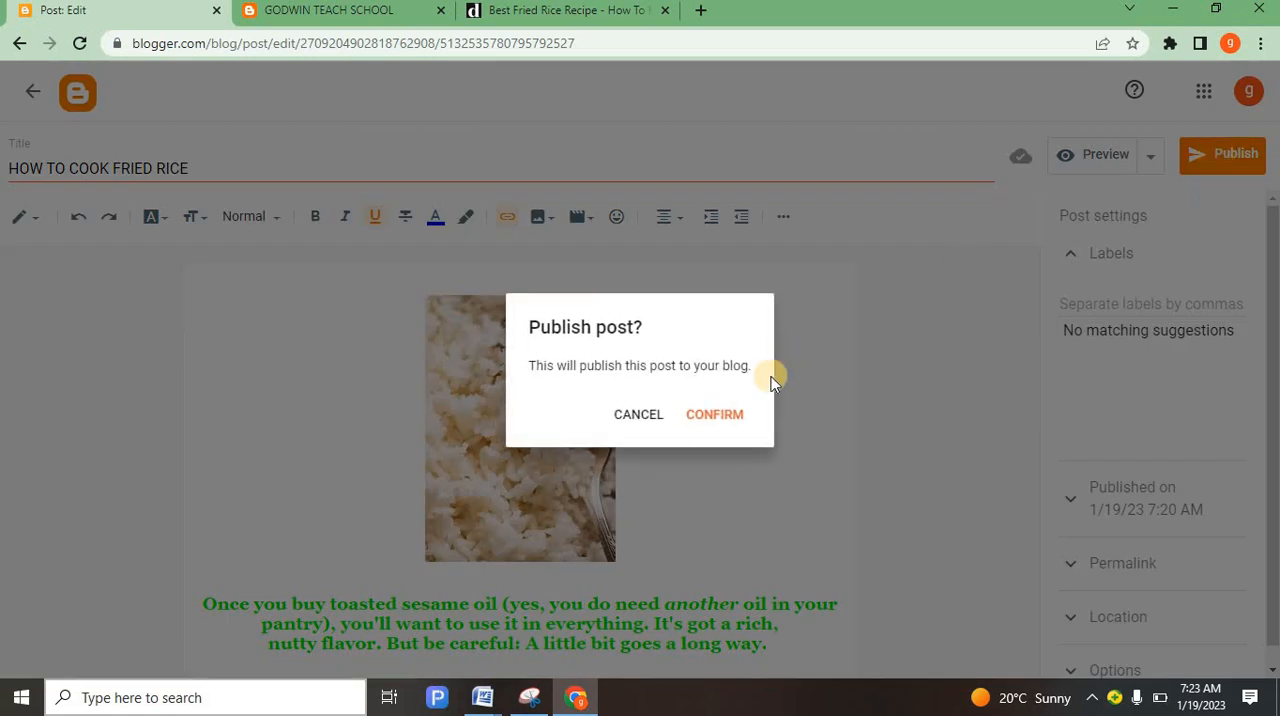
pyautogui.moveTo(715, 414)
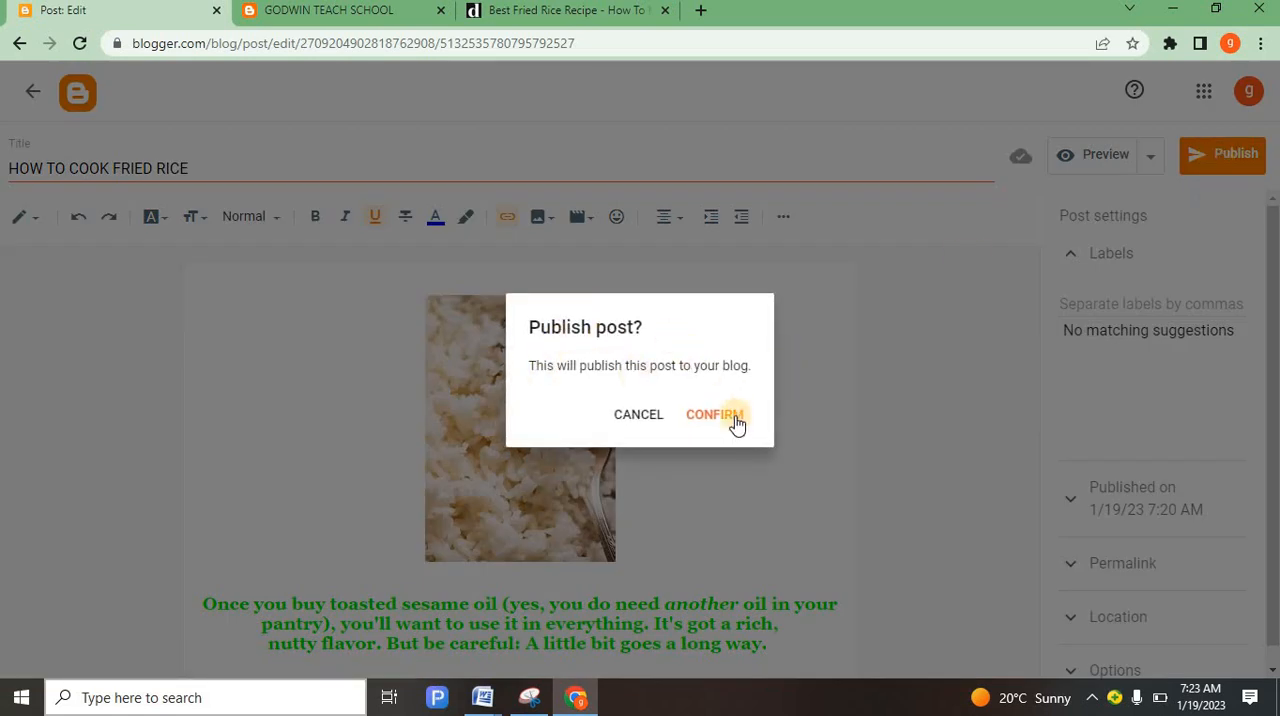
pyautogui.click(715, 414)
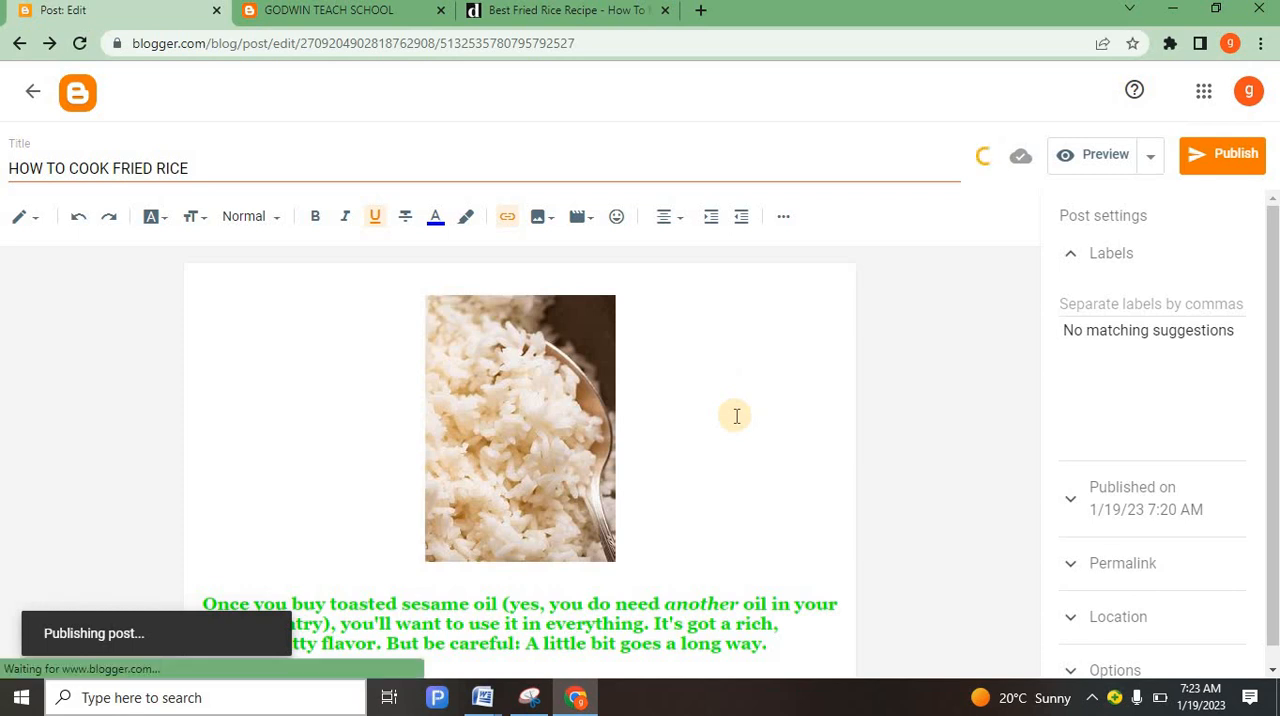
pyautogui.click(1222, 154)
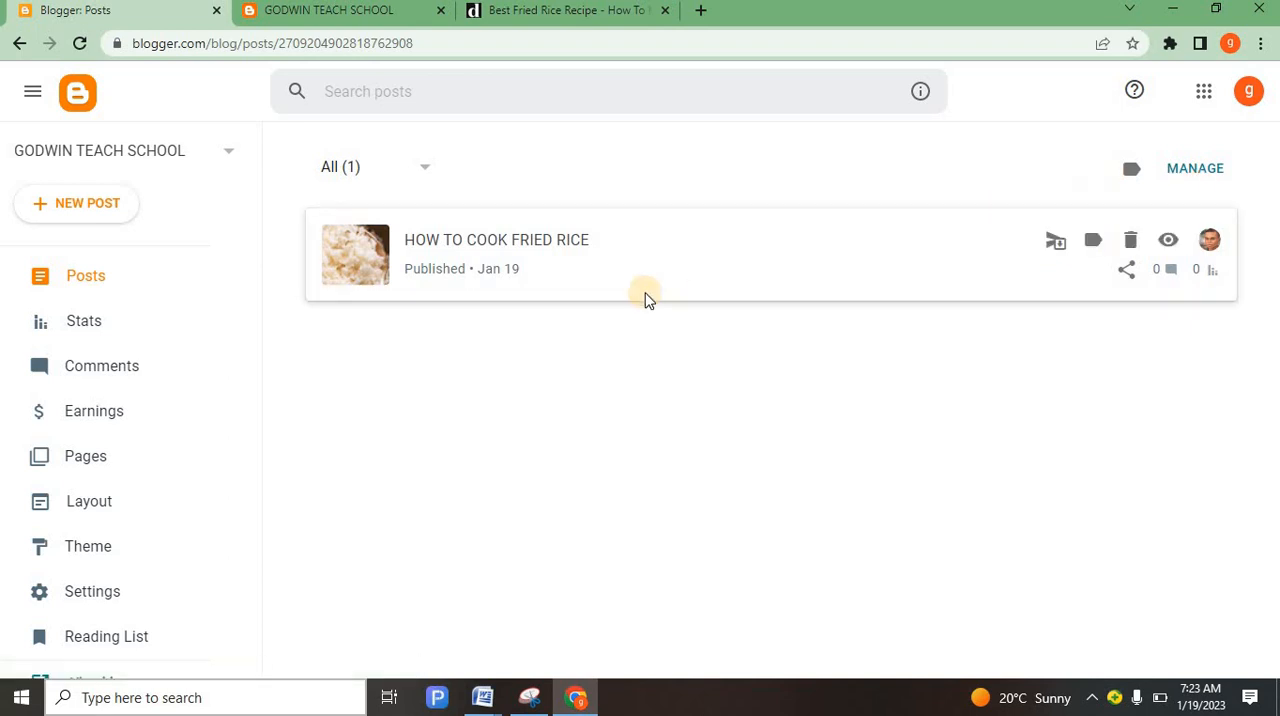
pyautogui.moveTo(509, 290)
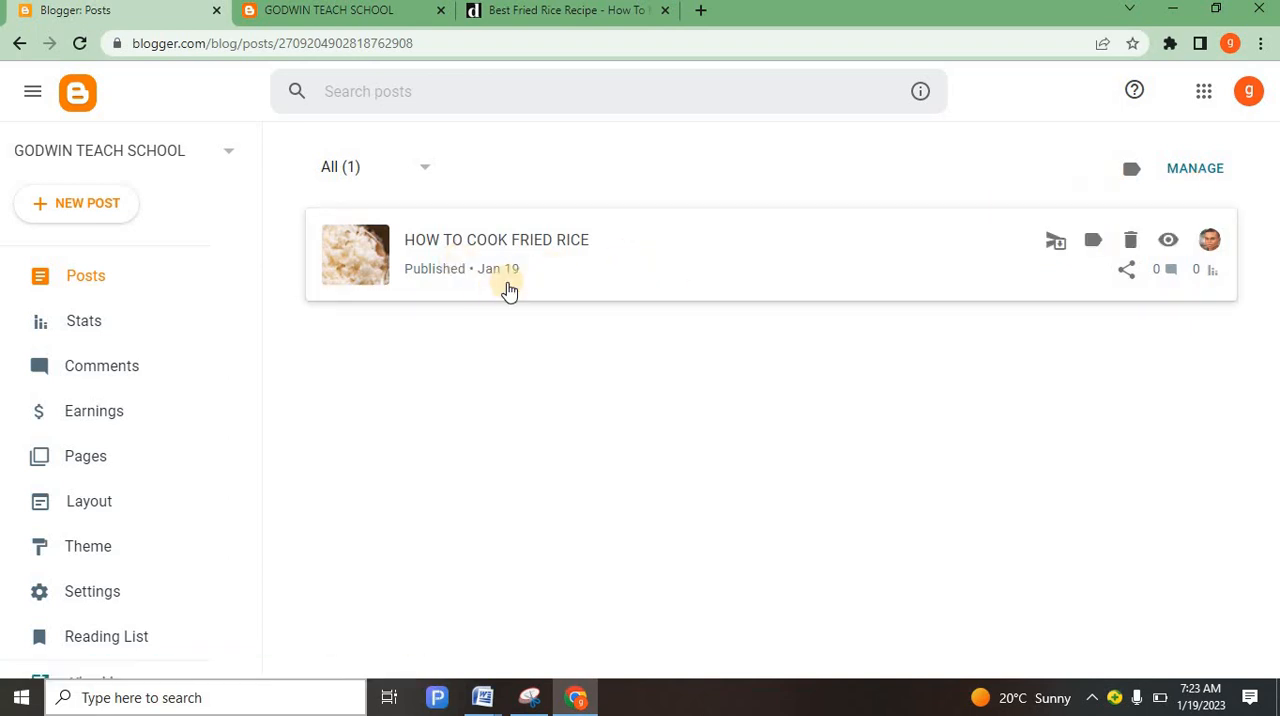
pyautogui.moveTo(496, 253)
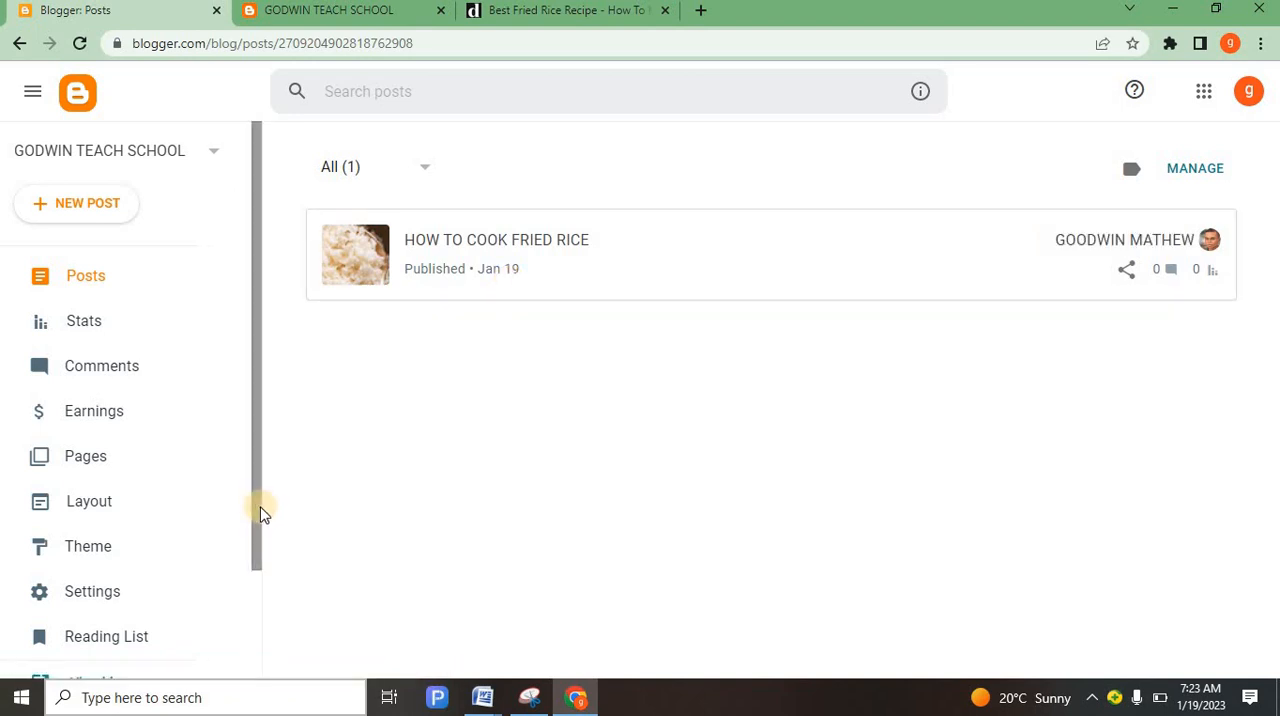
# View the live GODWIN TEACH SCHOOL blog with the published fried rice post.
pyautogui.scroll(-3)
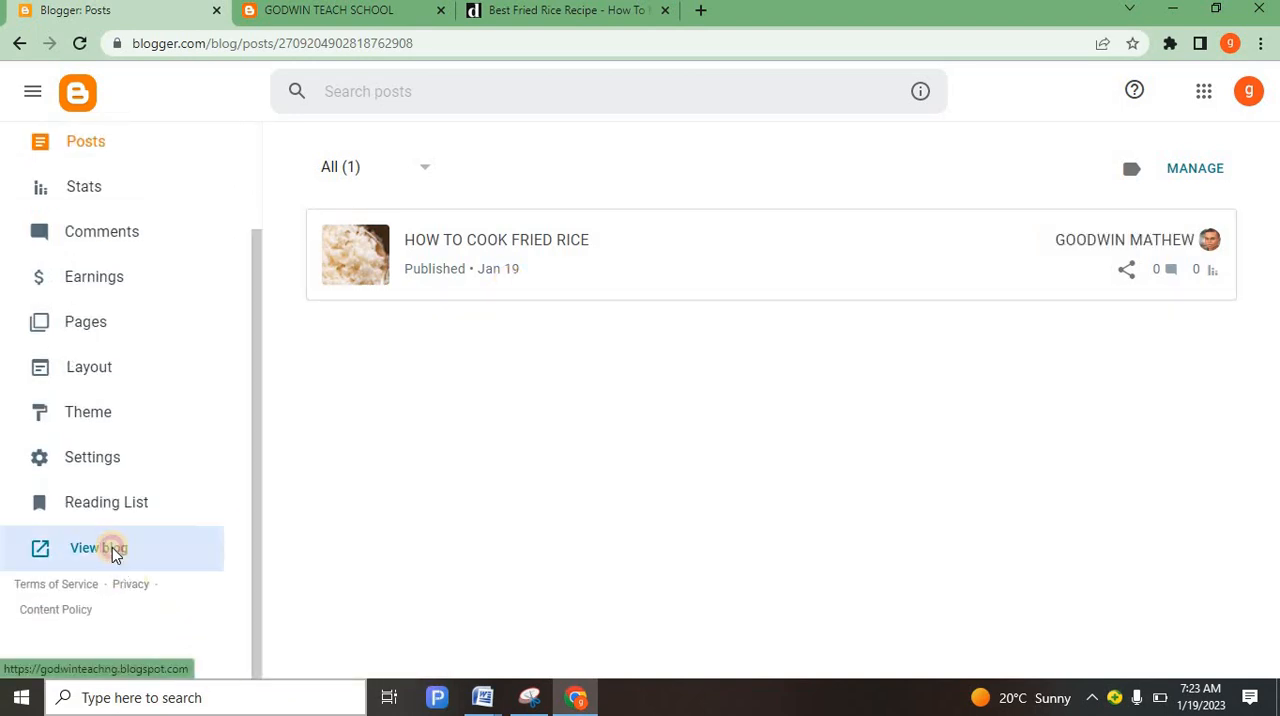
pyautogui.click(97, 547)
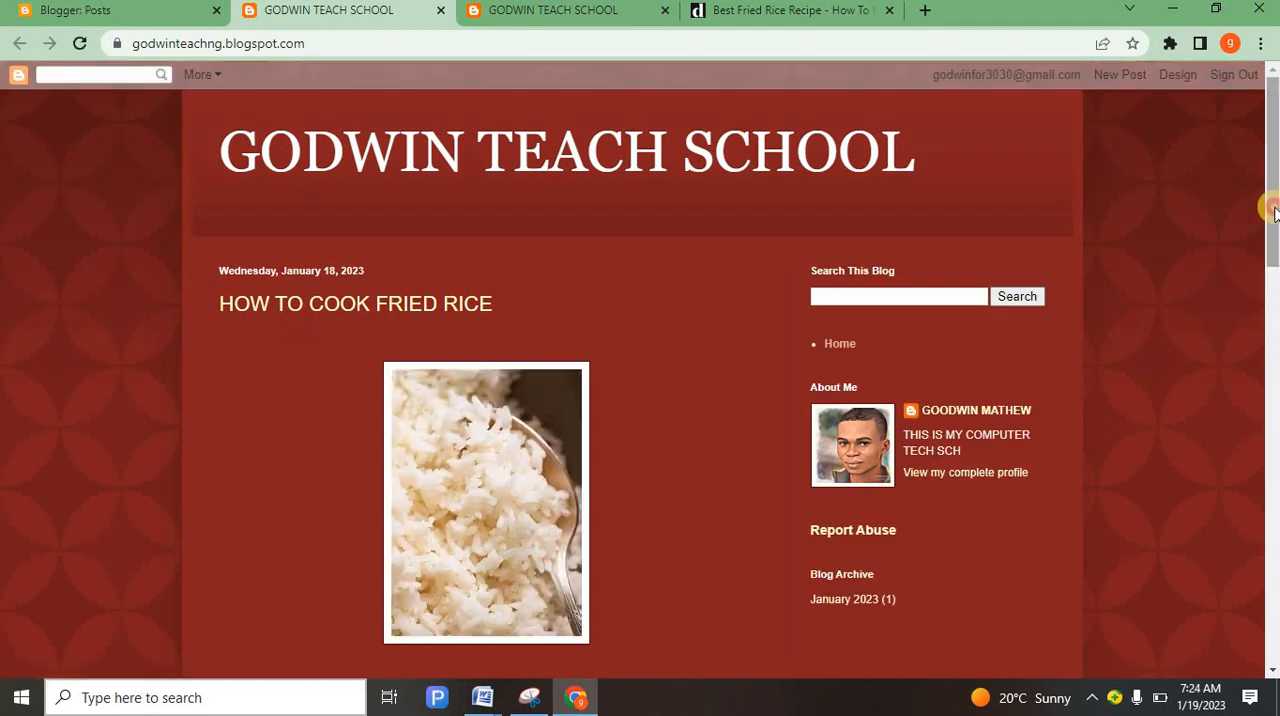
pyautogui.scroll(-3)
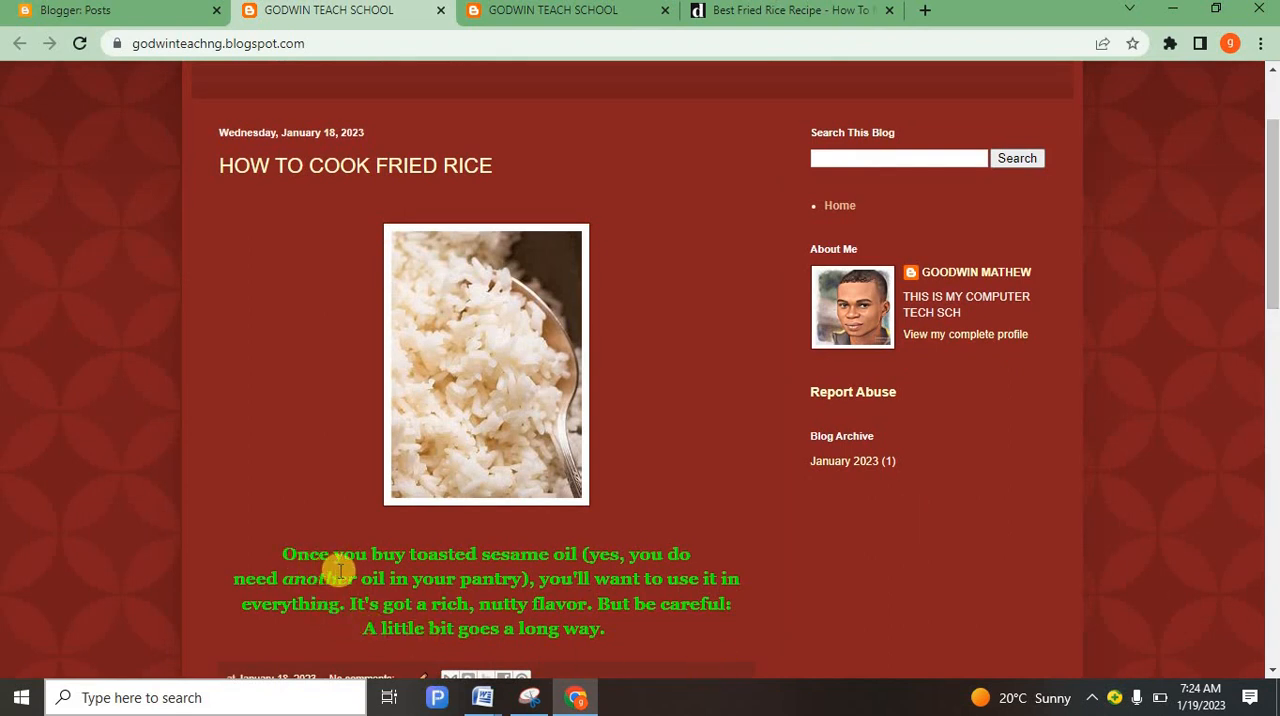
pyautogui.moveTo(552, 570)
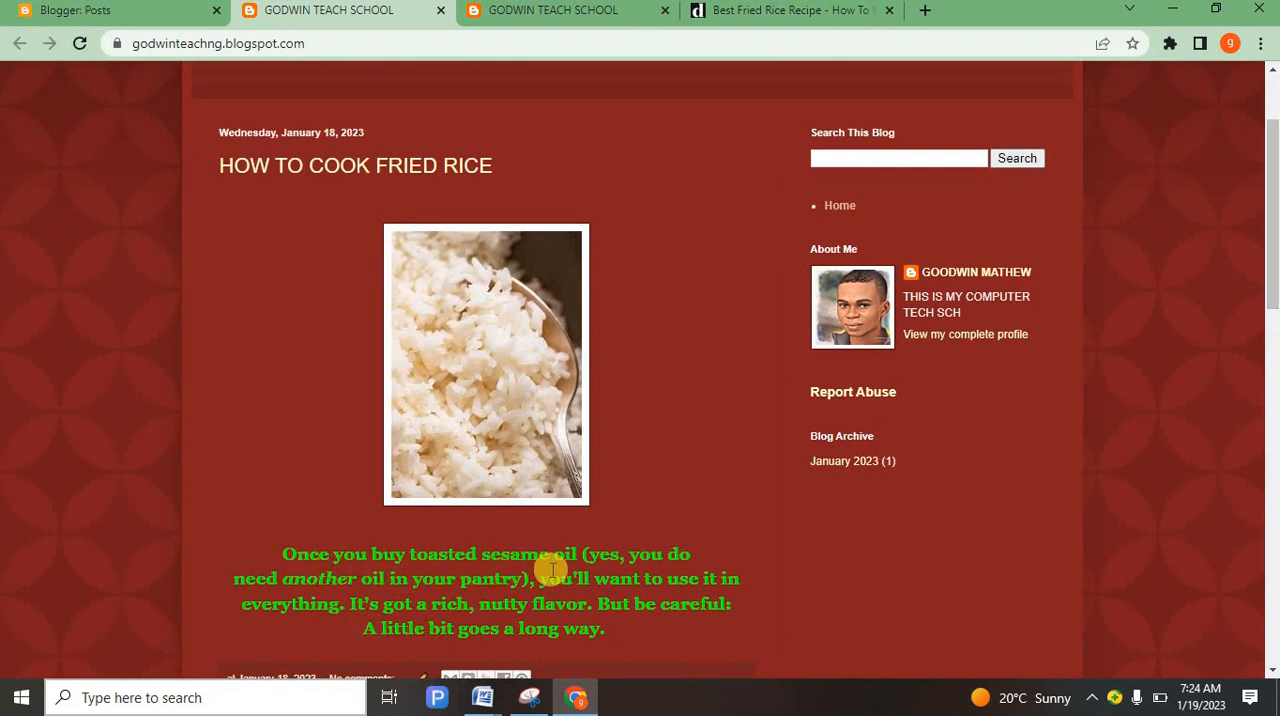
pyautogui.moveTo(845, 535)
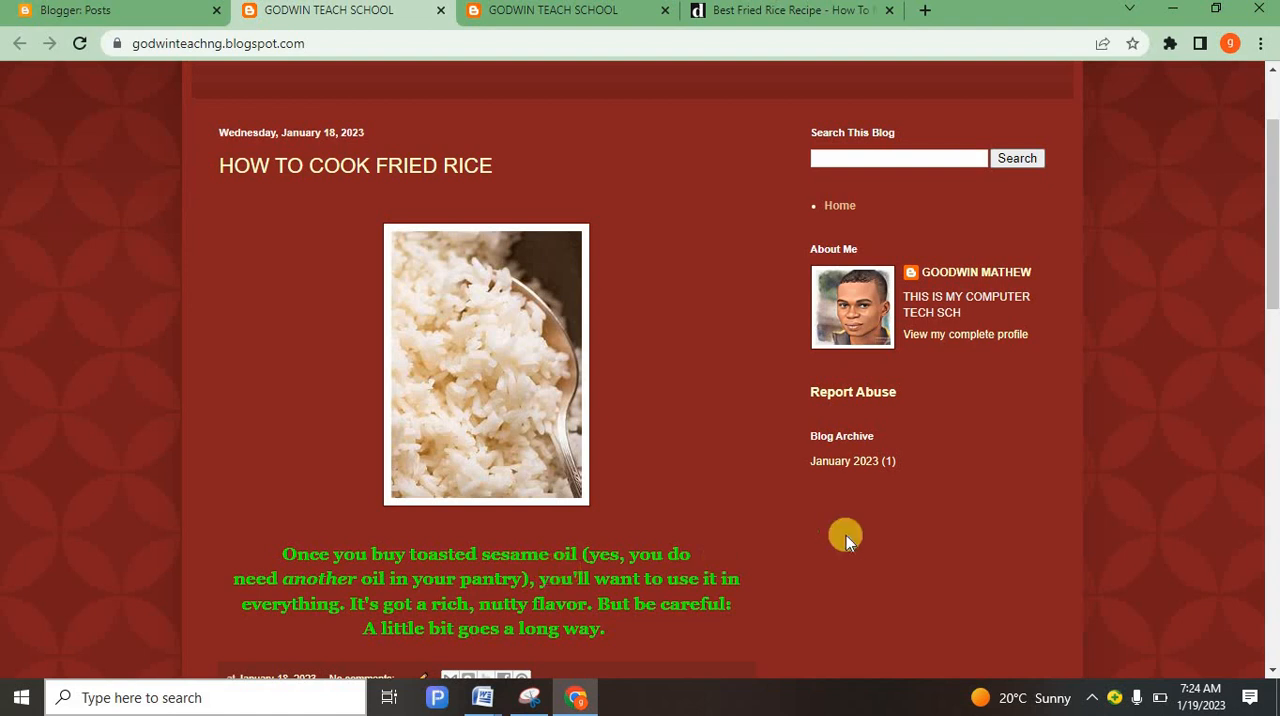
pyautogui.moveTo(445, 372)
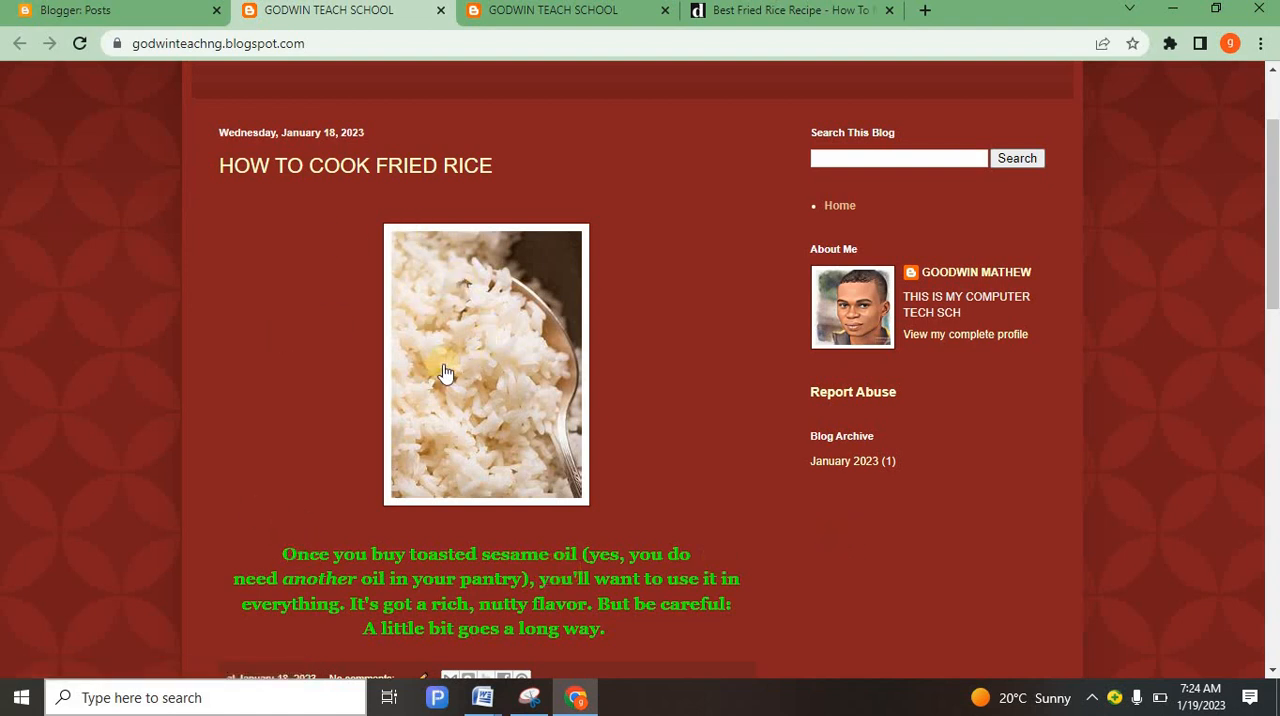
pyautogui.moveTo(528, 452)
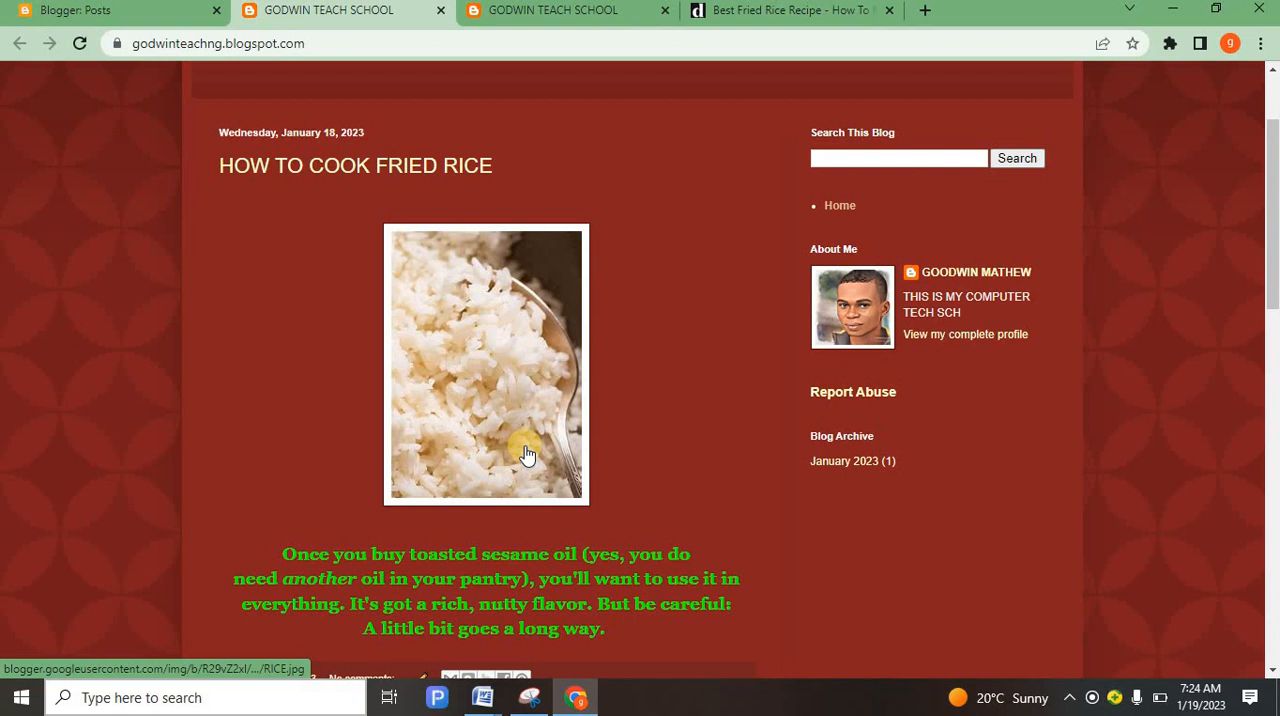
pyautogui.moveTo(465, 370)
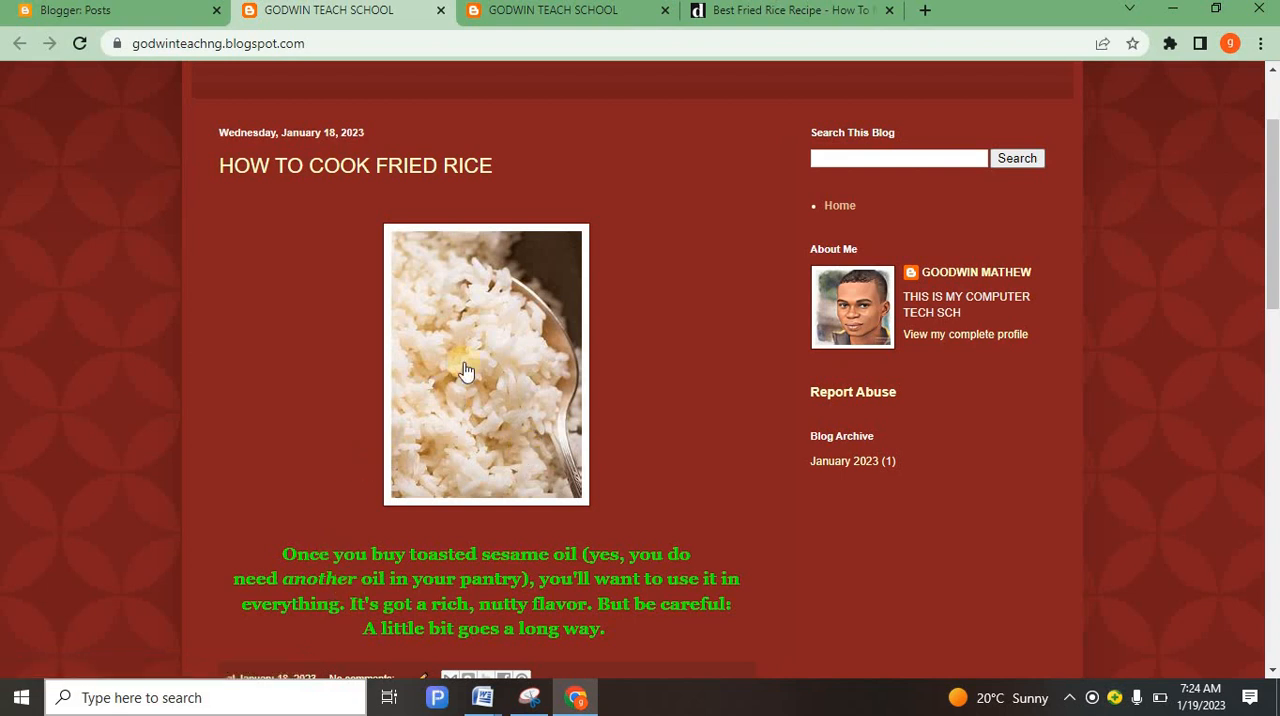